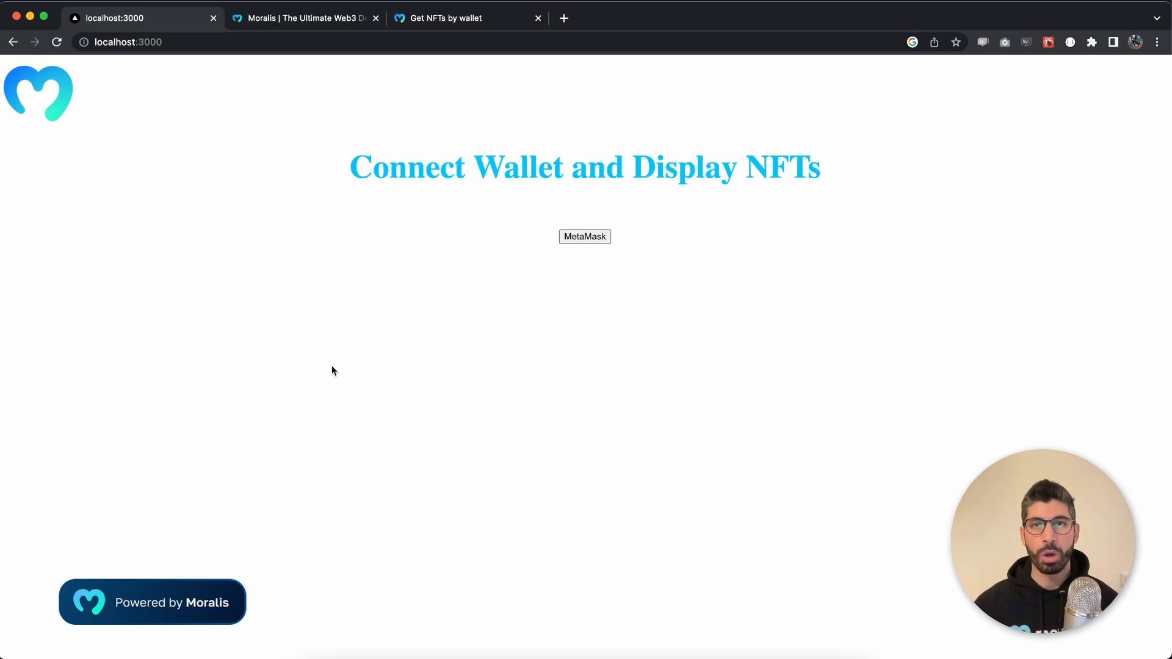
mouse_move(336, 370)
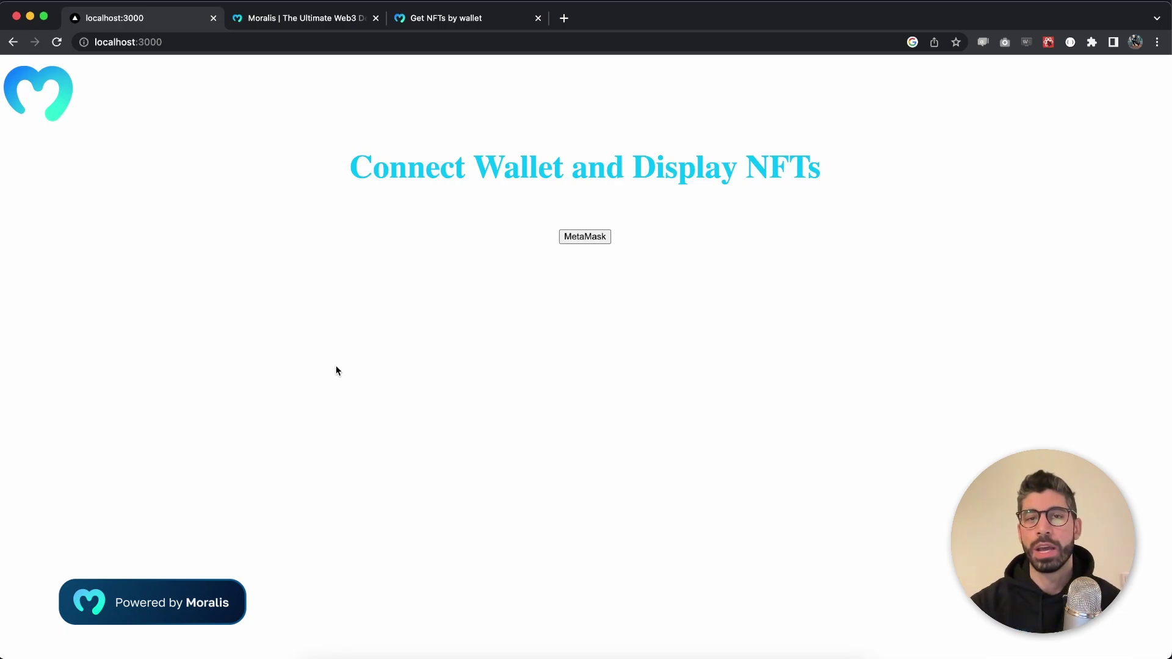
mouse_move(532, 285)
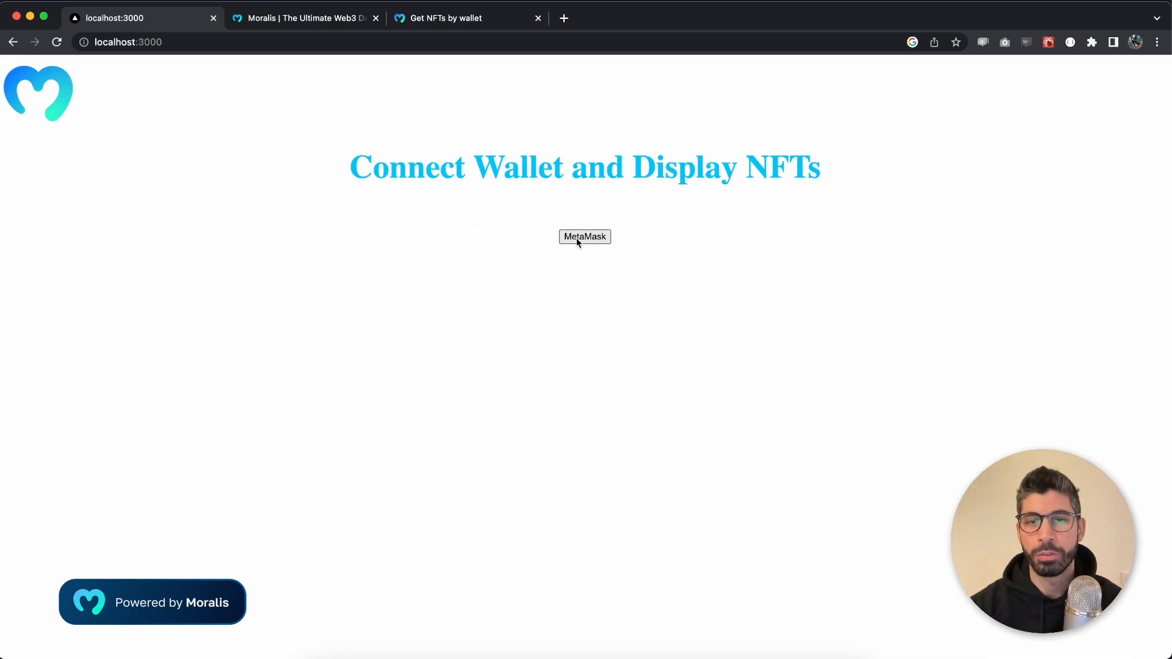
Connect MetaMask to the local dApp by unlocking the wallet, then scroll through the NFT cards.
left_click(584, 236)
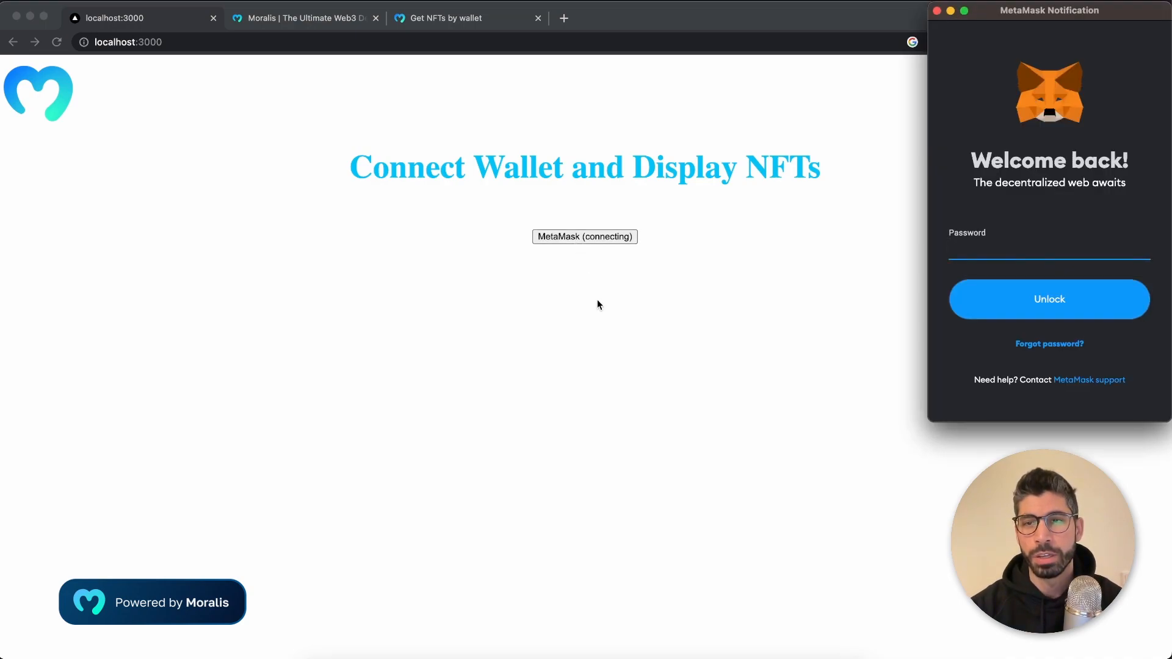
mouse_move(836, 273)
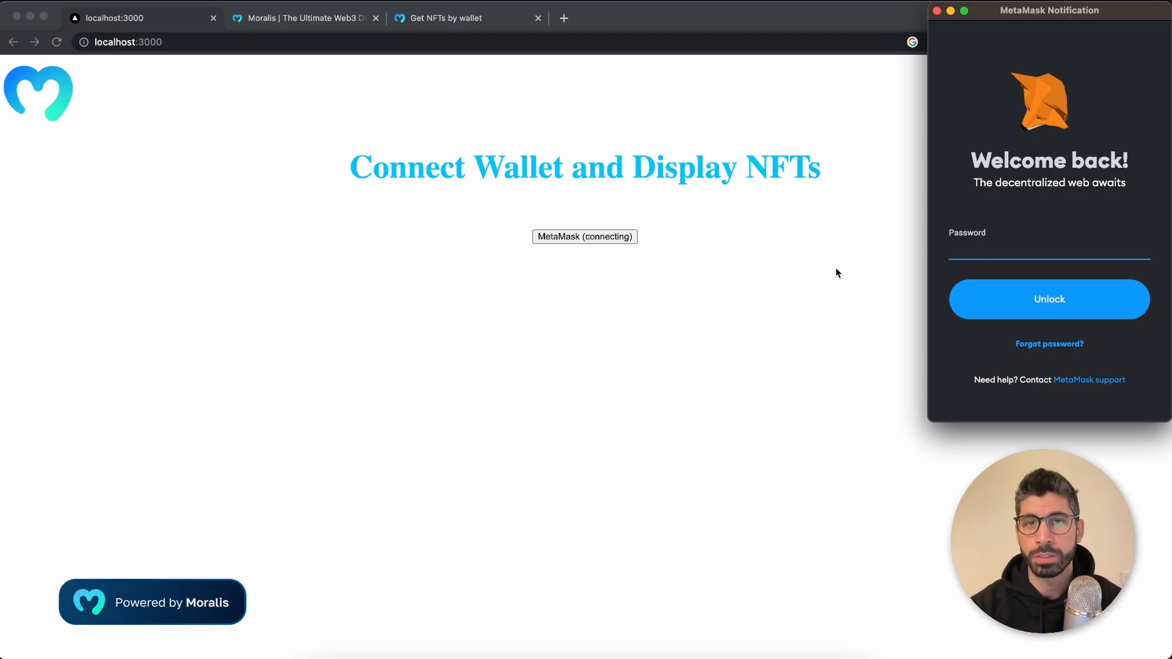
mouse_move(794, 294)
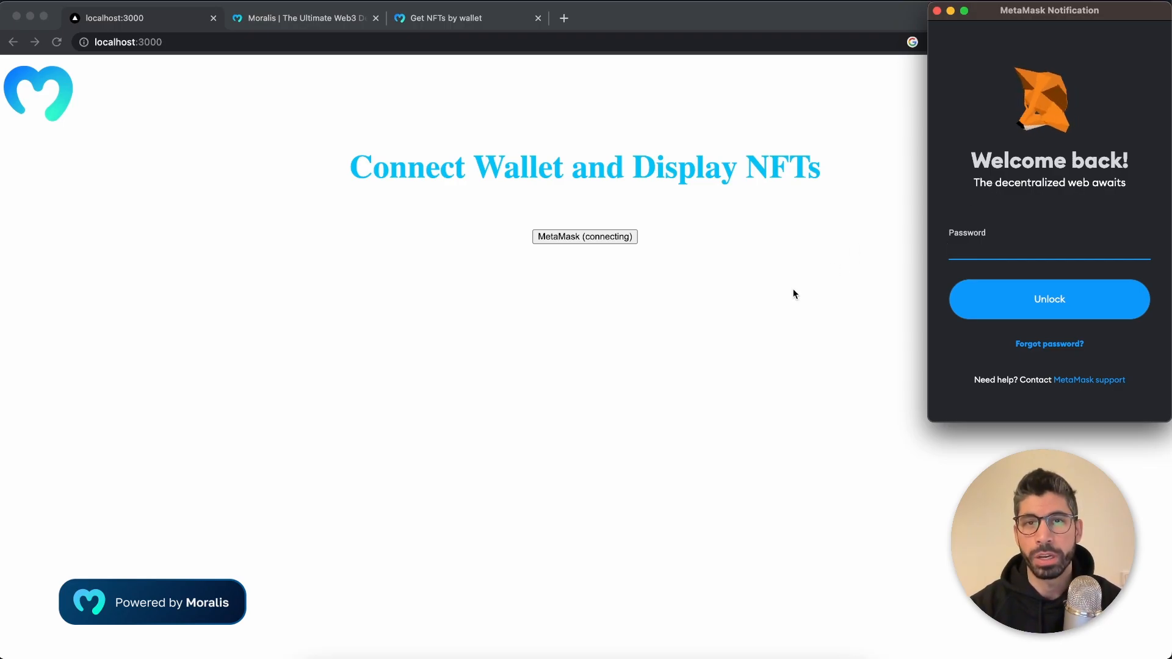
left_click(1049, 299)
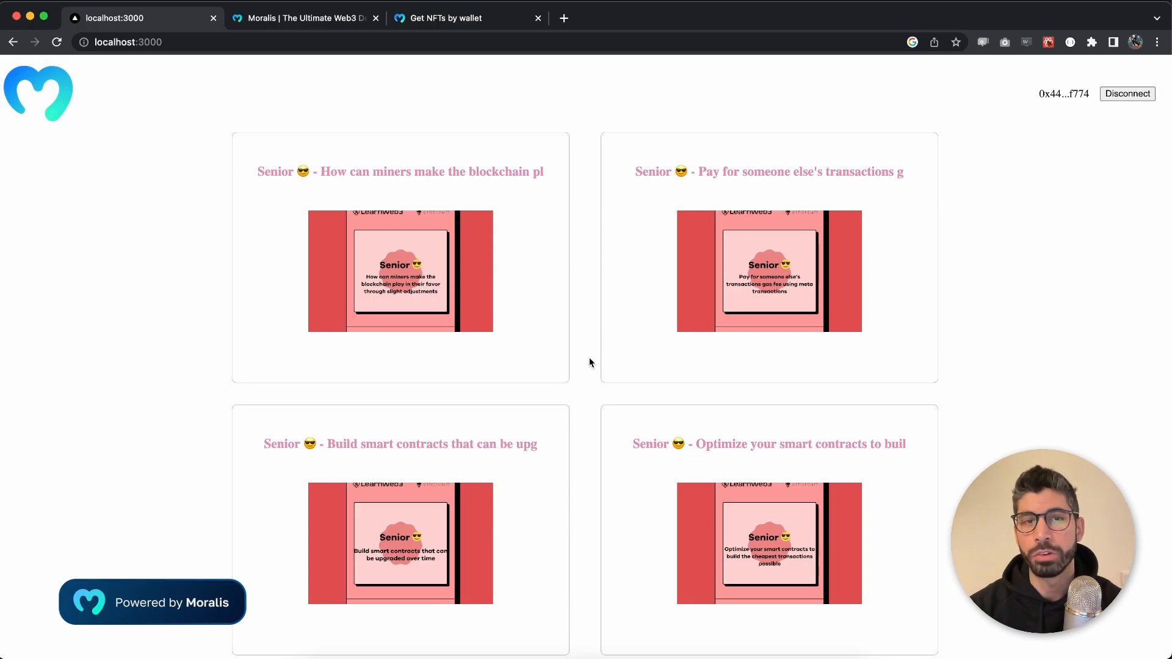
scroll("down", 3)
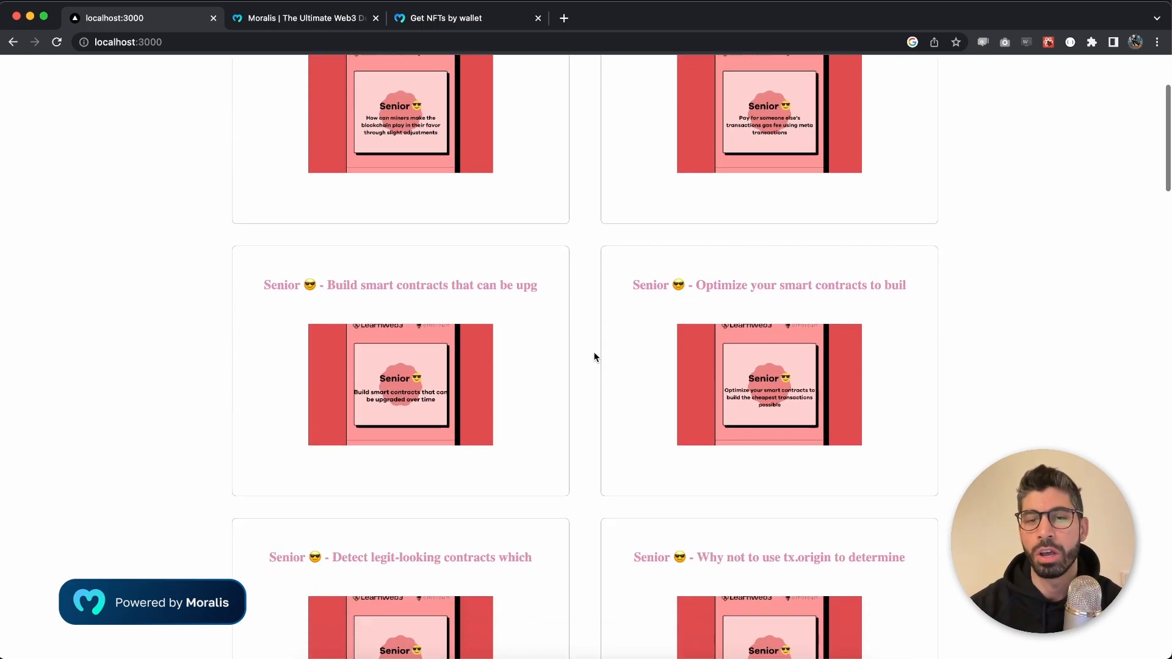
scroll("down", 3)
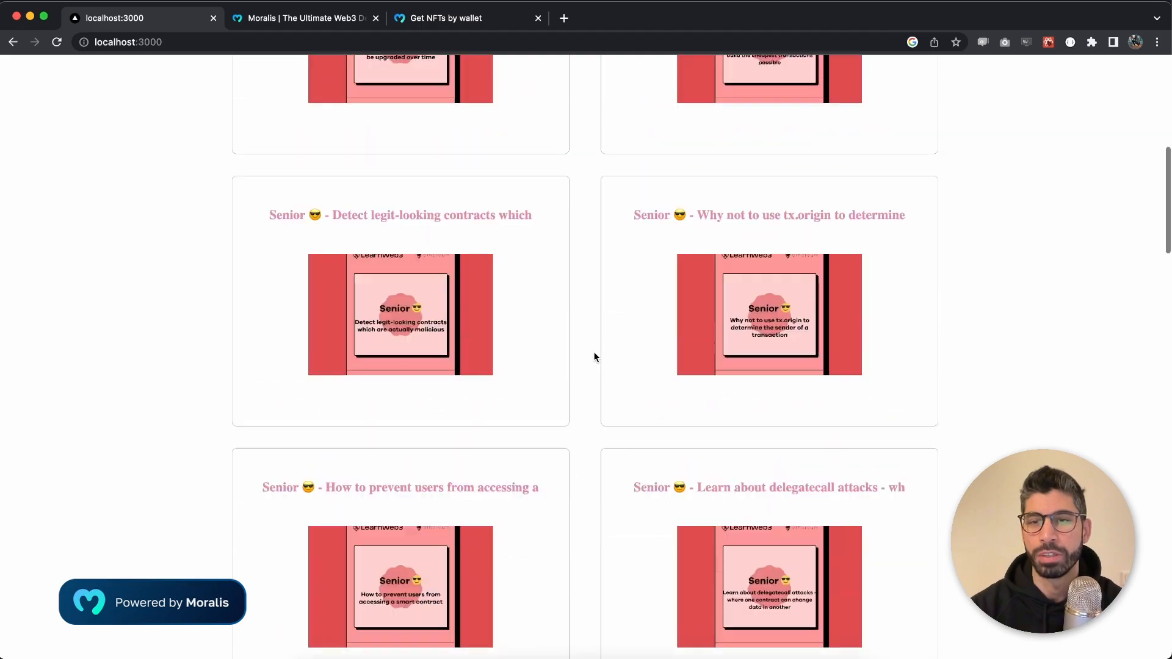
scroll("up", 3)
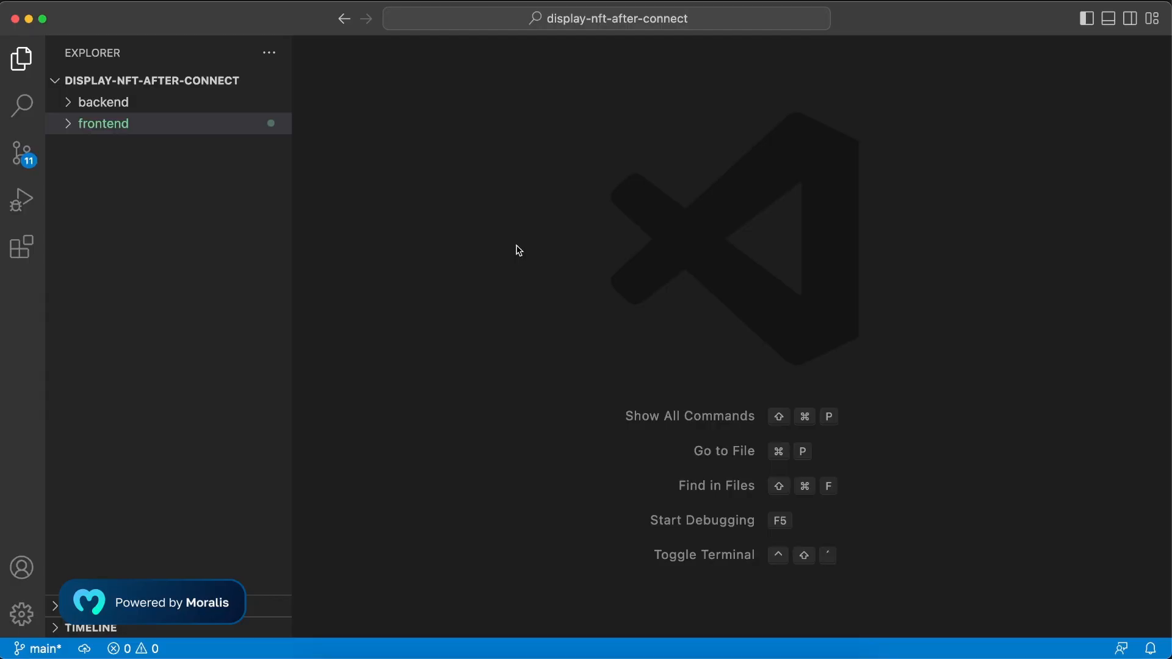
mouse_move(686, 34)
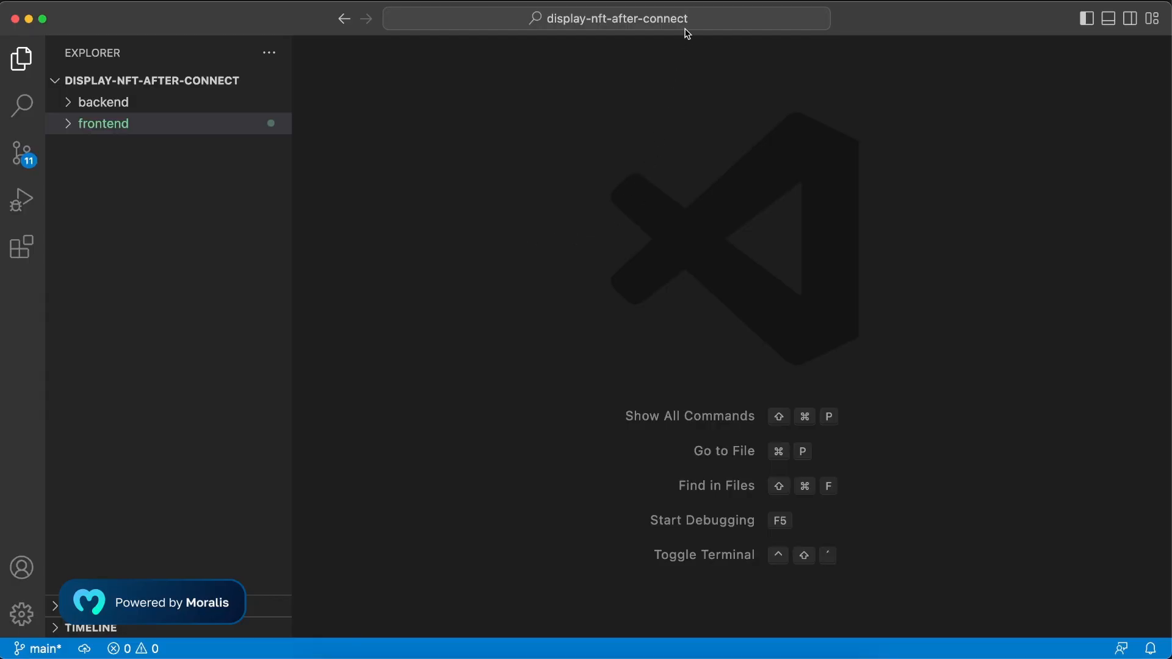
mouse_move(194, 133)
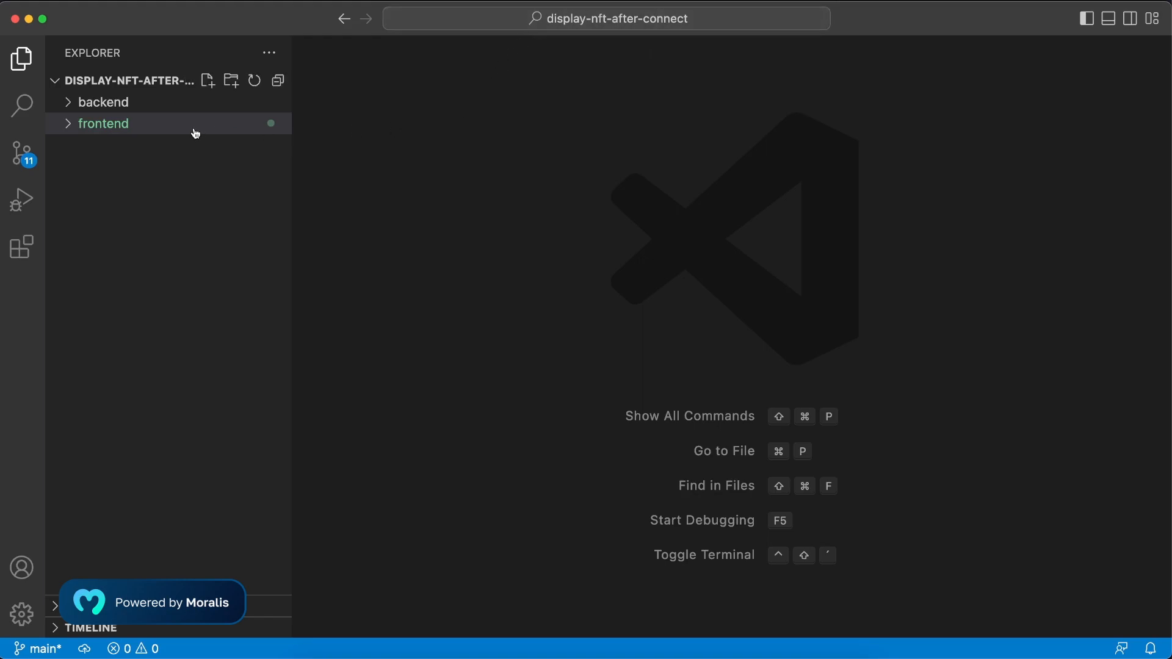
mouse_move(138, 110)
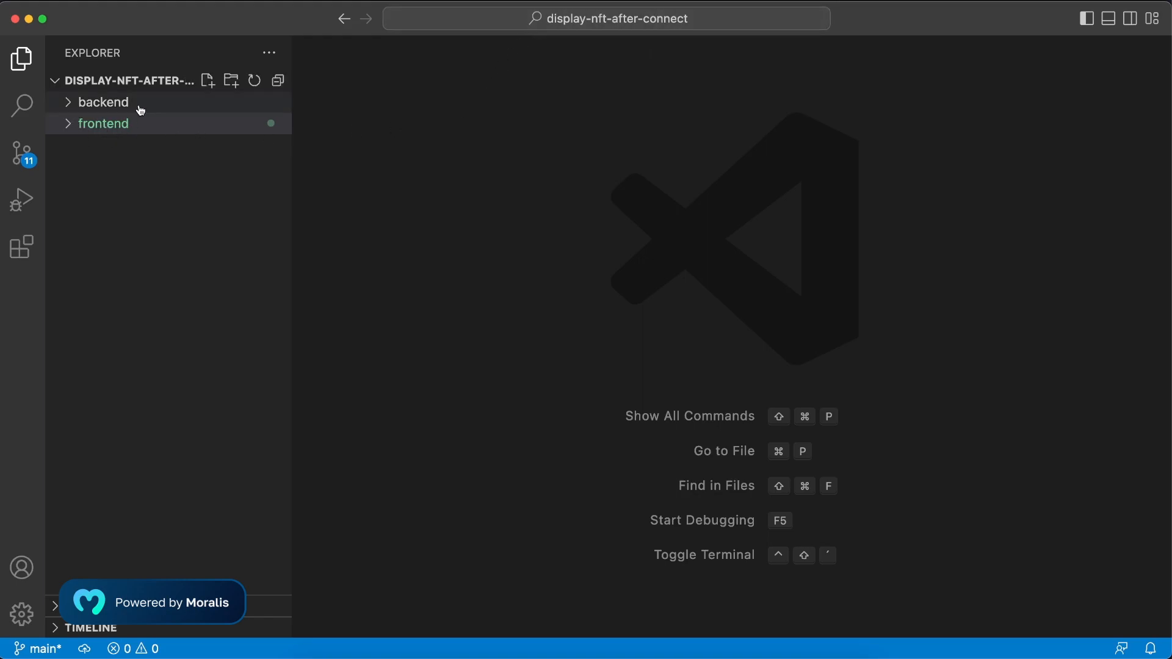
Expand the backend folder and review package.json's cors, dotenv, express and moralis dependencies.
left_click(102, 102)
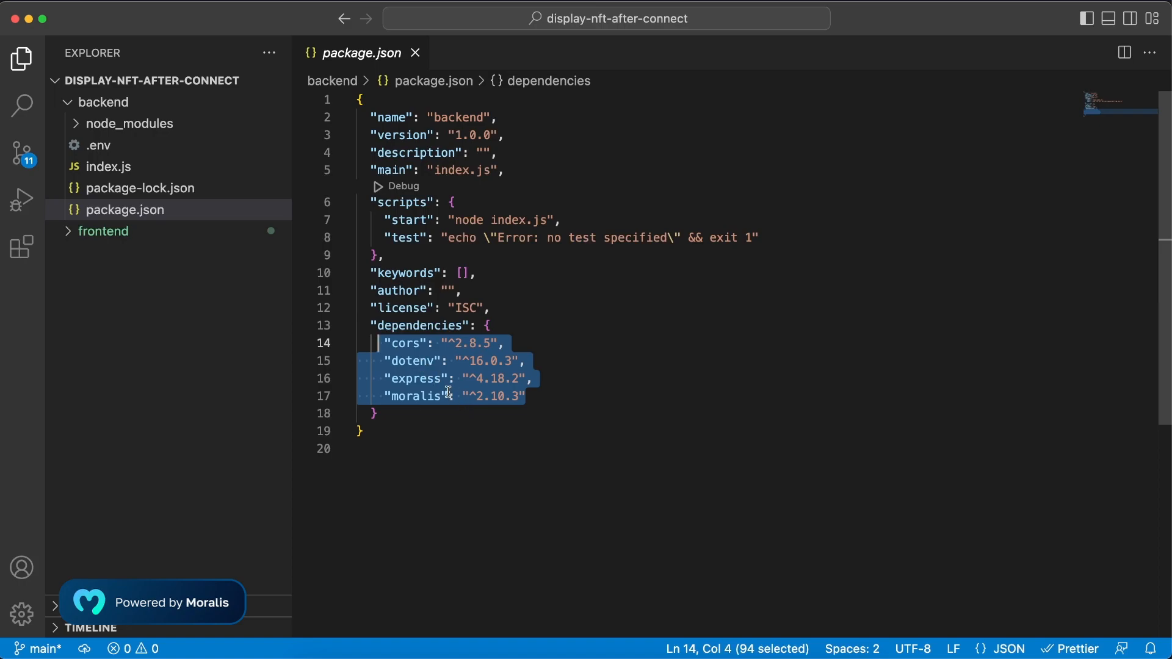
mouse_move(570, 361)
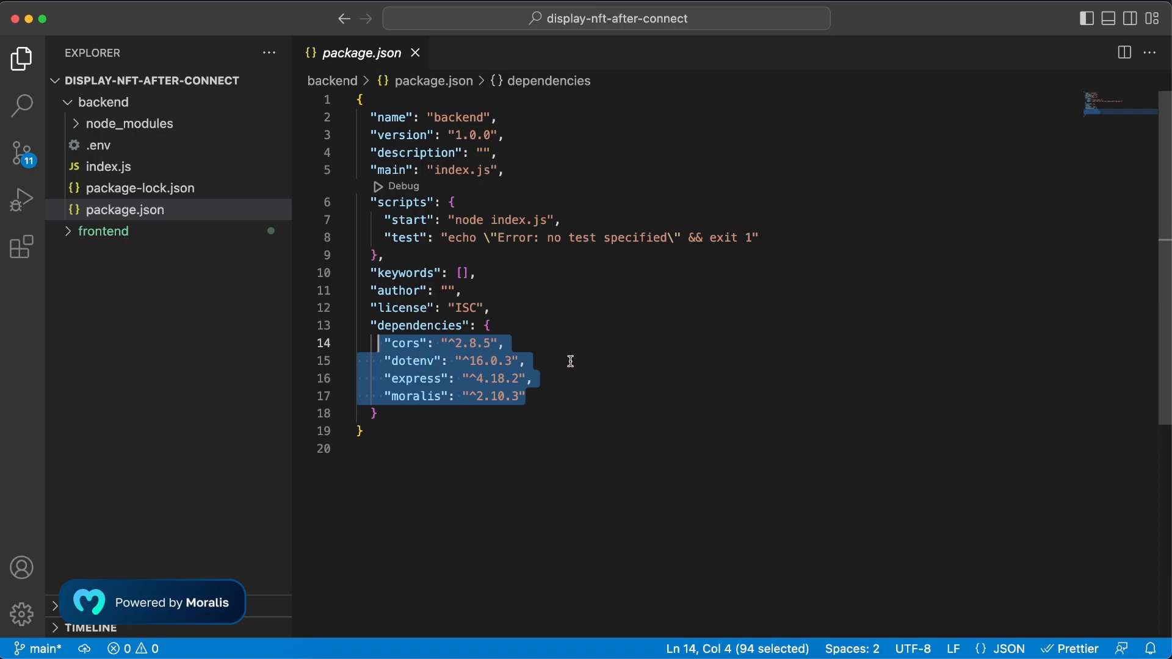
left_click(569, 360)
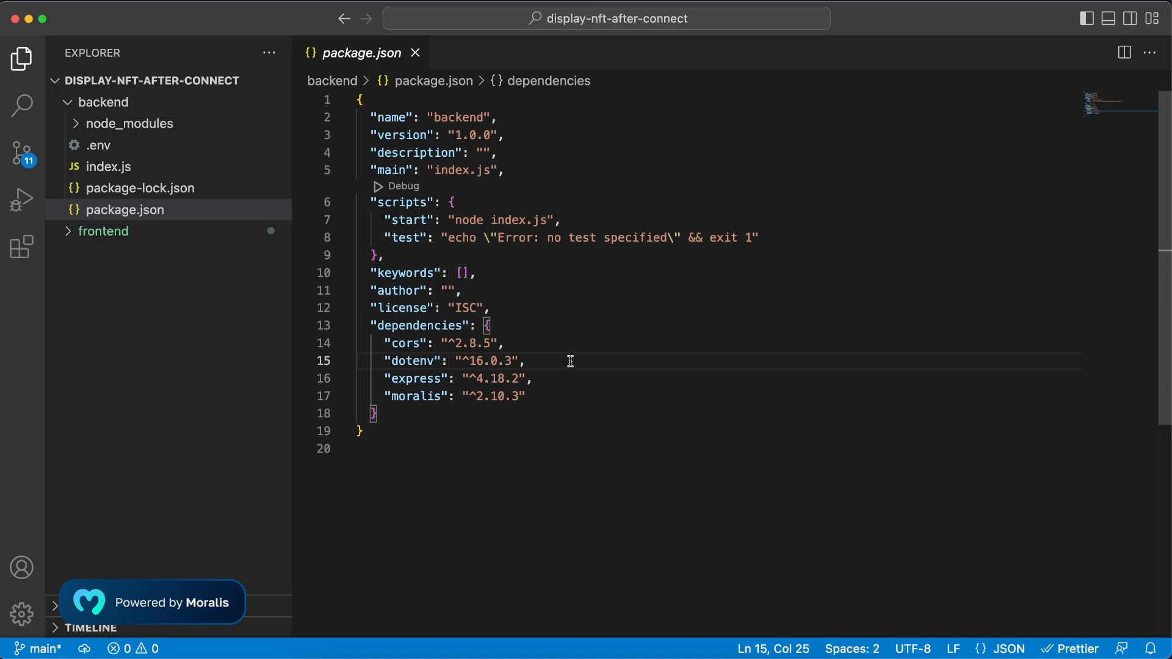
mouse_move(146, 175)
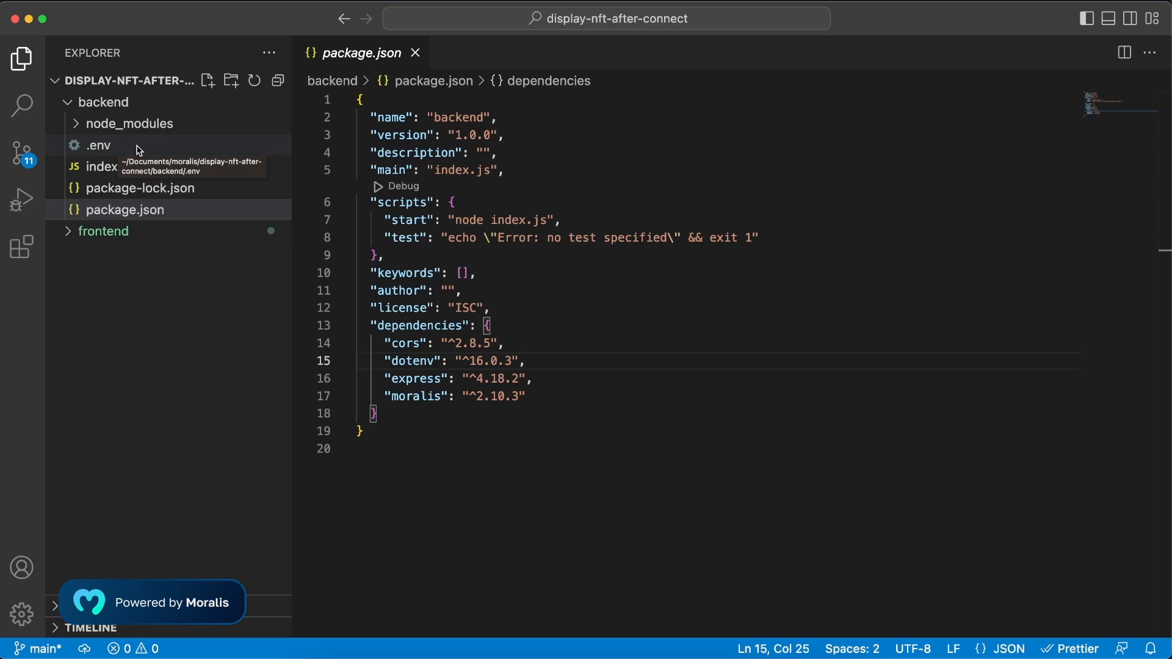
mouse_move(122, 147)
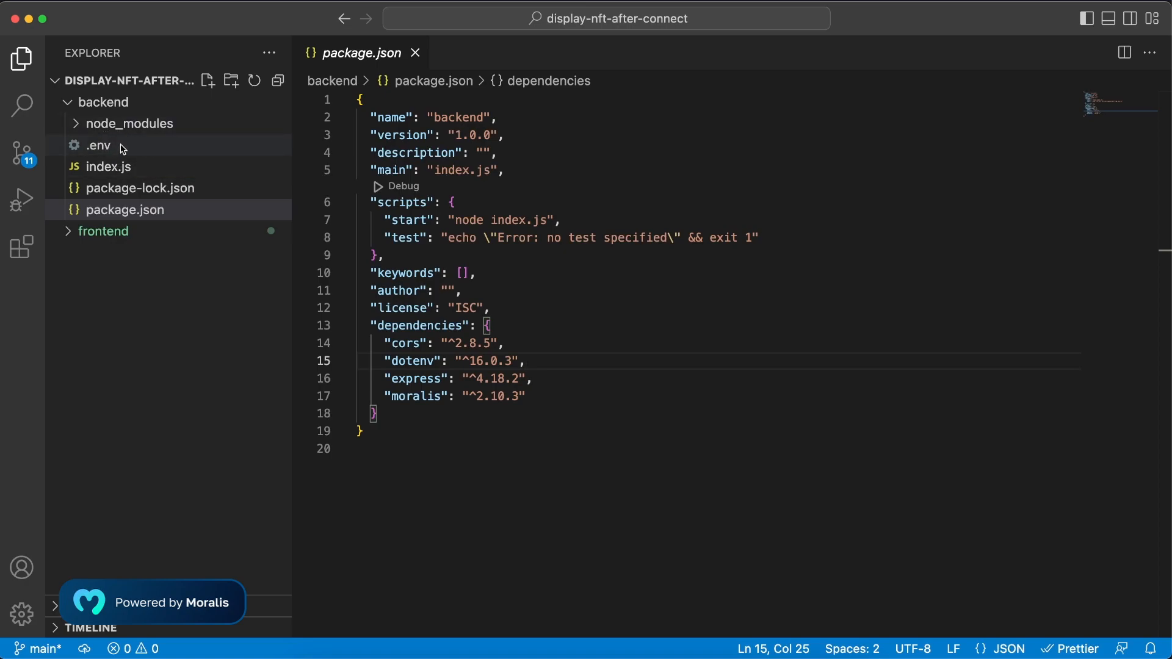
mouse_move(97, 145)
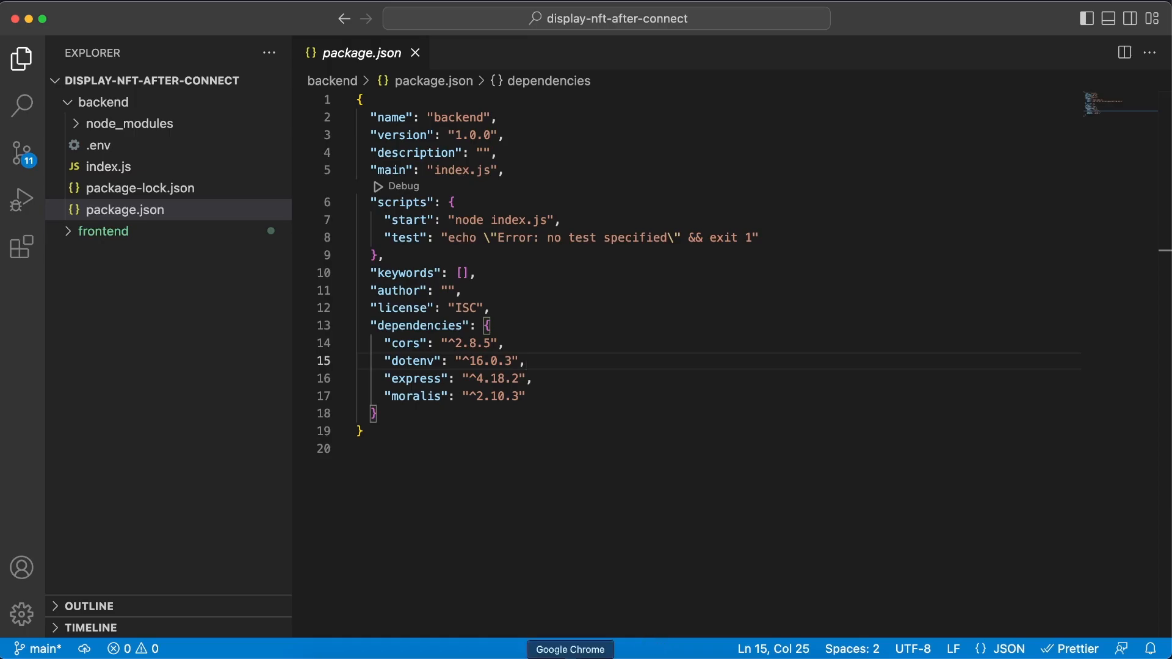
left_click(569, 649)
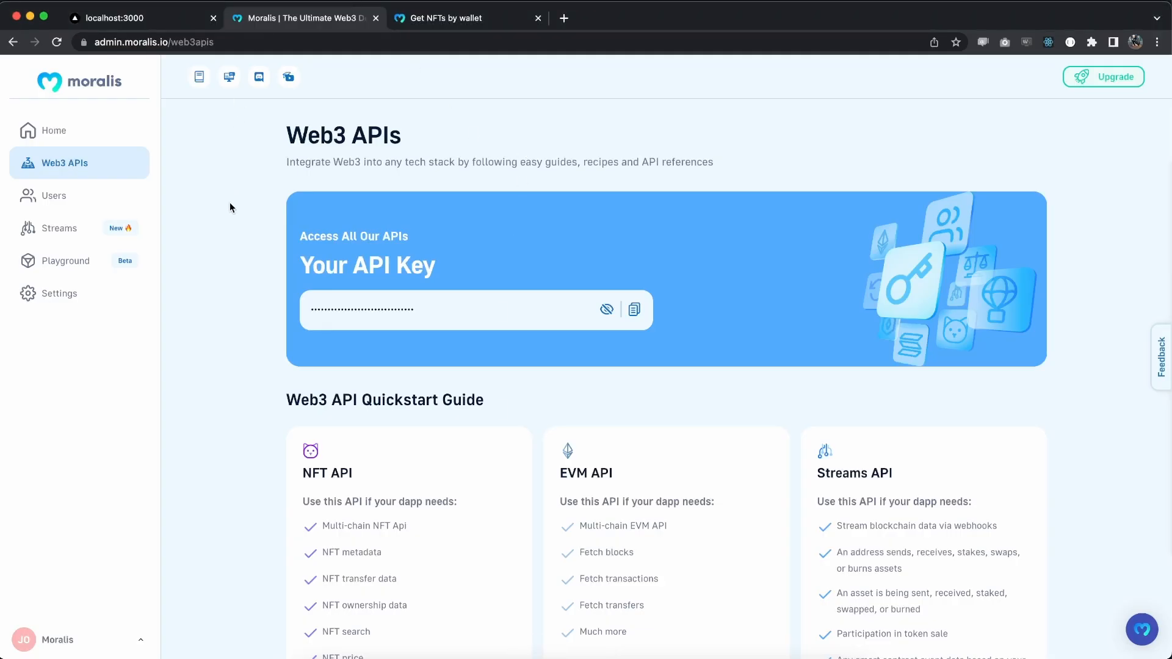
mouse_move(141, 84)
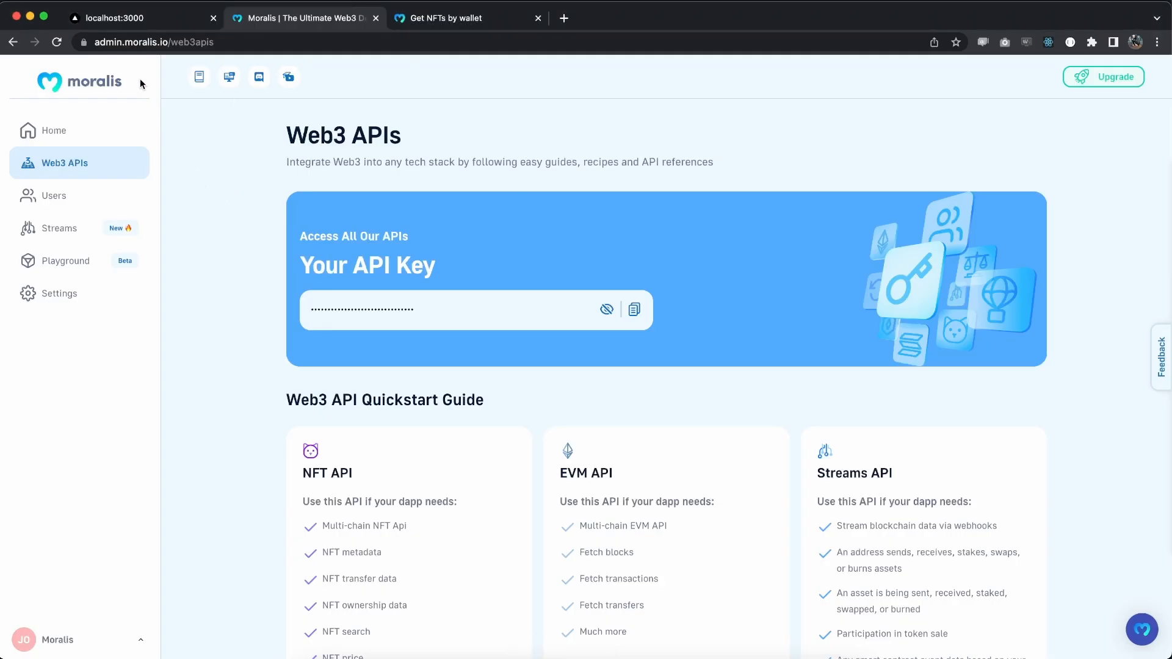
mouse_move(67, 168)
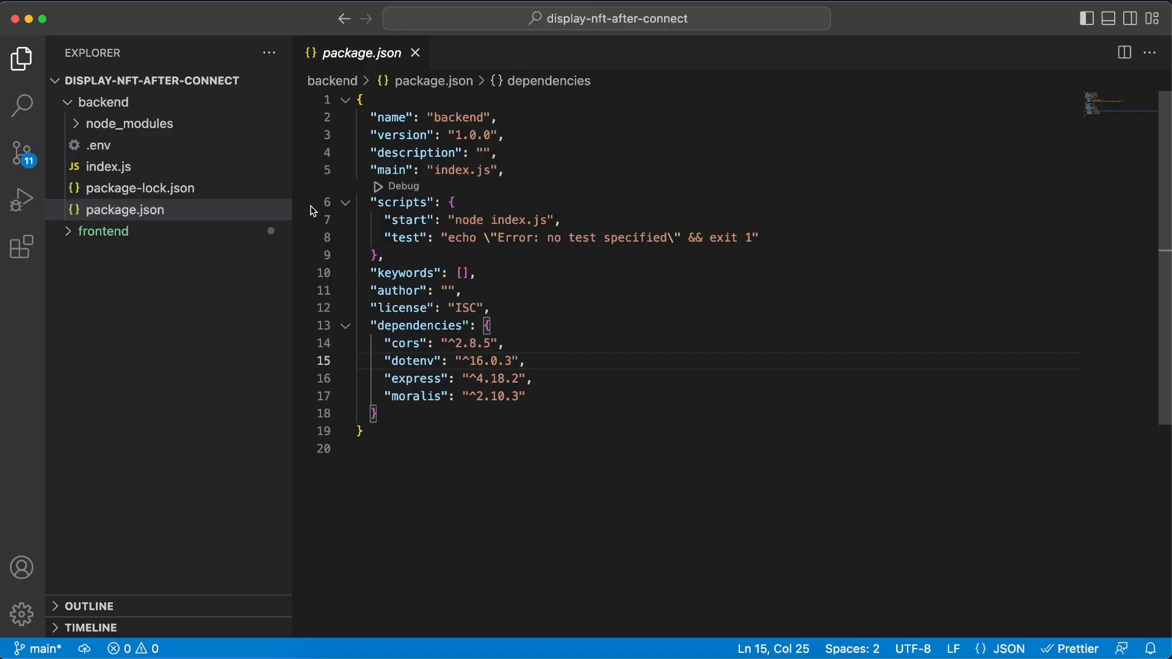
Open backend/index.js, highlighting port 5001 and the Moralis import, and scroll to Moralis.start.
left_click(111, 166)
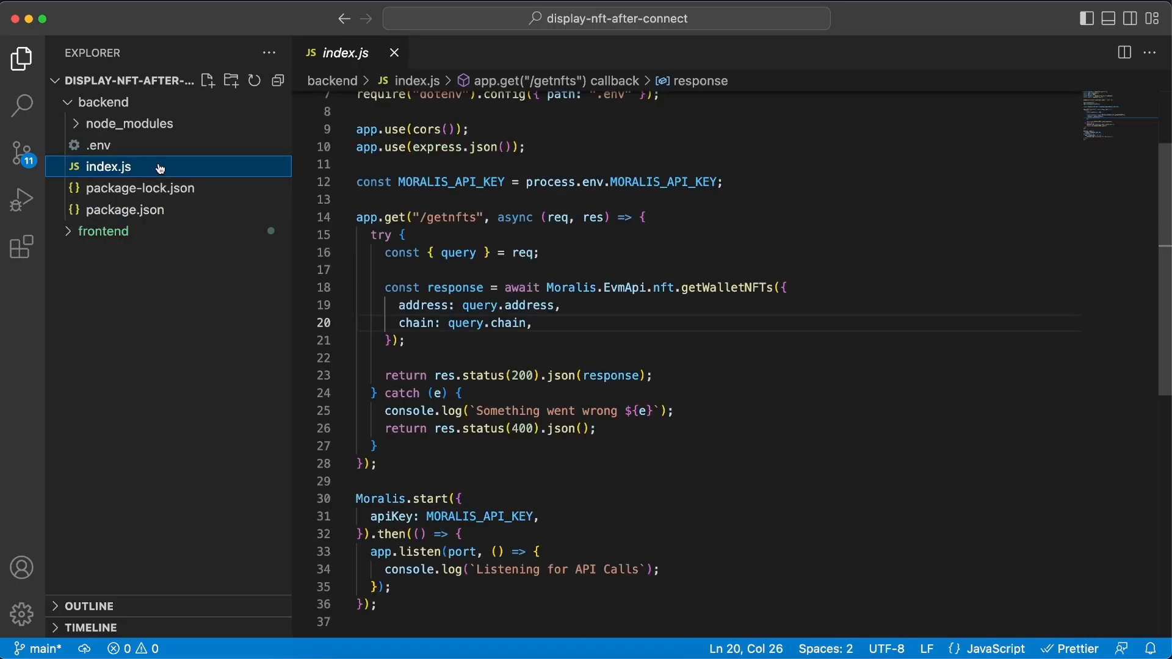
scroll("up", 3)
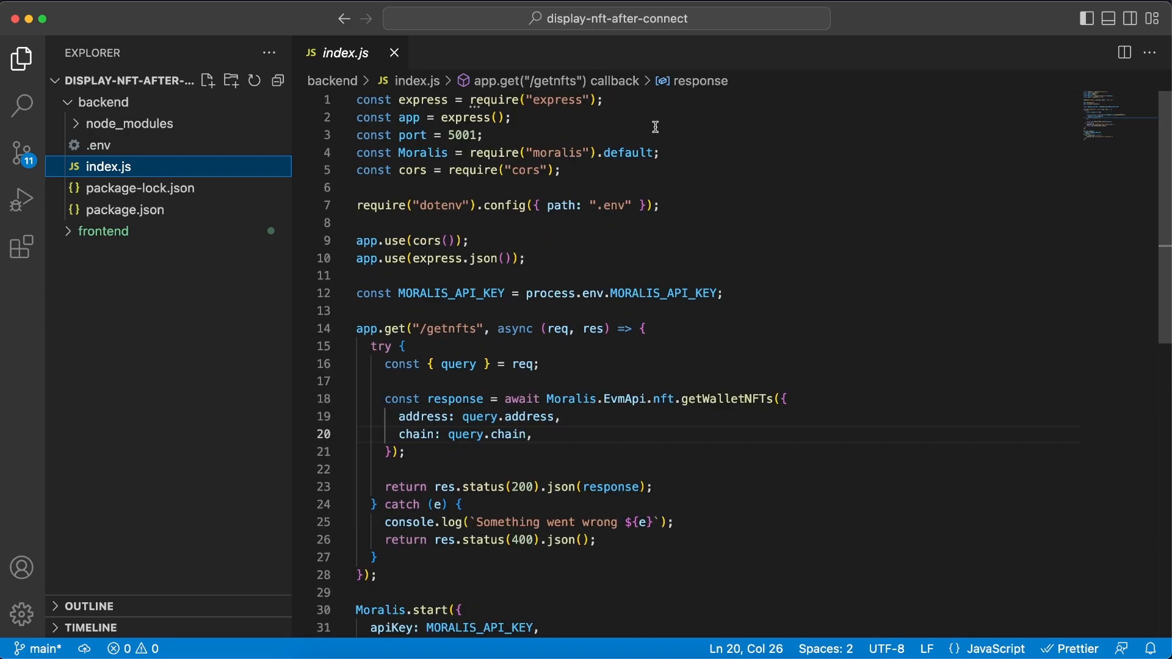
mouse_move(465, 139)
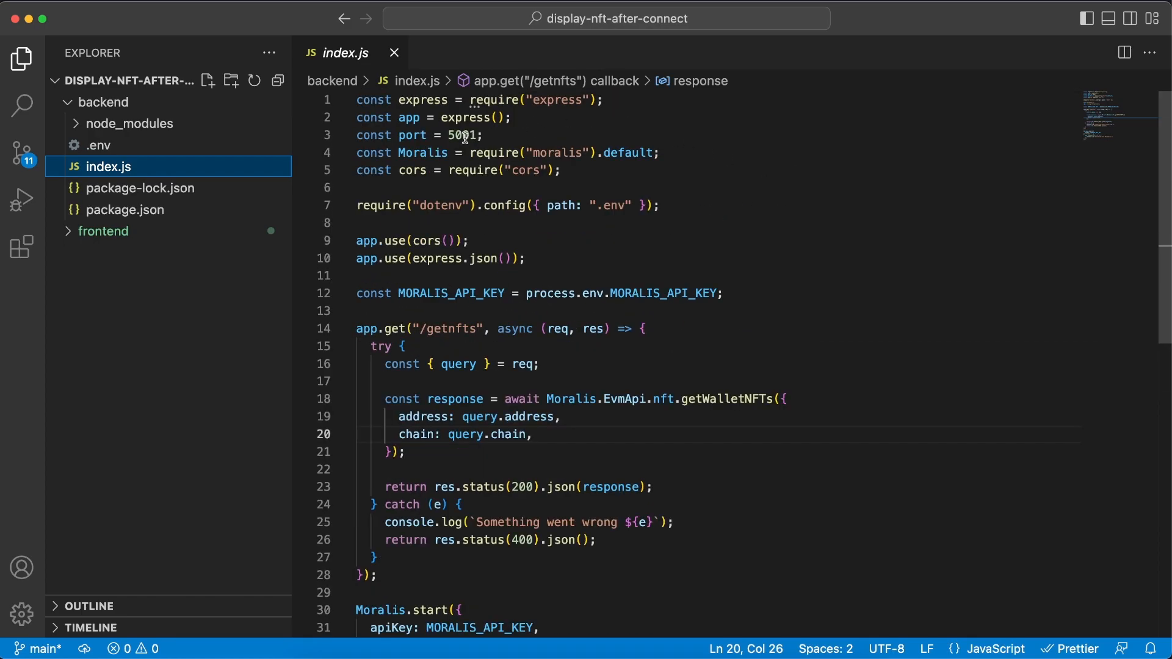
double_click(462, 136)
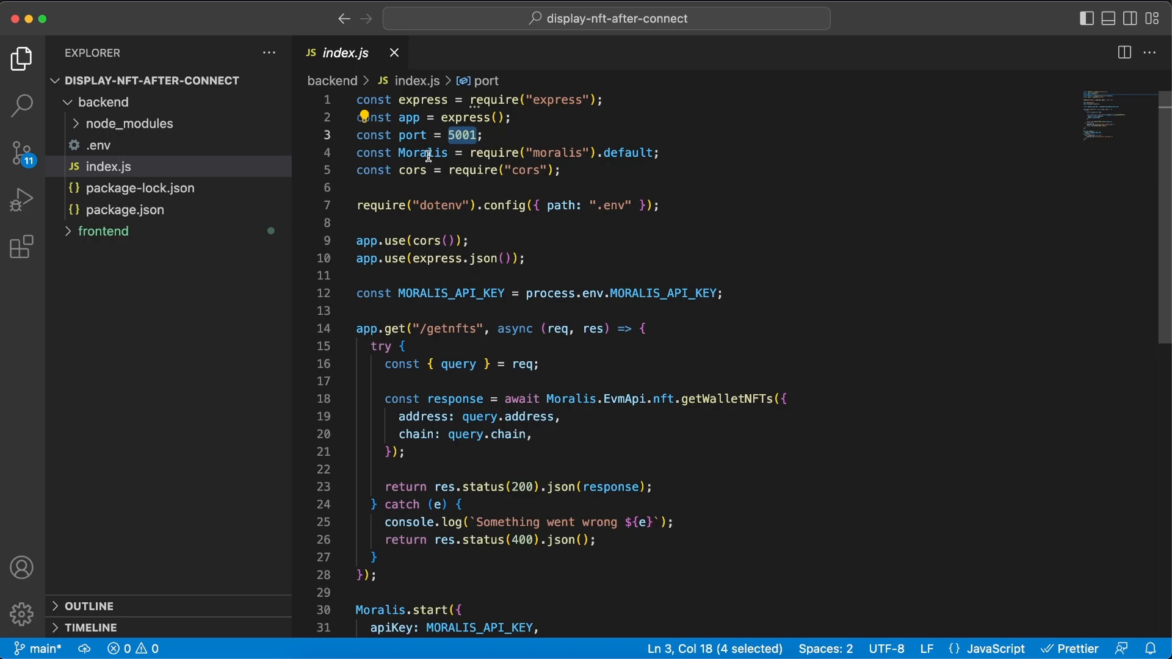
double_click(422, 152)
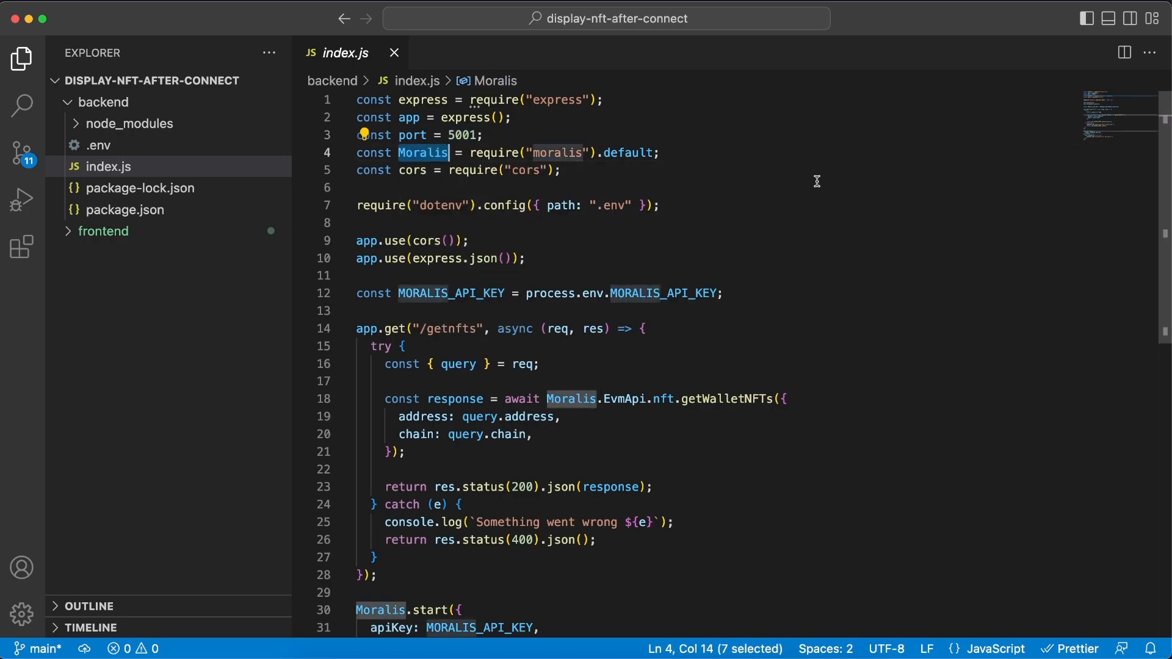
mouse_move(822, 189)
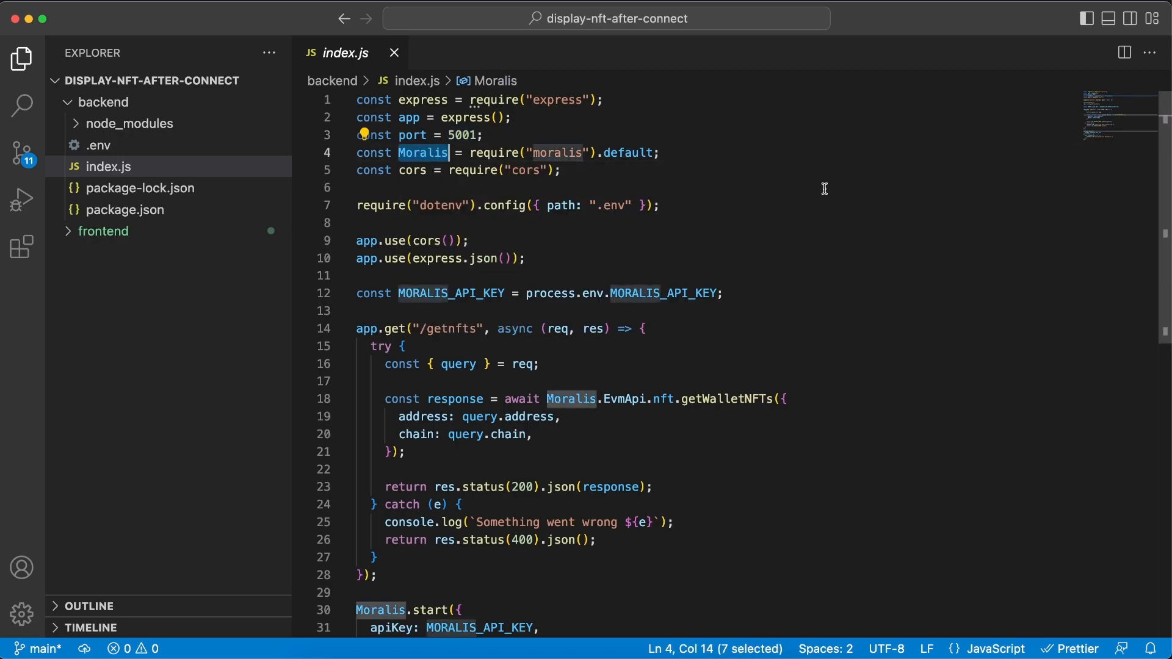
scroll("down", 3)
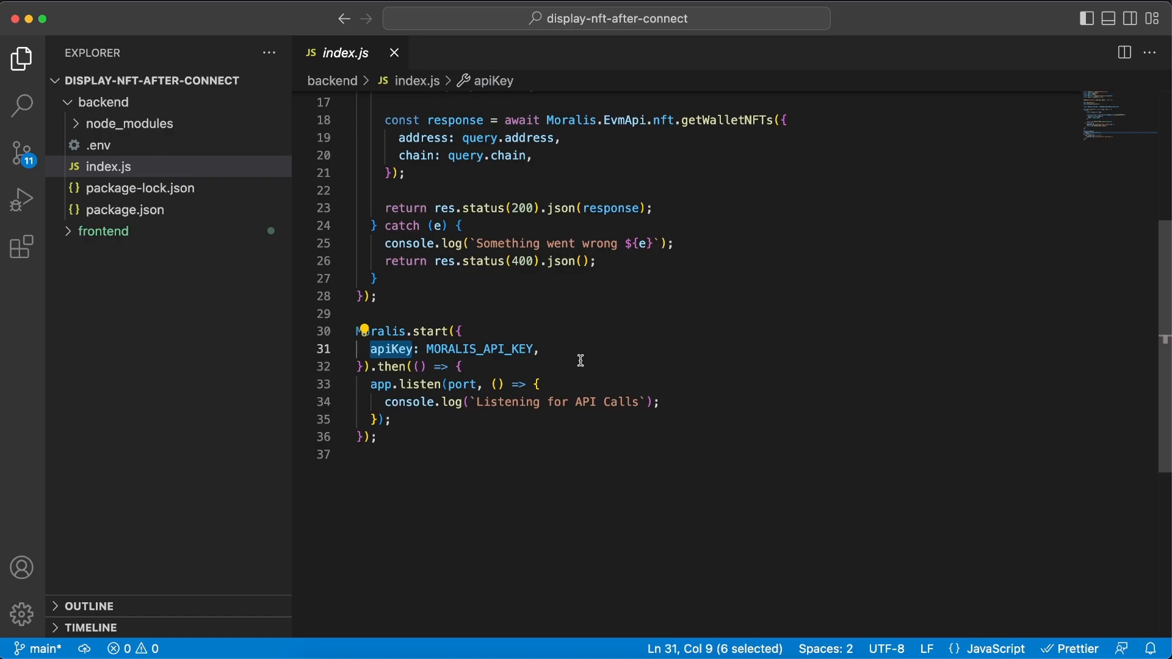
mouse_move(487, 369)
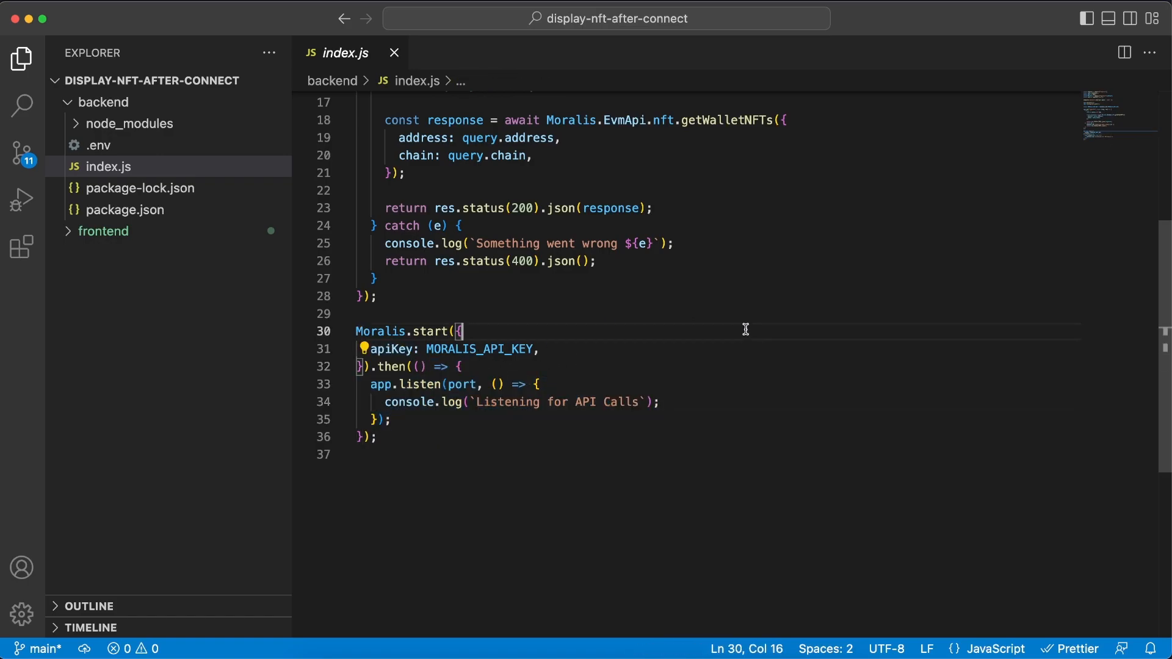
Highlight the getnfts route, getWalletNFTs call and JSON response, then close index.js.
scroll("up", 3)
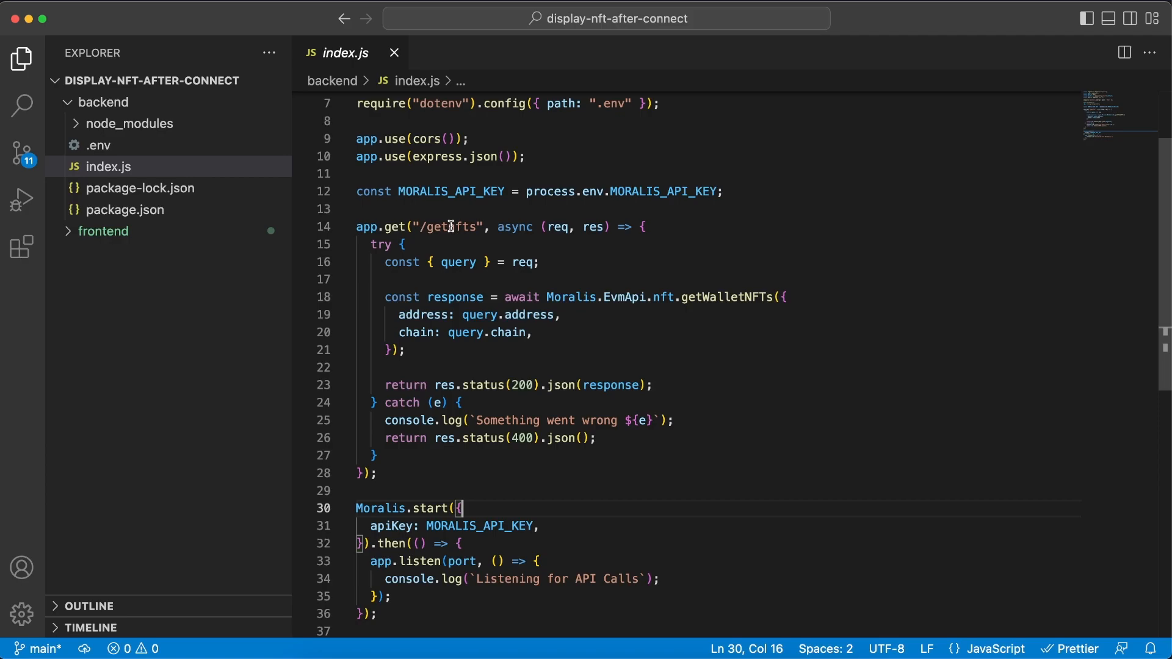
double_click(448, 226)
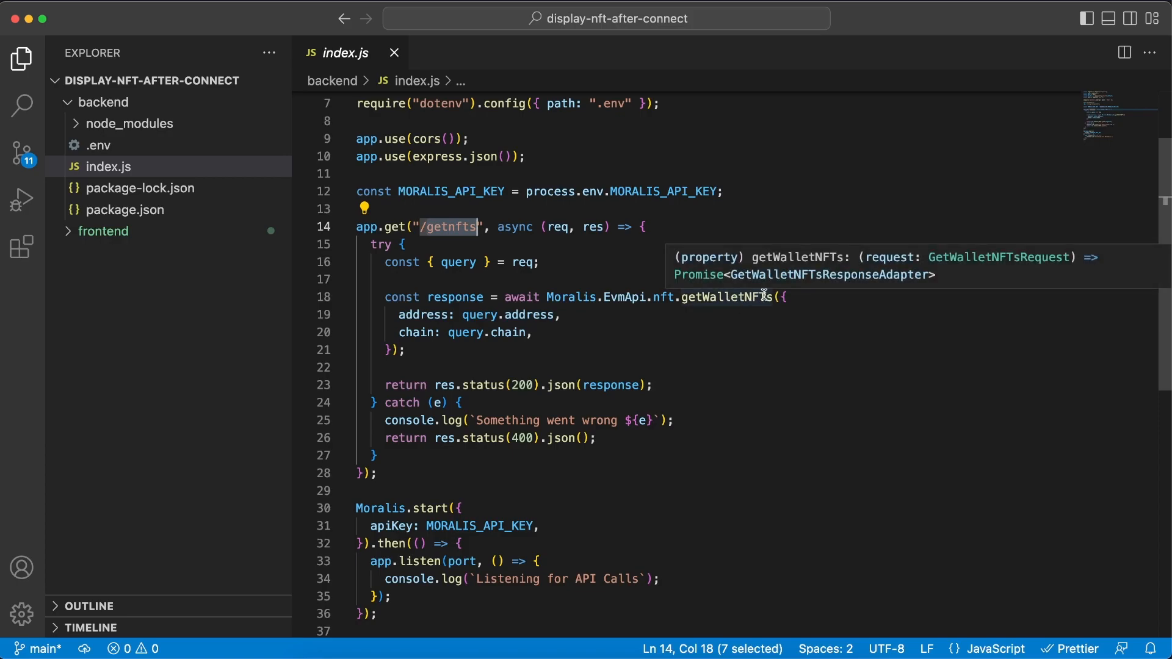
left_click(786, 296)
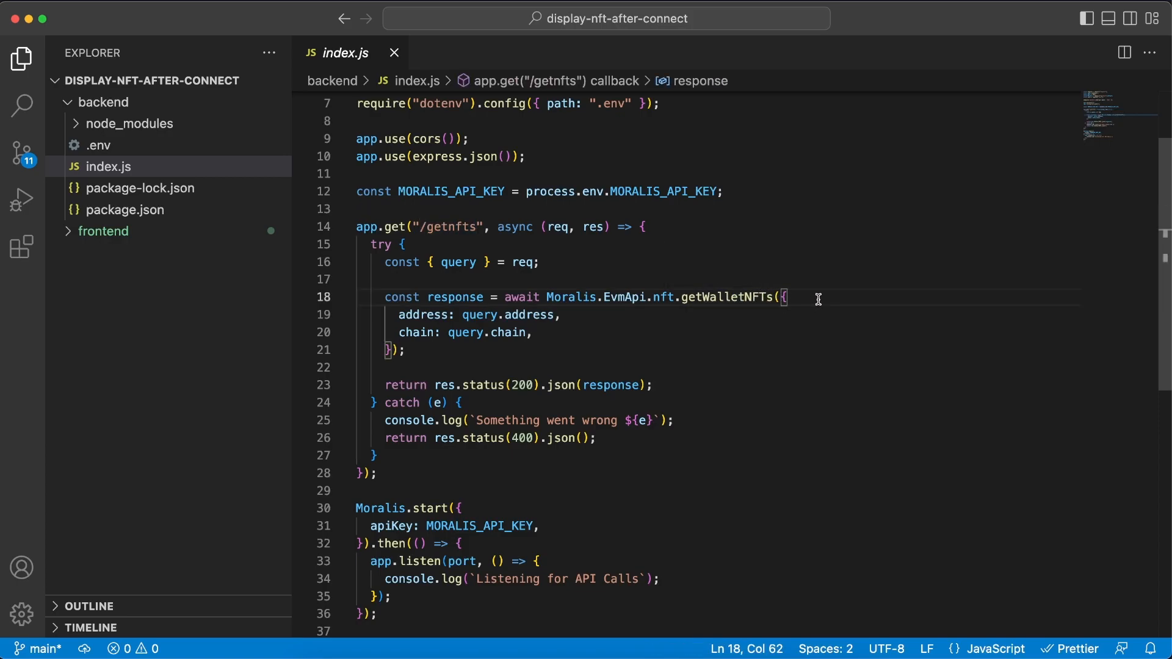
mouse_move(422, 332)
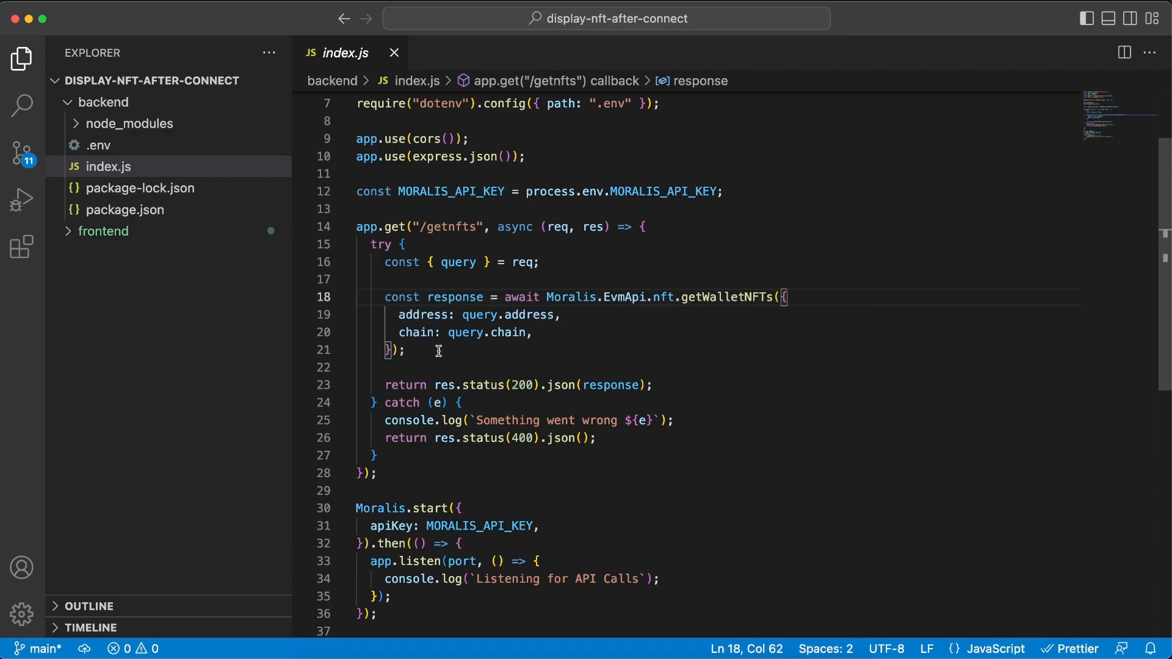
mouse_move(725, 335)
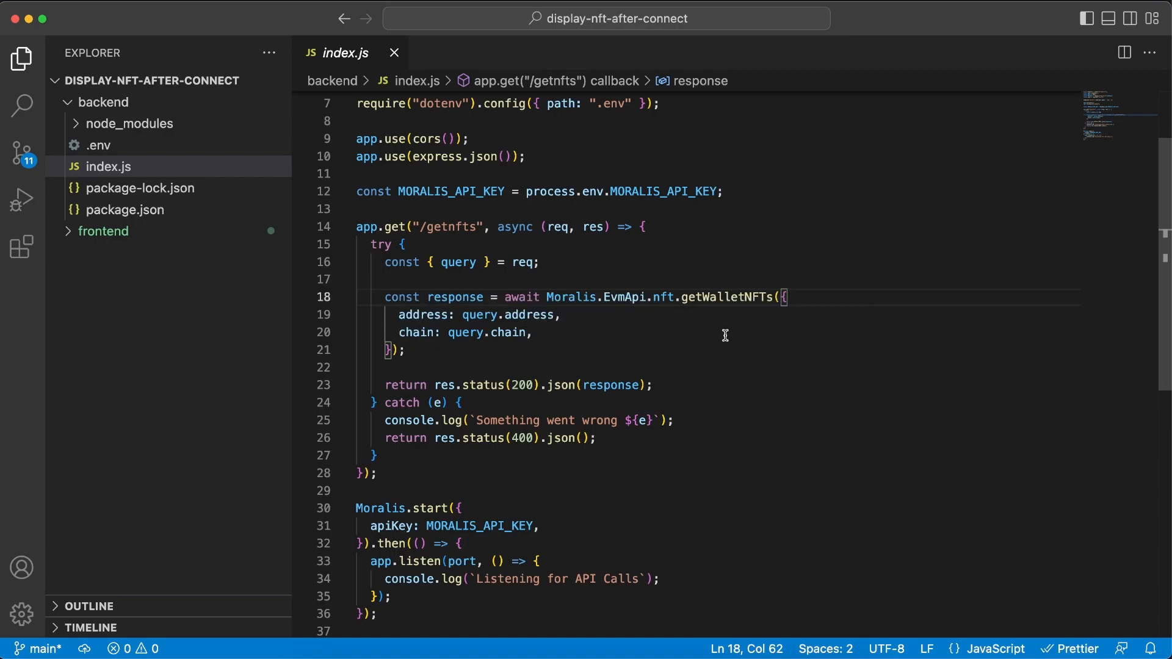
double_click(607, 385)
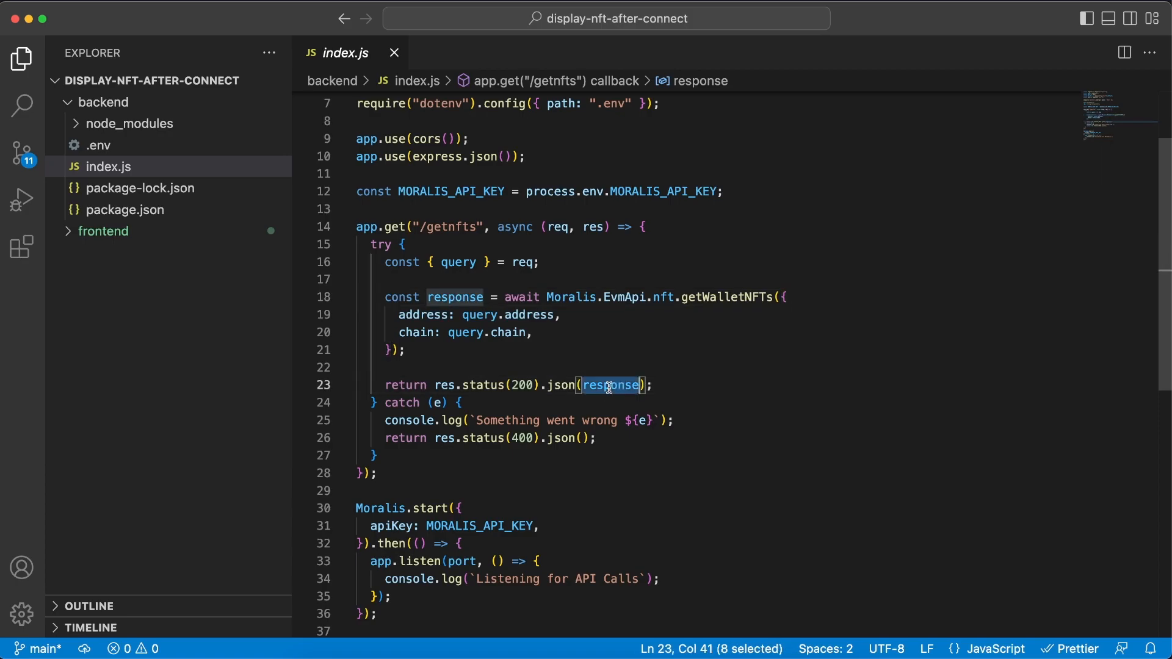
left_click(704, 386)
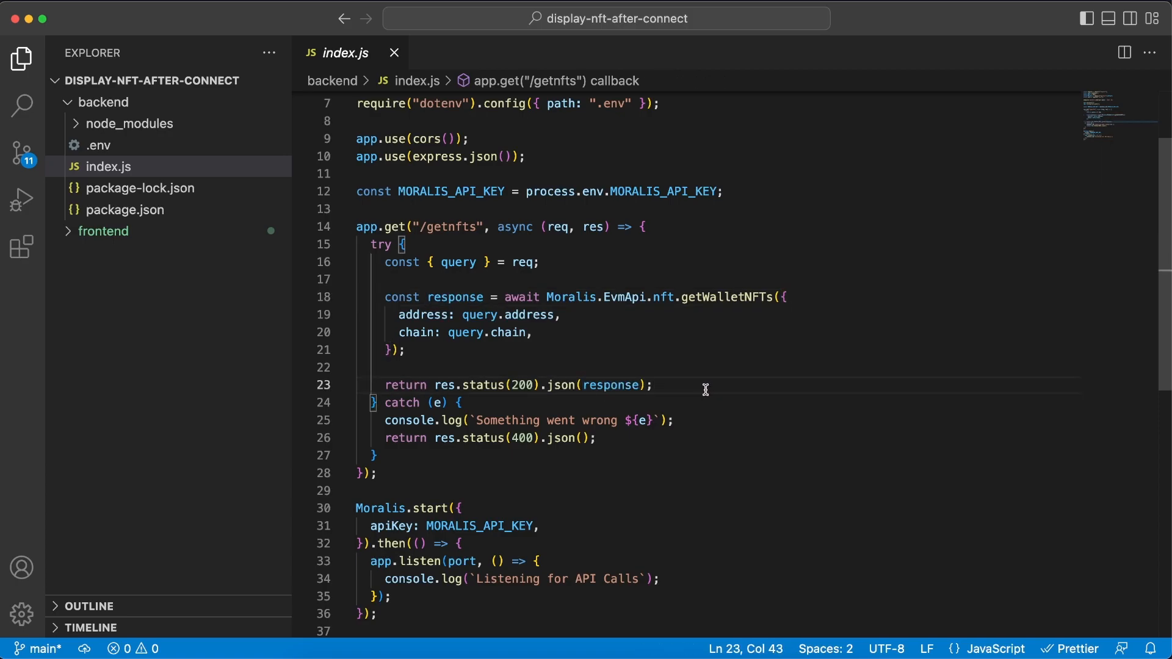
mouse_move(394, 53)
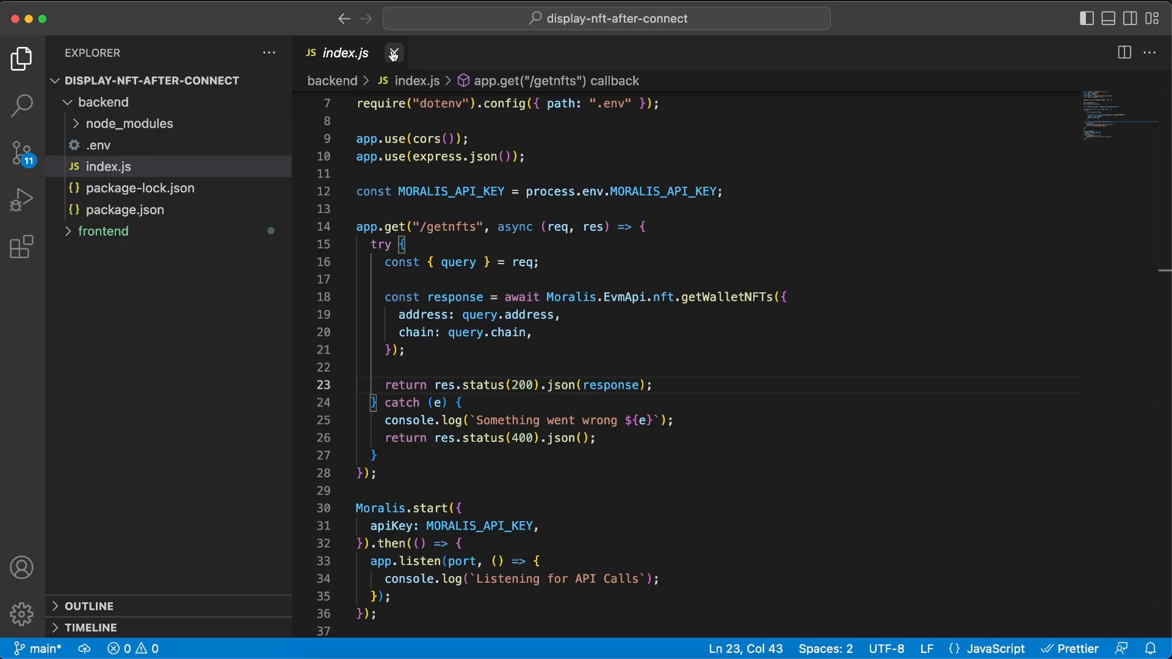
left_click(393, 53)
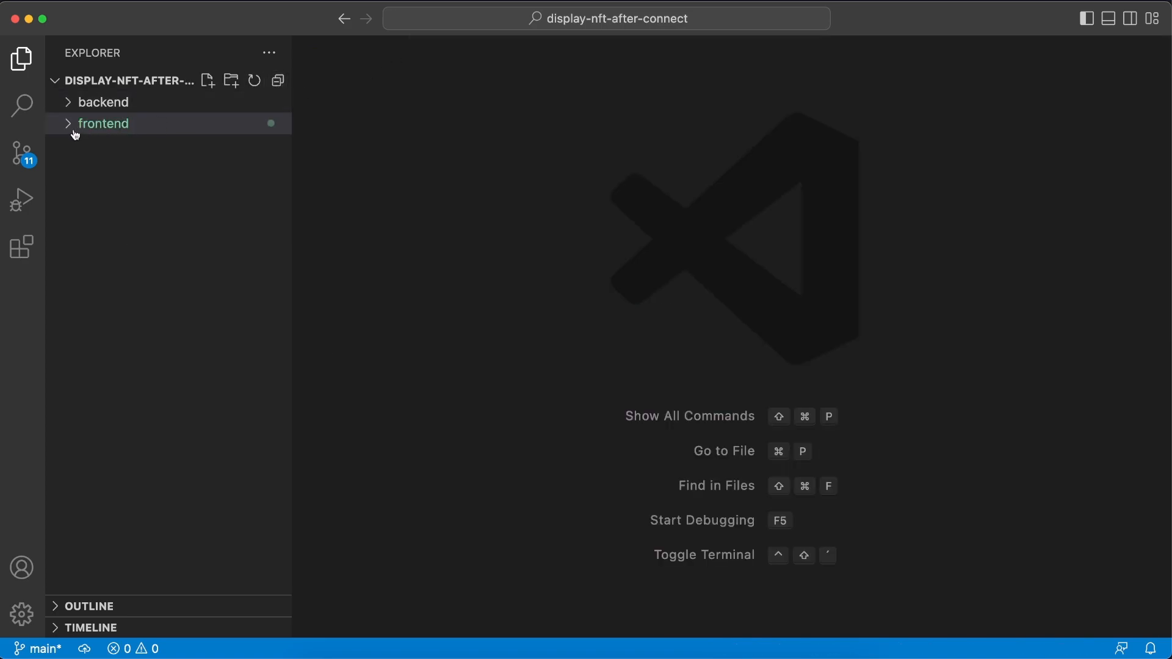
left_click(103, 123)
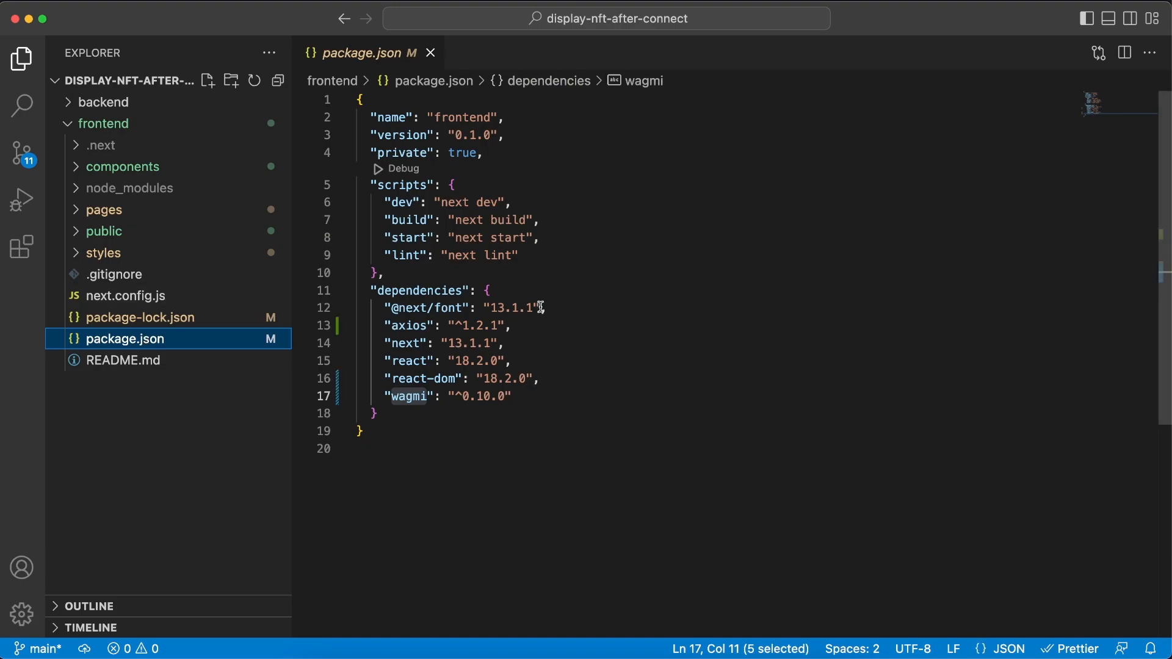
mouse_move(533, 332)
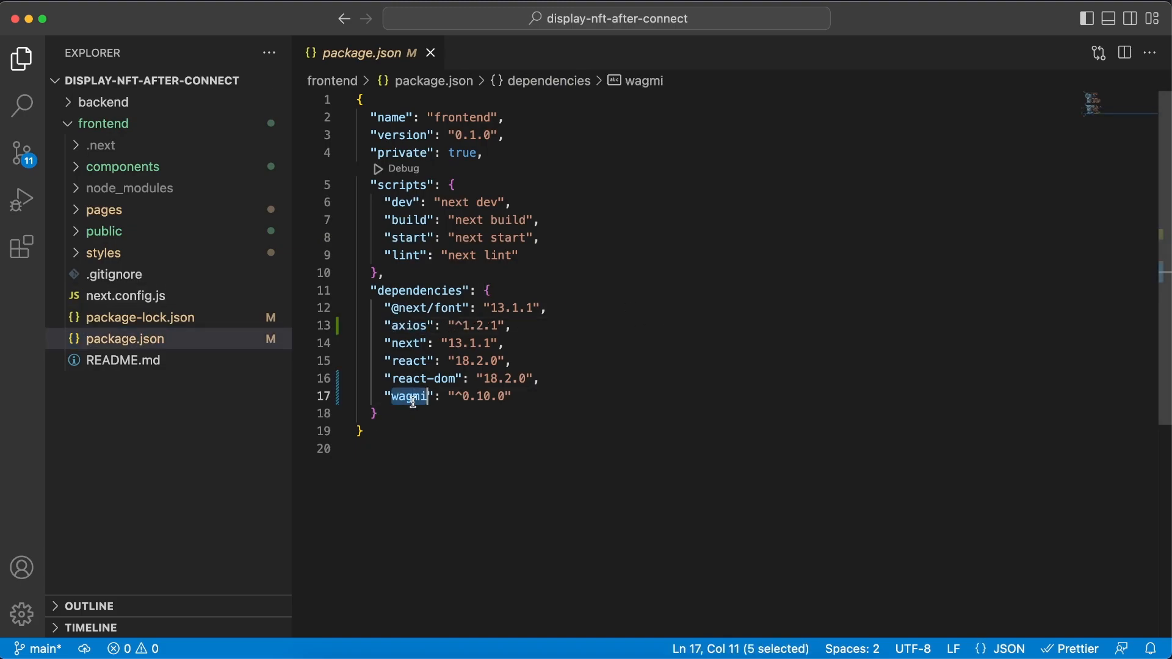
mouse_move(560, 442)
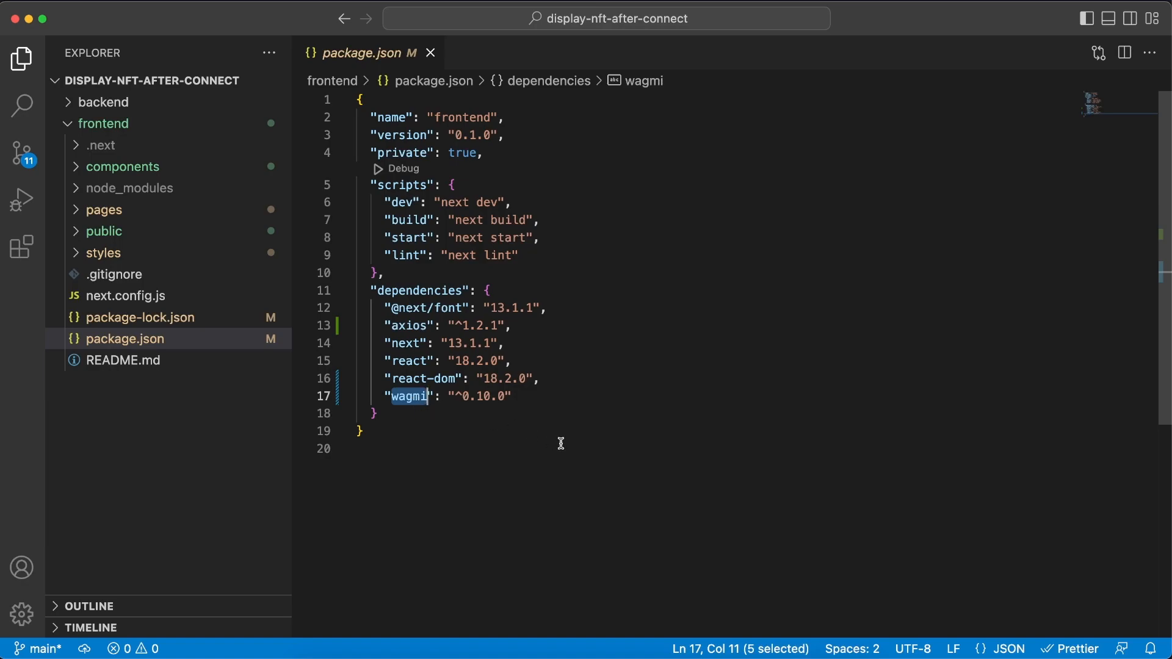
mouse_move(548, 445)
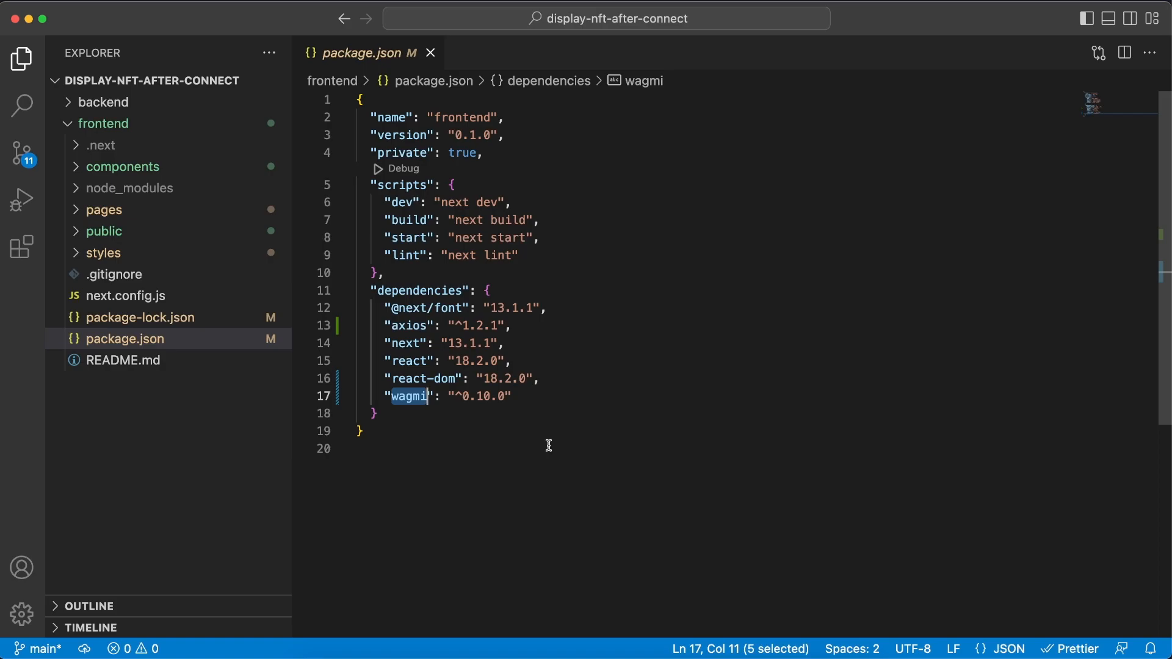
Expand the frontend public folder and collapse it again.
left_click(103, 231)
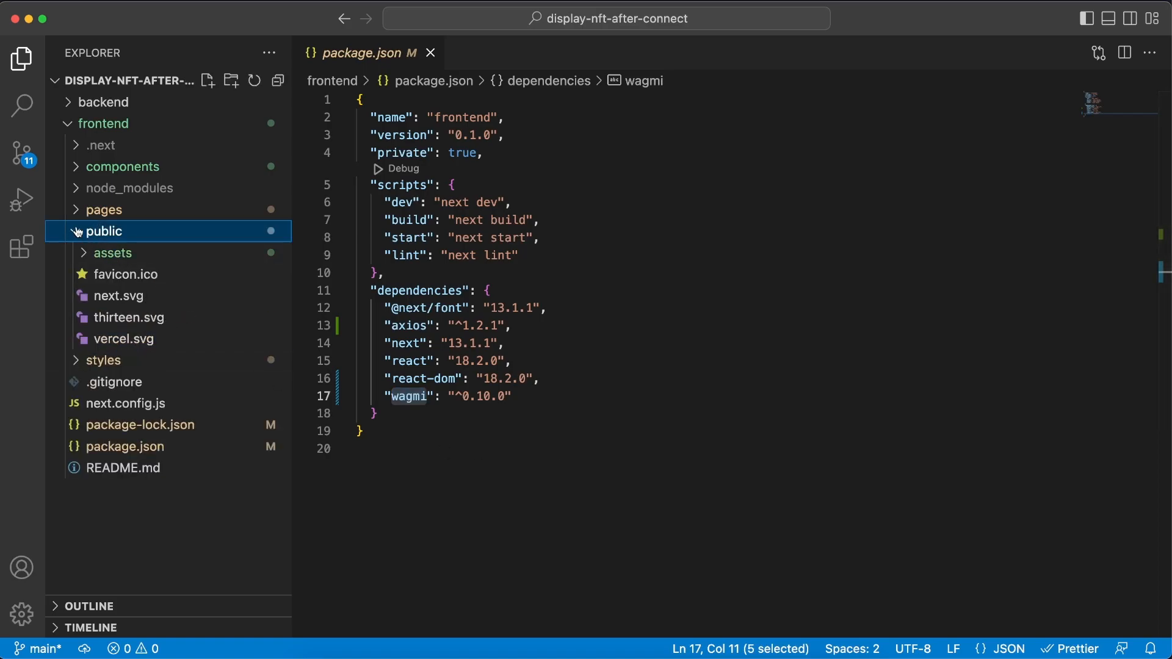
left_click(113, 253)
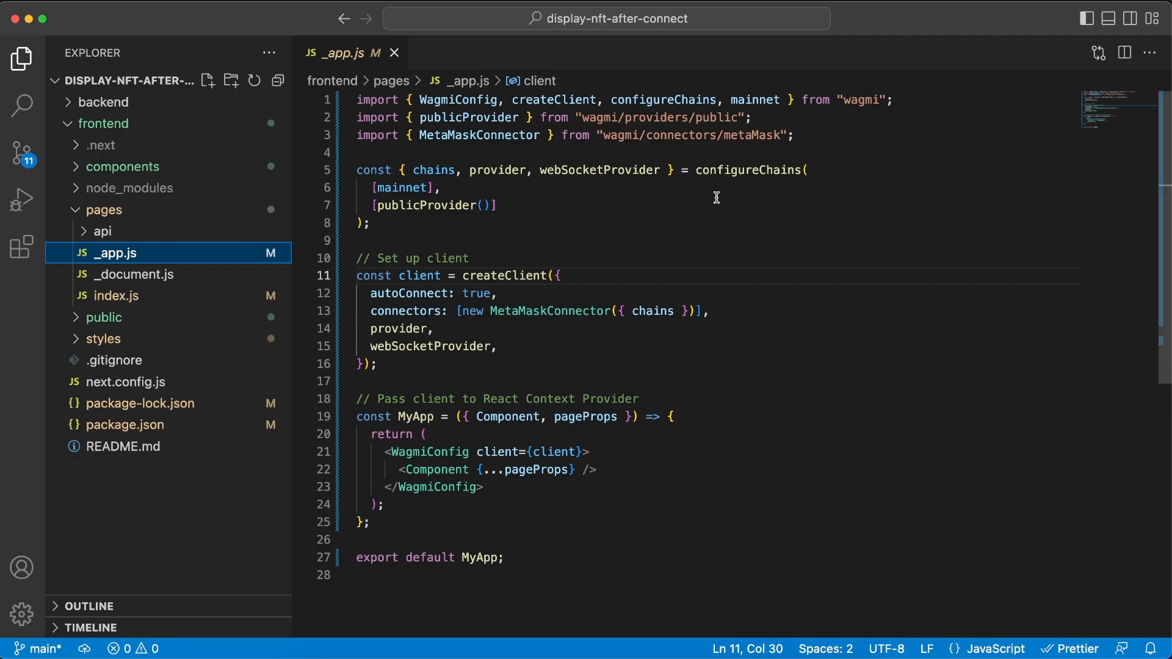
mouse_move(618, 276)
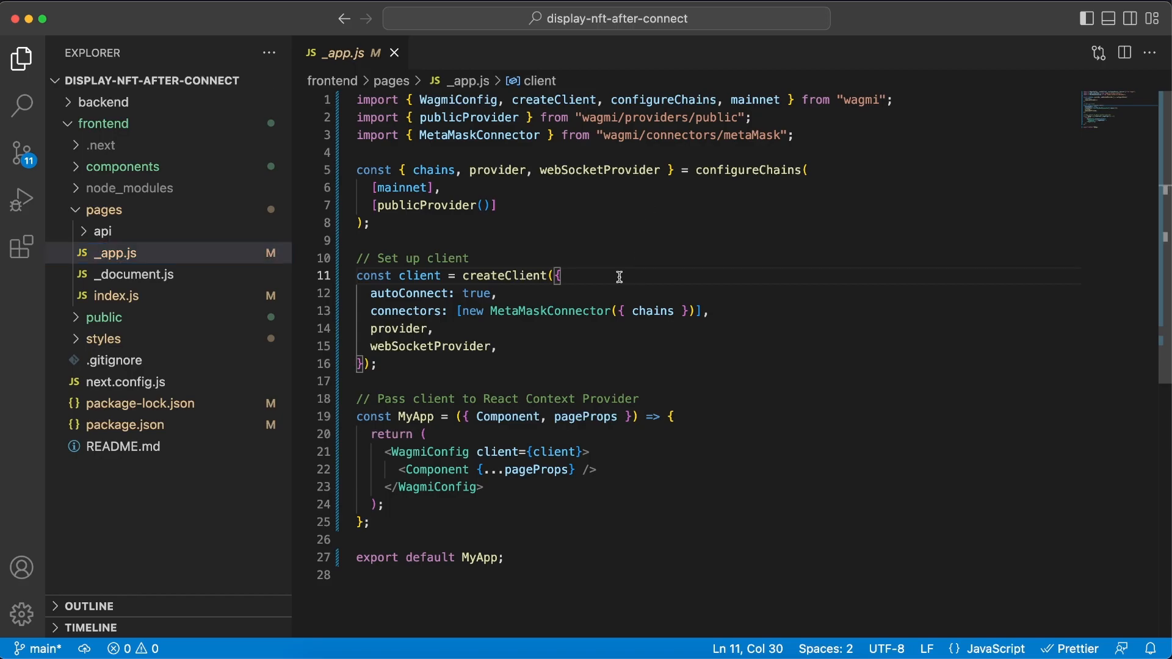
mouse_move(600, 330)
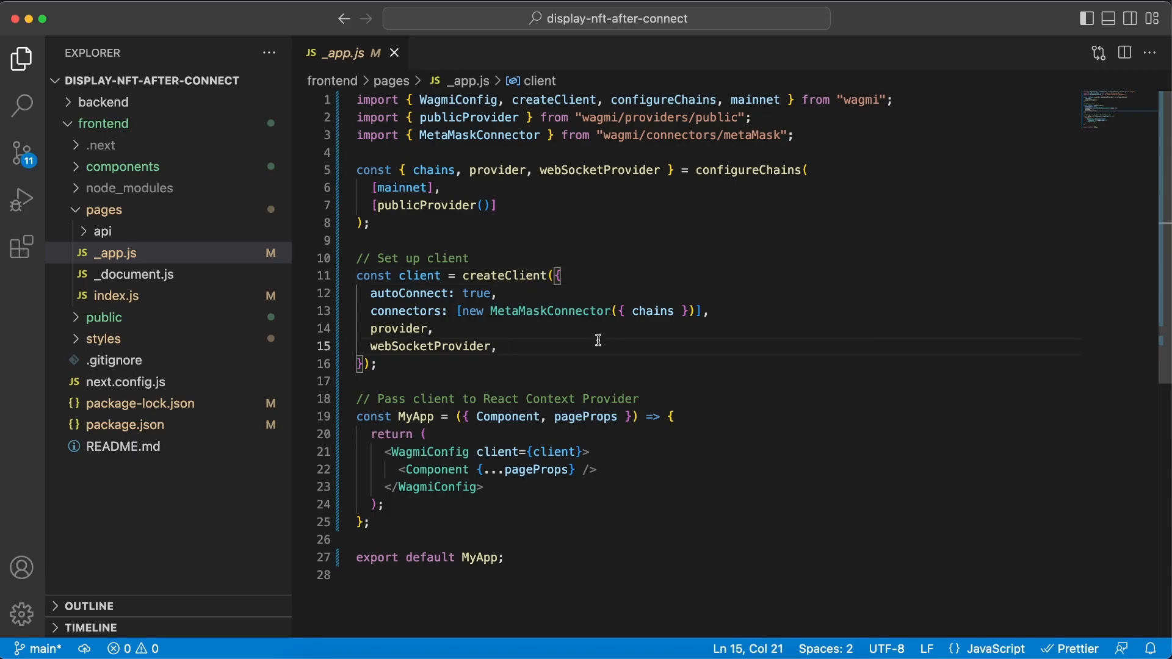
mouse_move(877, 459)
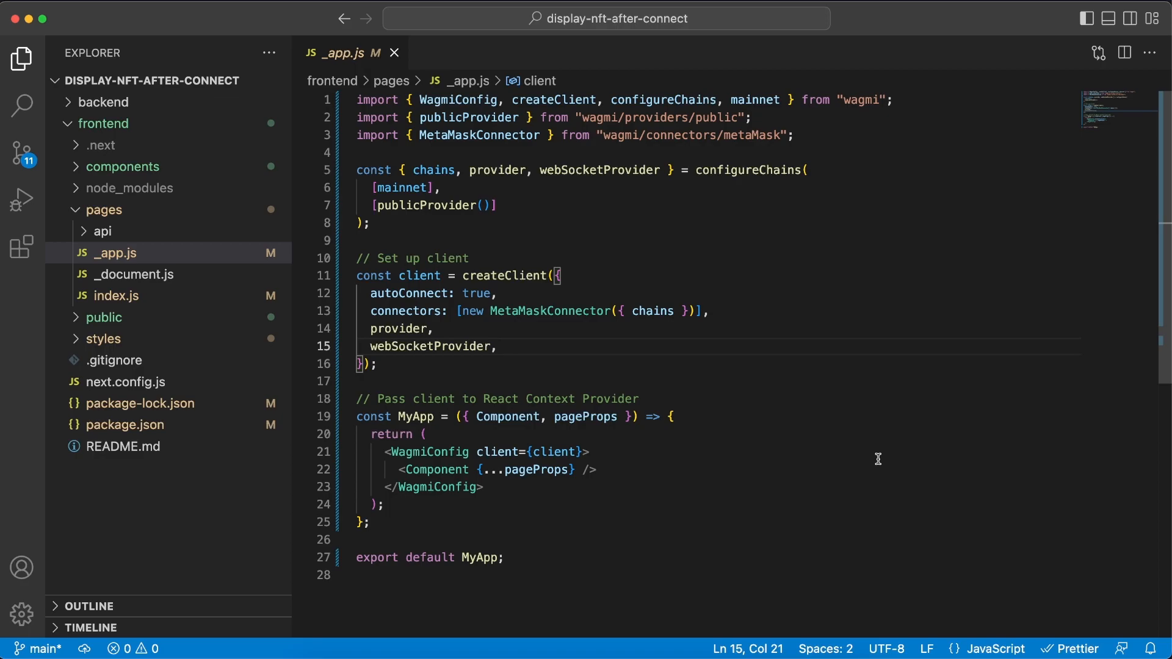
mouse_move(722, 387)
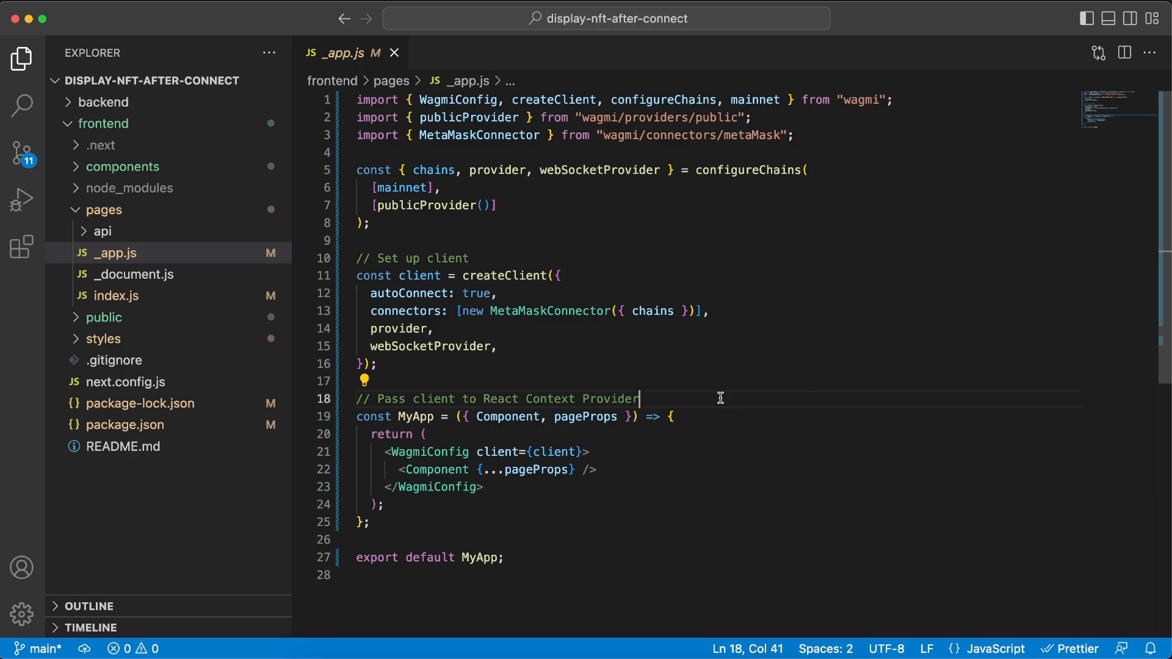
Open the frontend pages/index.js file.
left_click(117, 295)
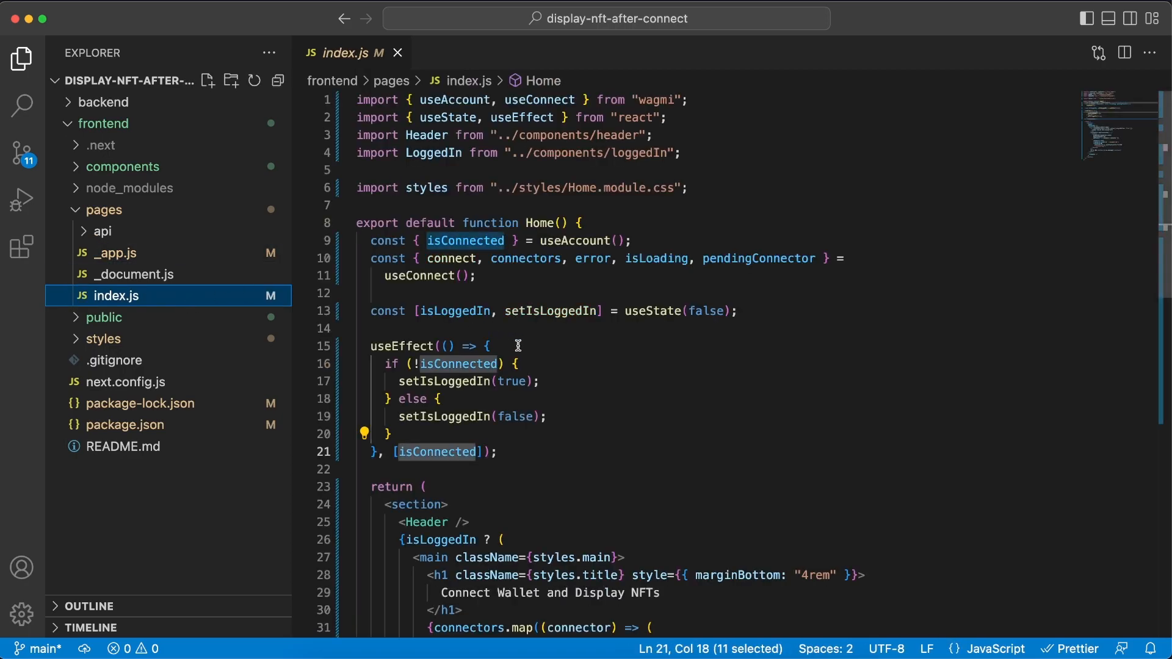
mouse_move(649, 340)
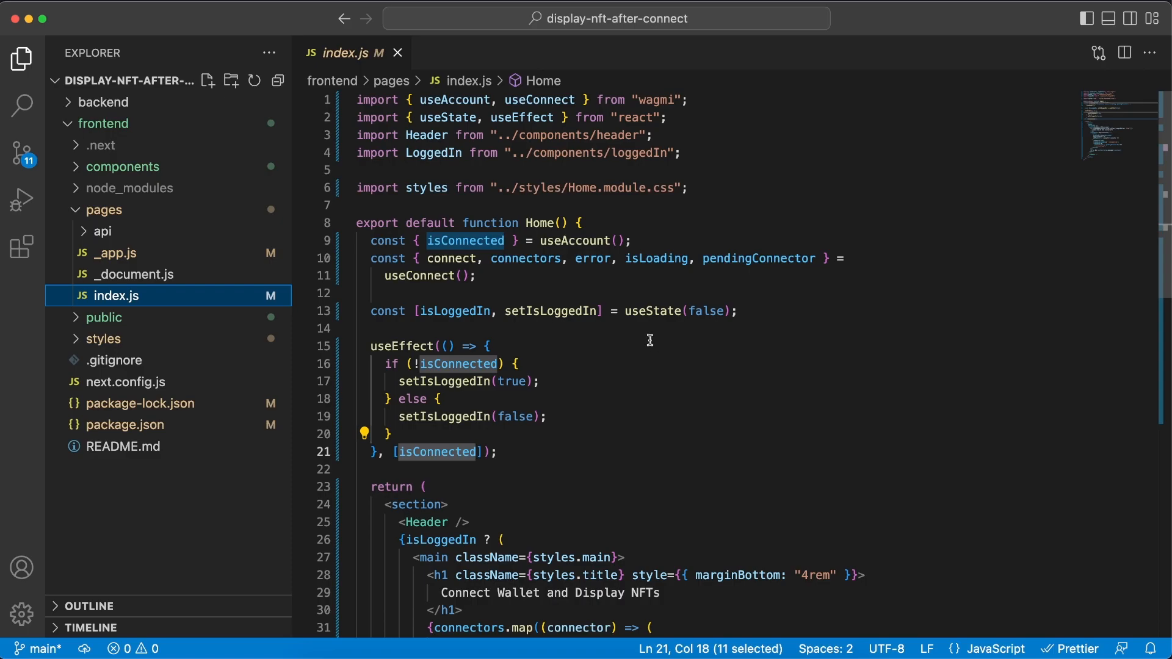
Review index.js's isConnected useEffect, the connector button markup and the LoggedIn component.
left_click(488, 346)
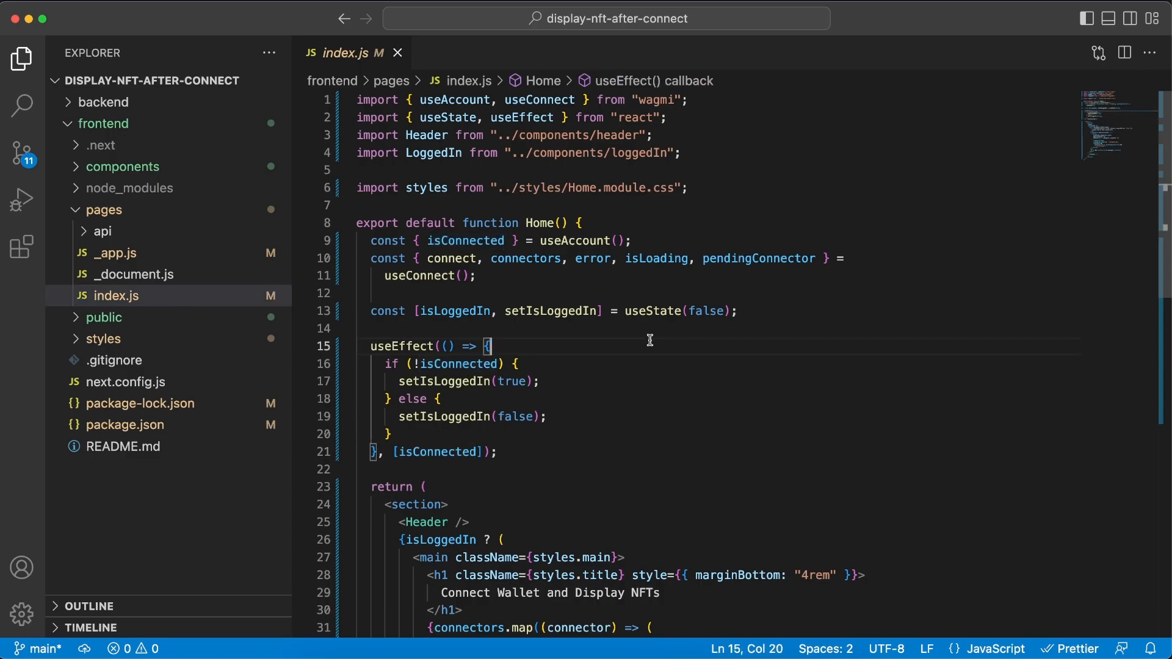
left_click(499, 452)
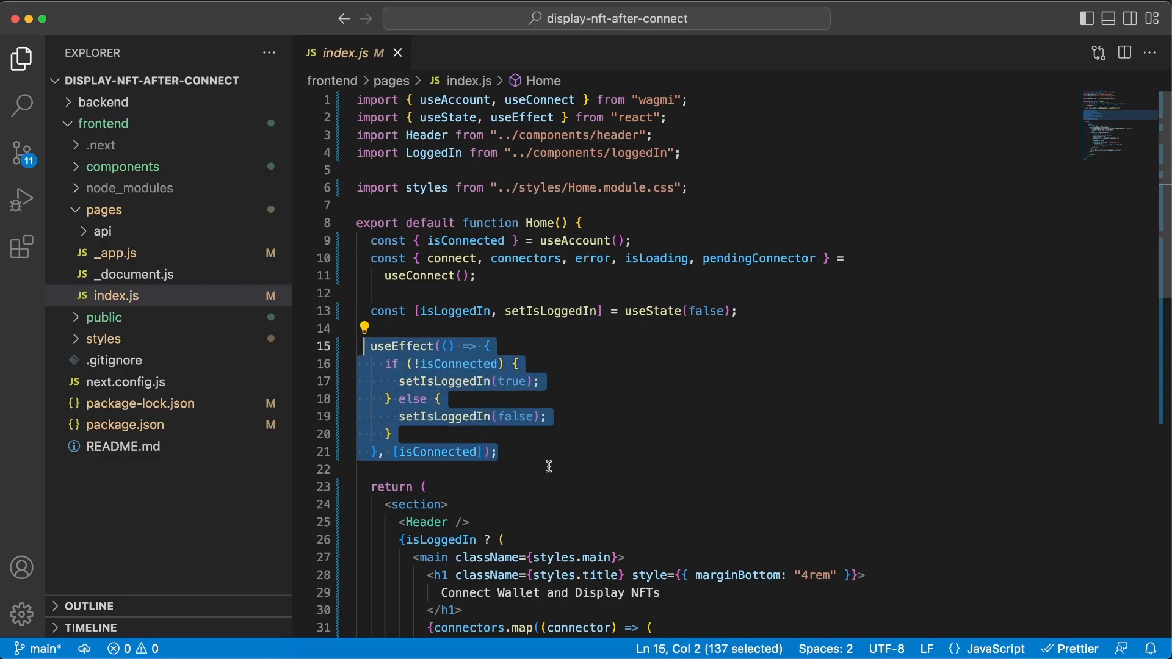
double_click(438, 452)
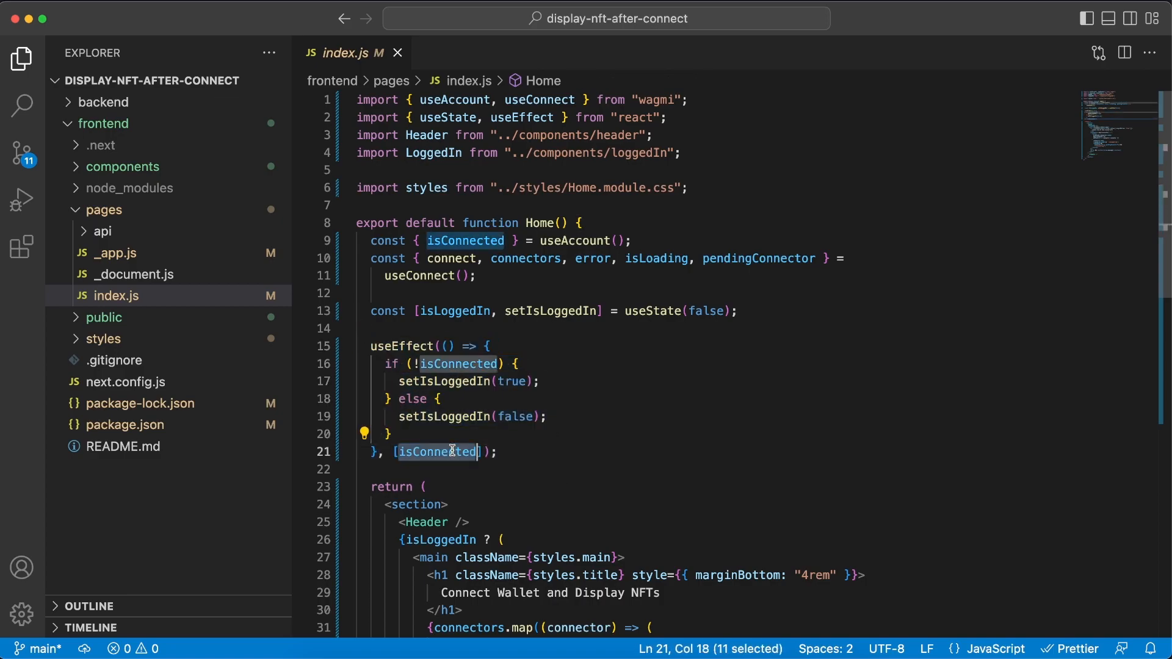
mouse_move(583, 240)
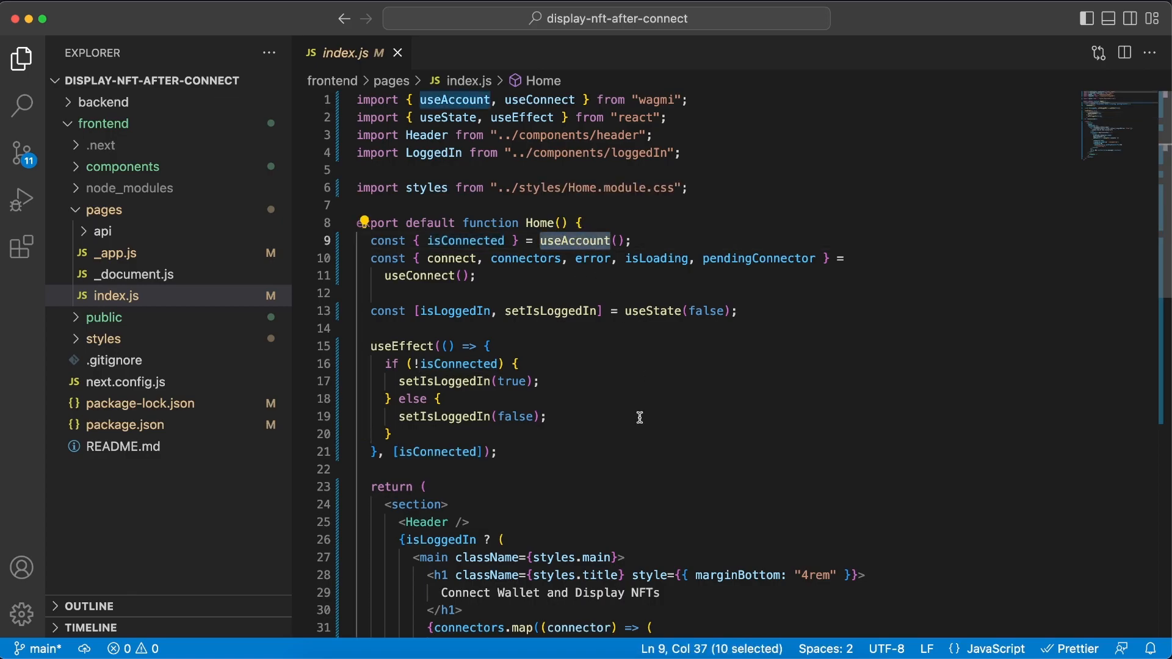
scroll("down", 3)
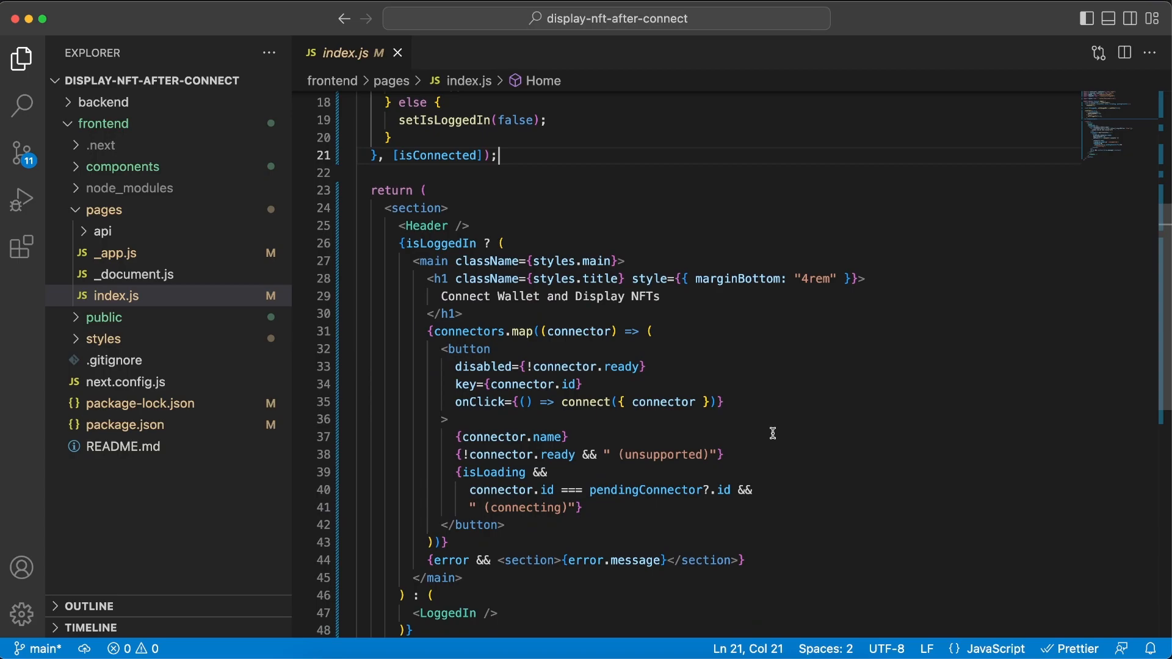
scroll("down", 3)
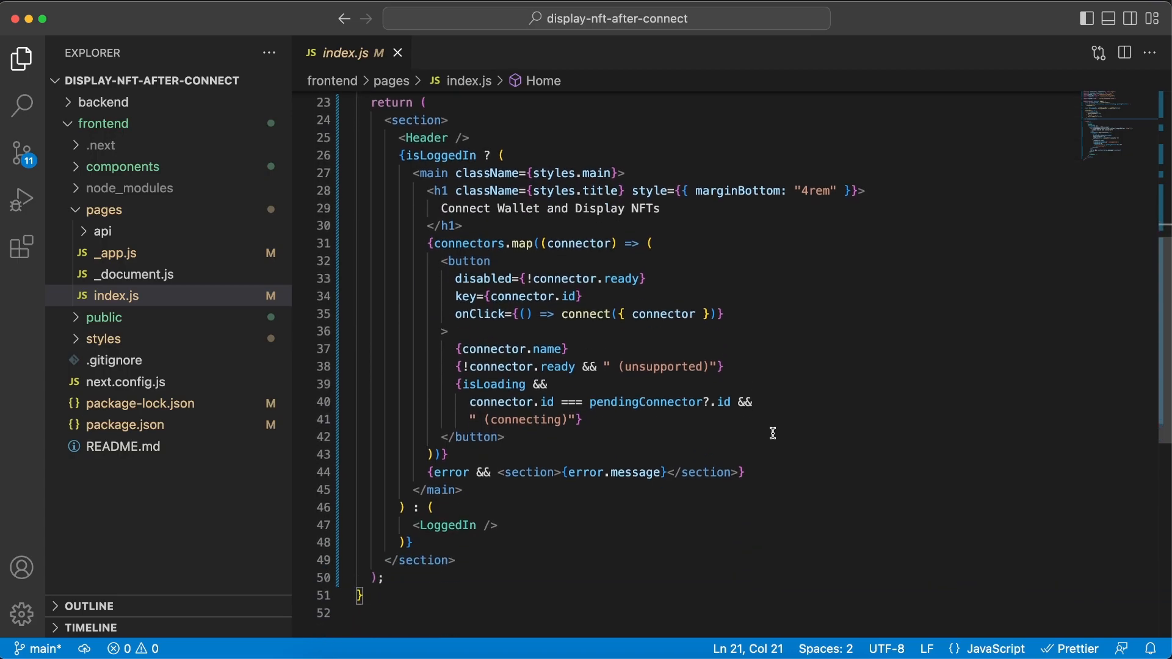
left_click(660, 208)
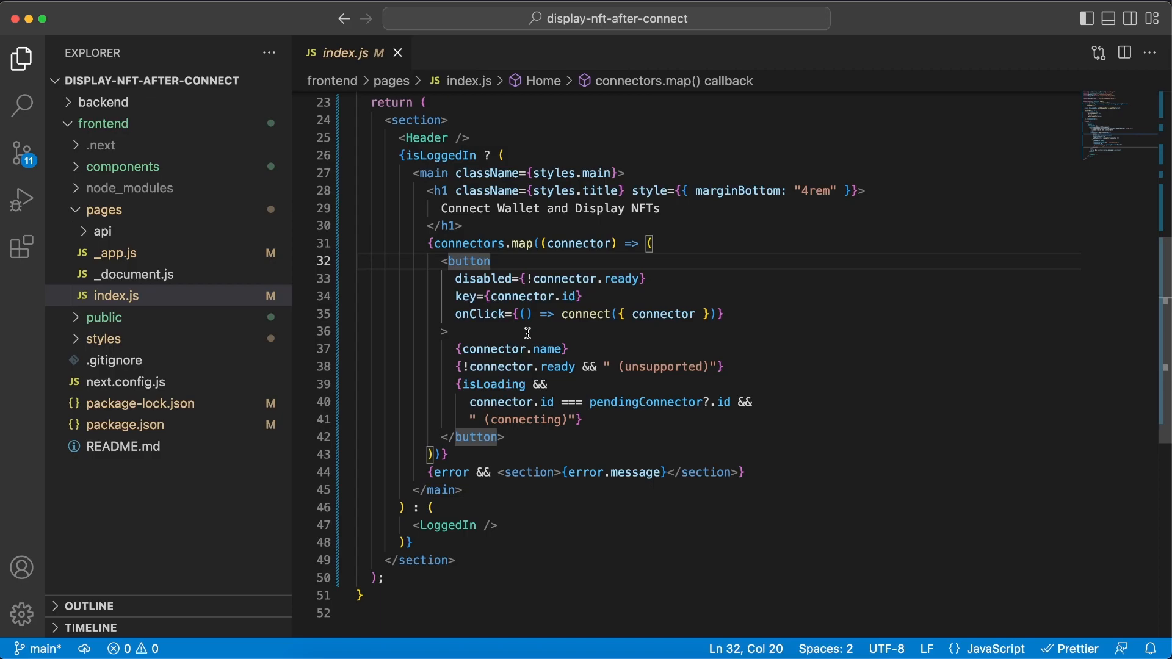
mouse_move(506, 477)
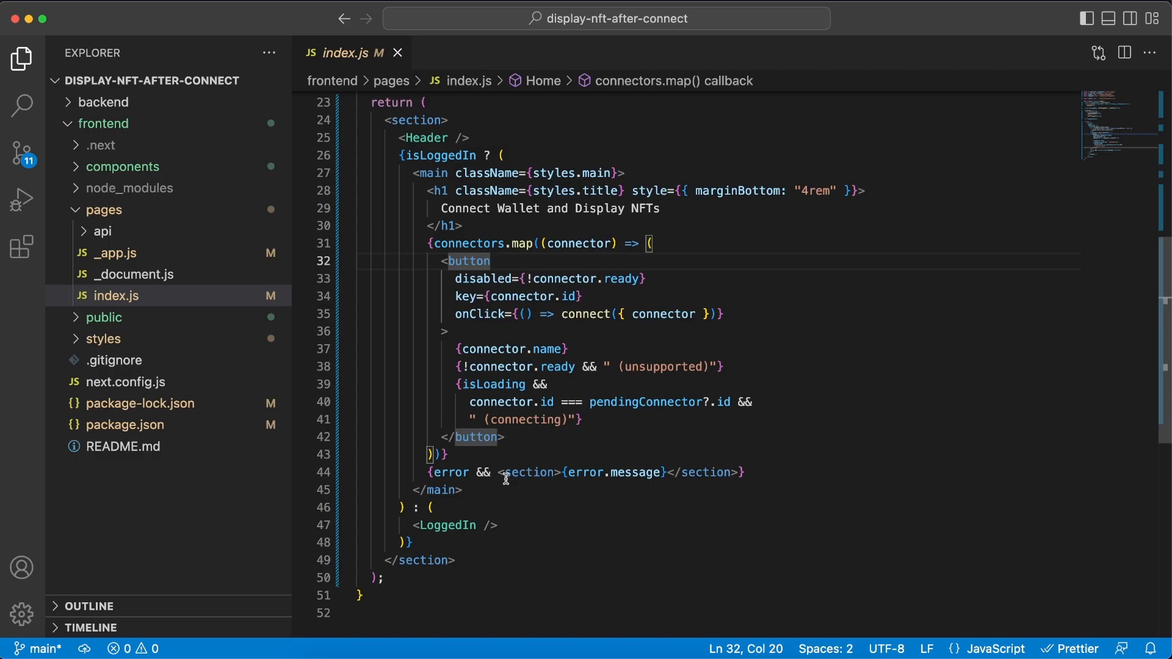
double_click(447, 525)
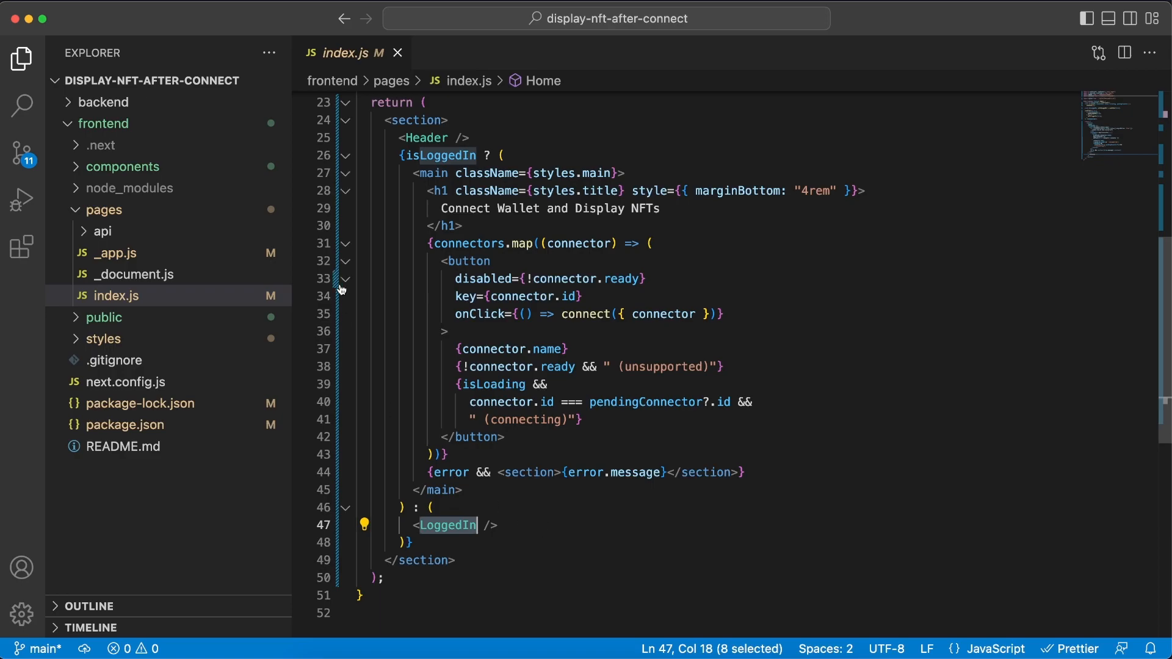
Open components/loggedIn.js and point out the GetNfts component it renders.
left_click(123, 166)
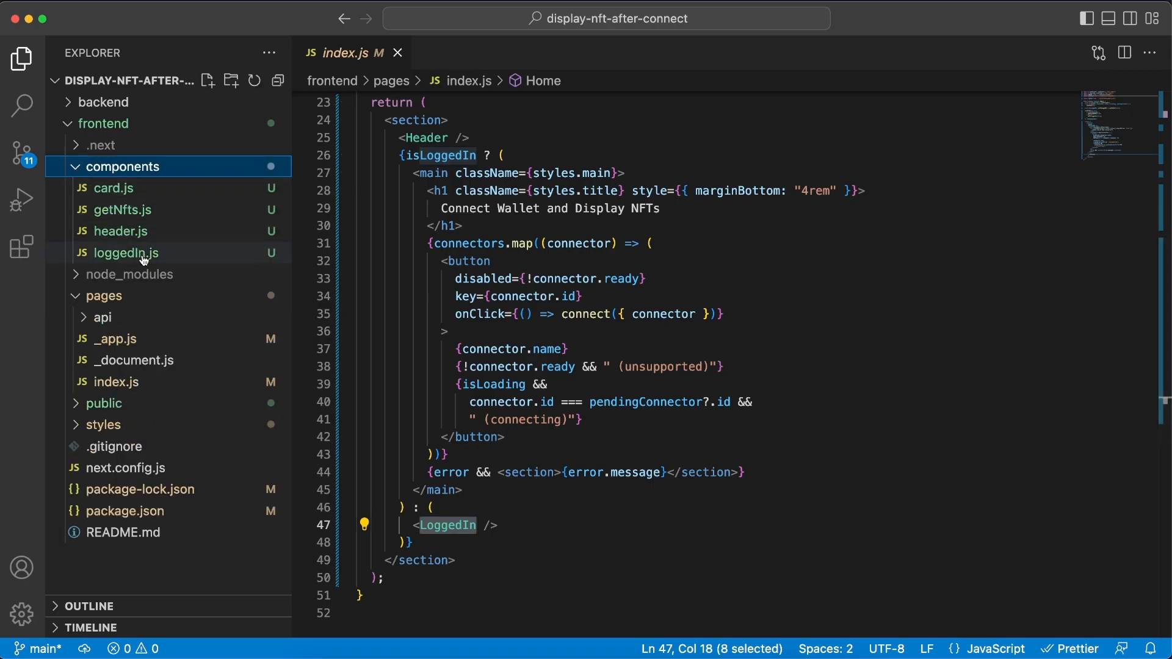
left_click(126, 252)
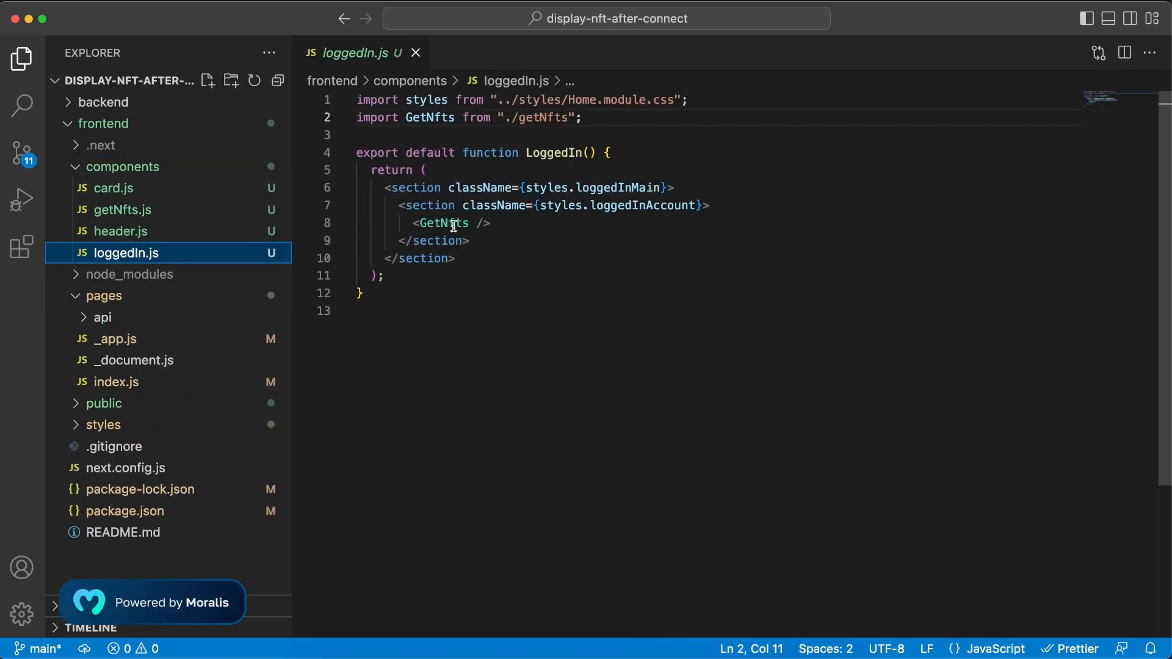
double_click(442, 223)
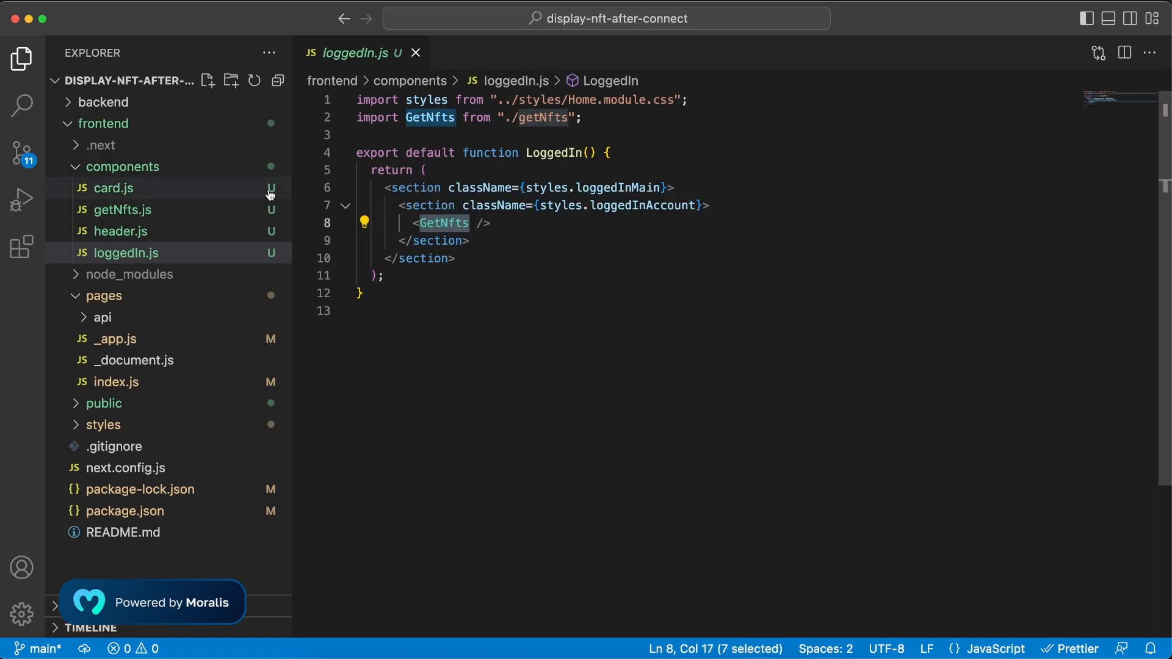
left_click(121, 210)
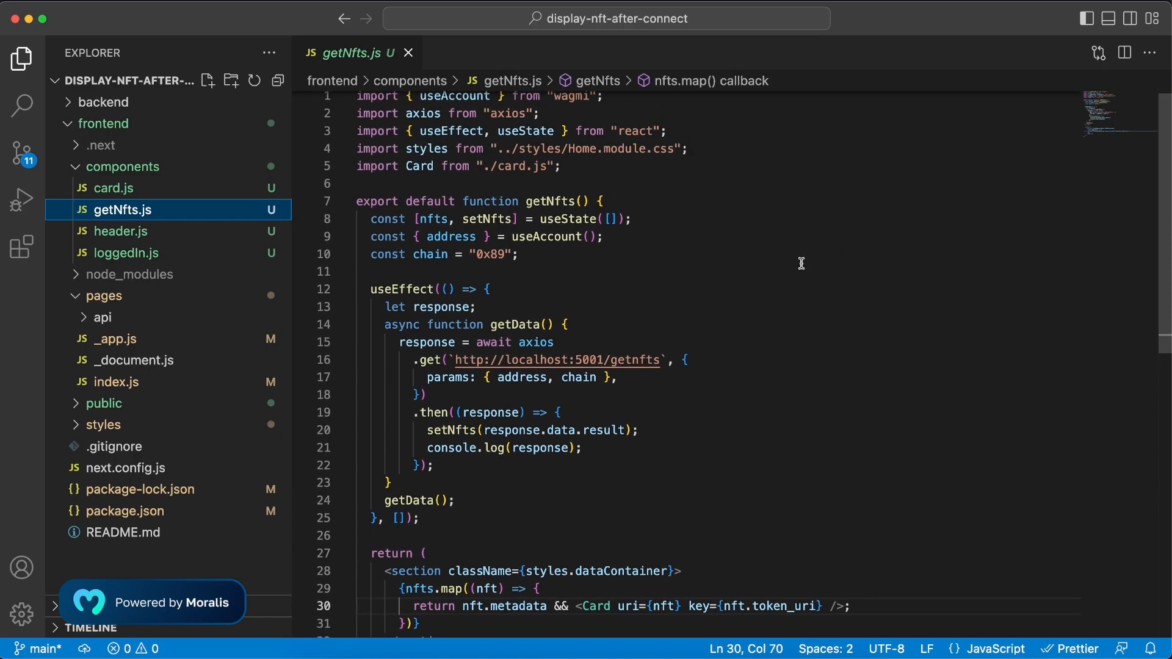
mouse_move(656, 253)
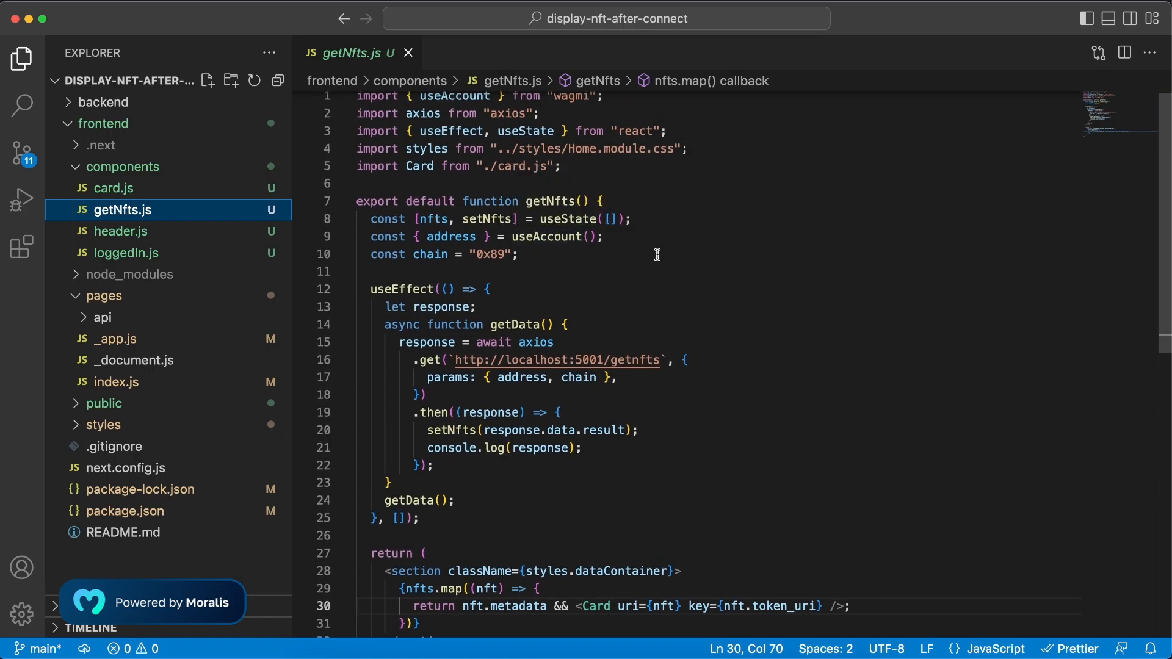
Point out the wallet address, chain id 0x89 and the chain request parameter.
double_click(449, 237)
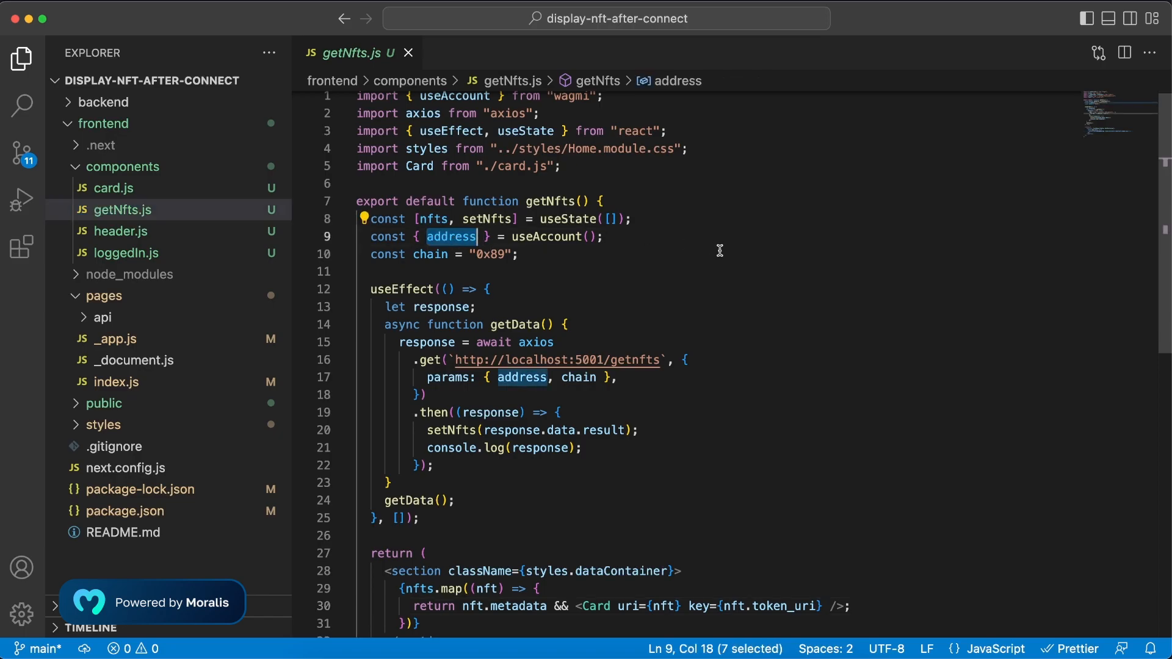
double_click(490, 184)
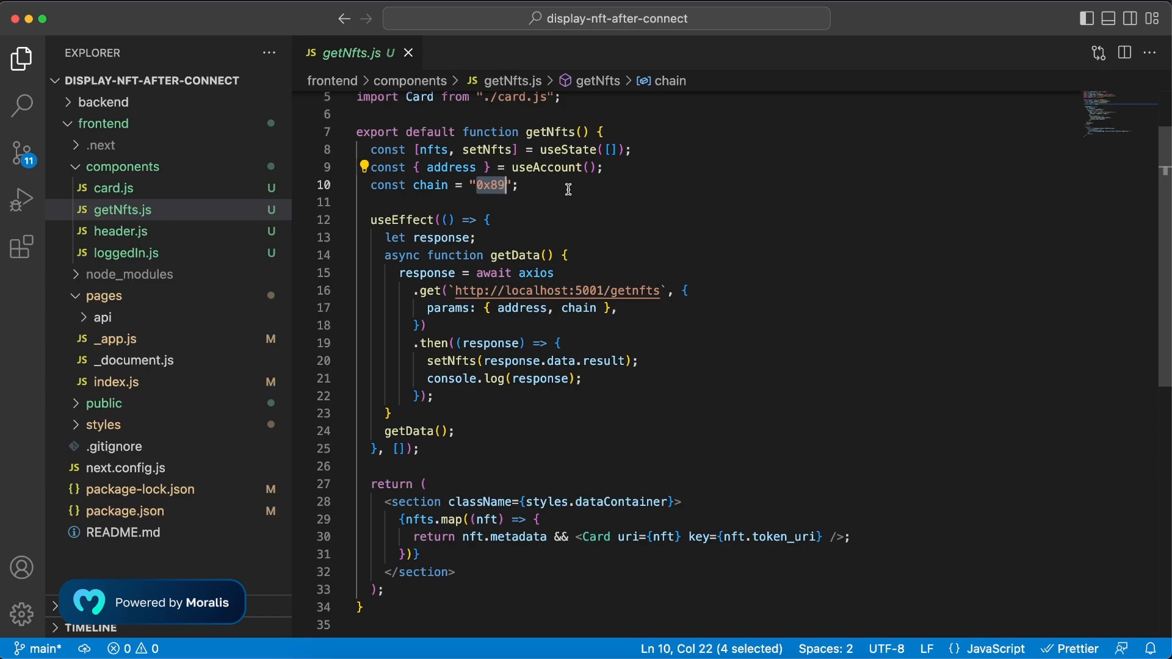
mouse_move(512, 207)
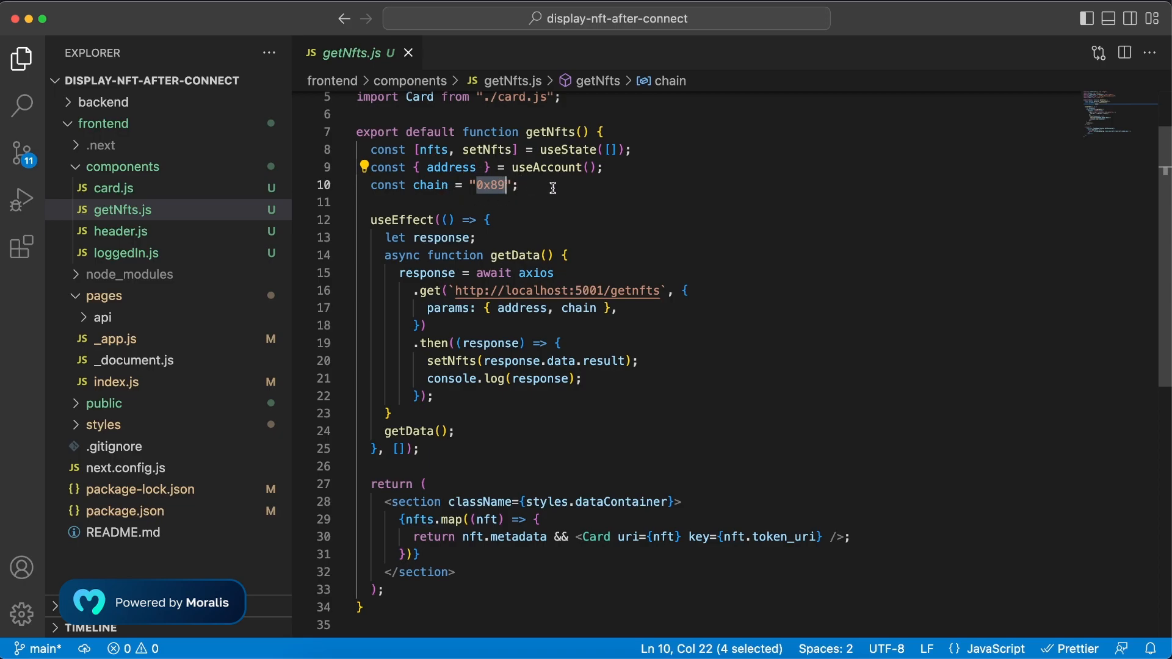
left_click(552, 185)
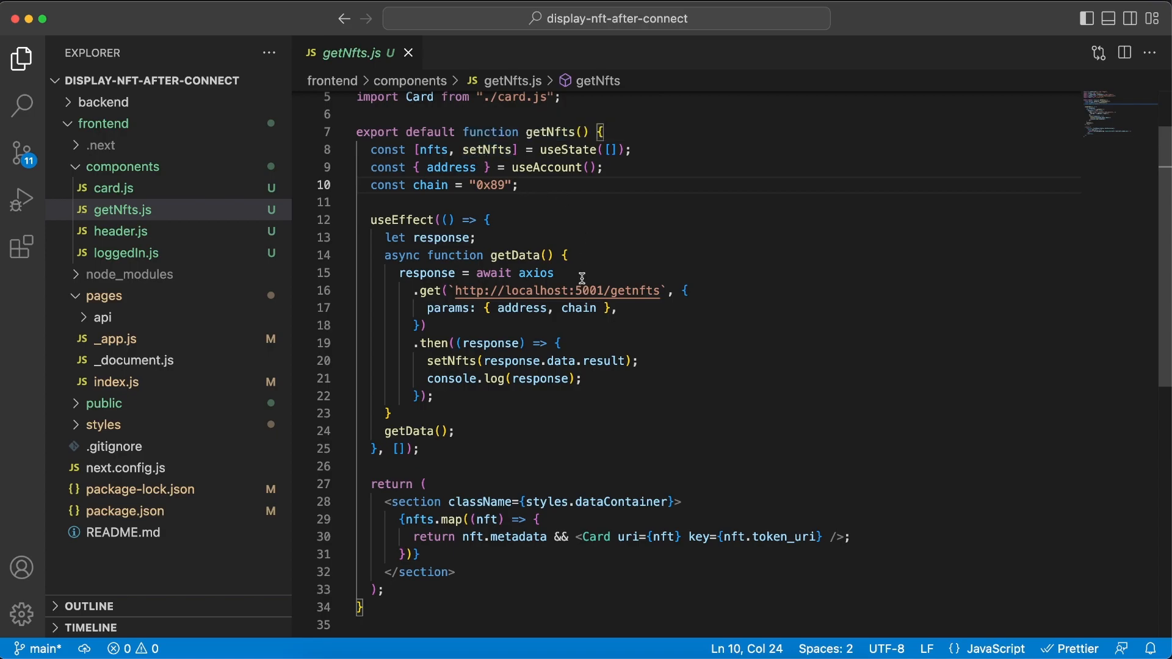
mouse_move(523, 290)
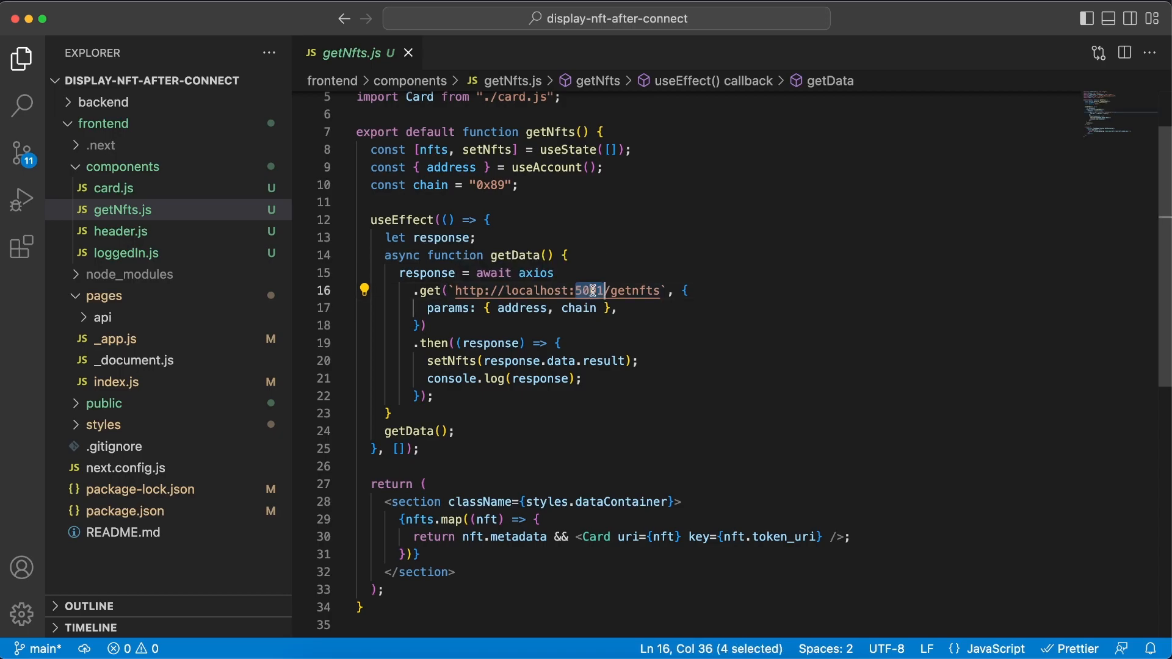
mouse_move(751, 293)
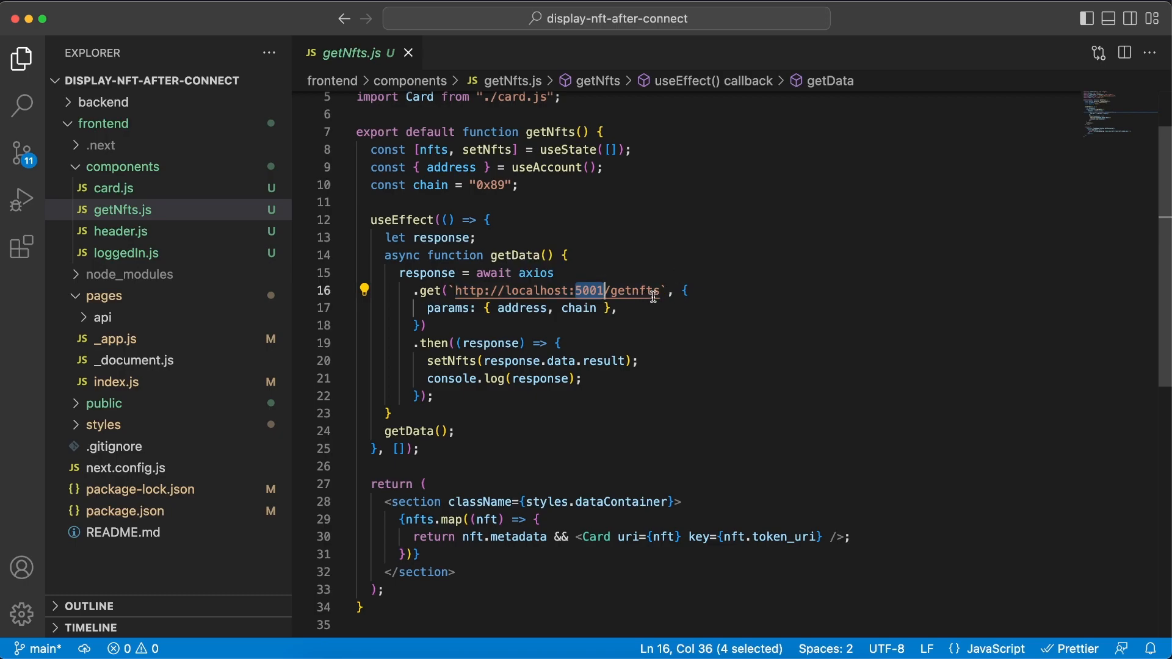
left_click(532, 308)
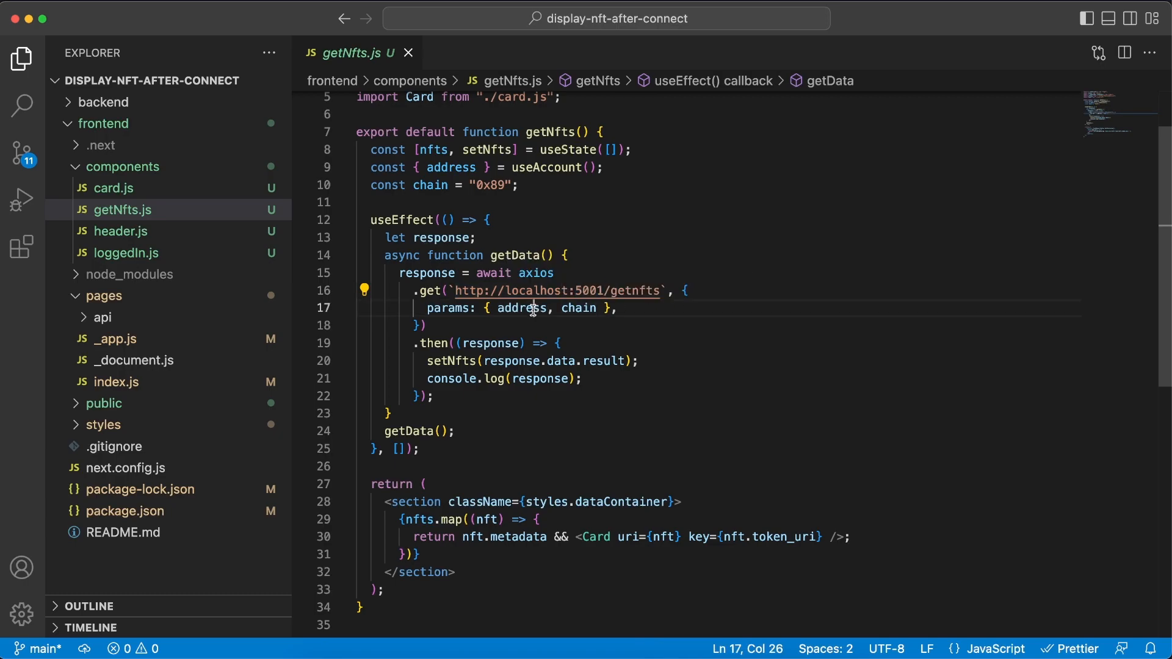
double_click(577, 308)
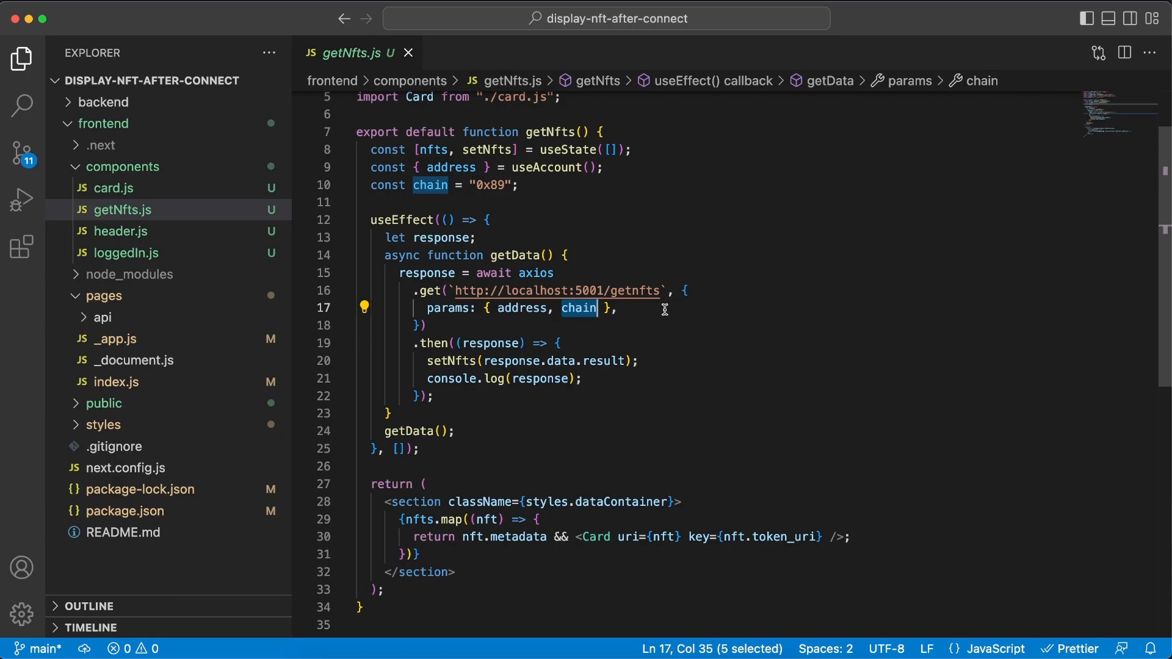
mouse_move(683, 317)
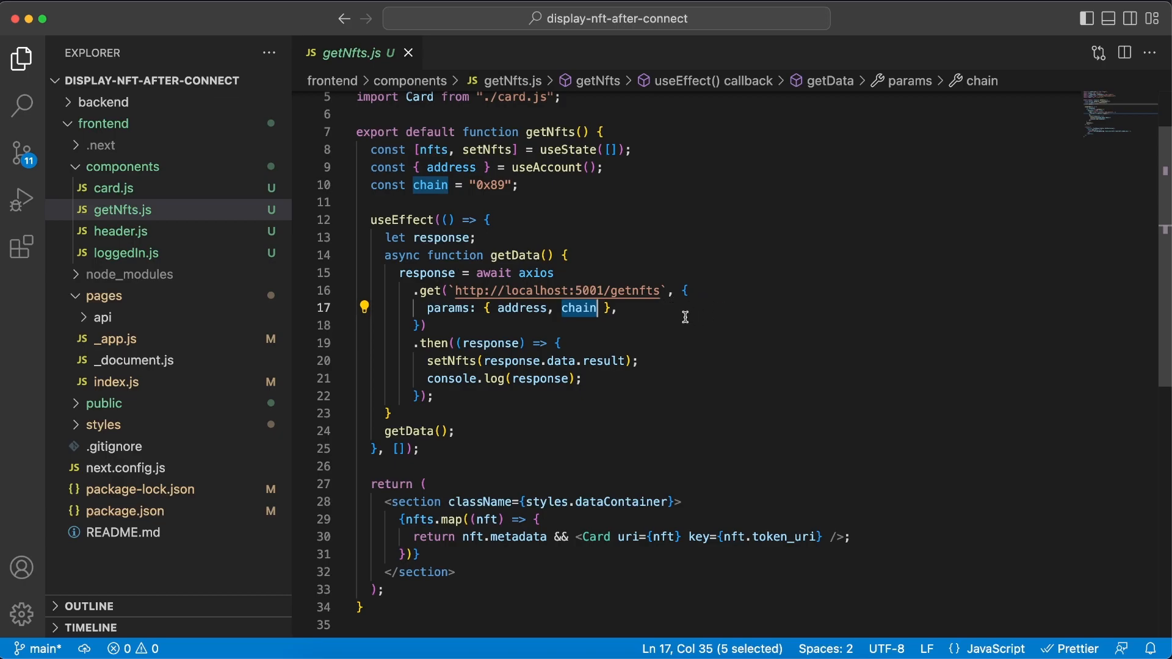
Trace the response logging, setNfts storing response.data.result, and the per-NFT Card rendering.
scroll("down", 3)
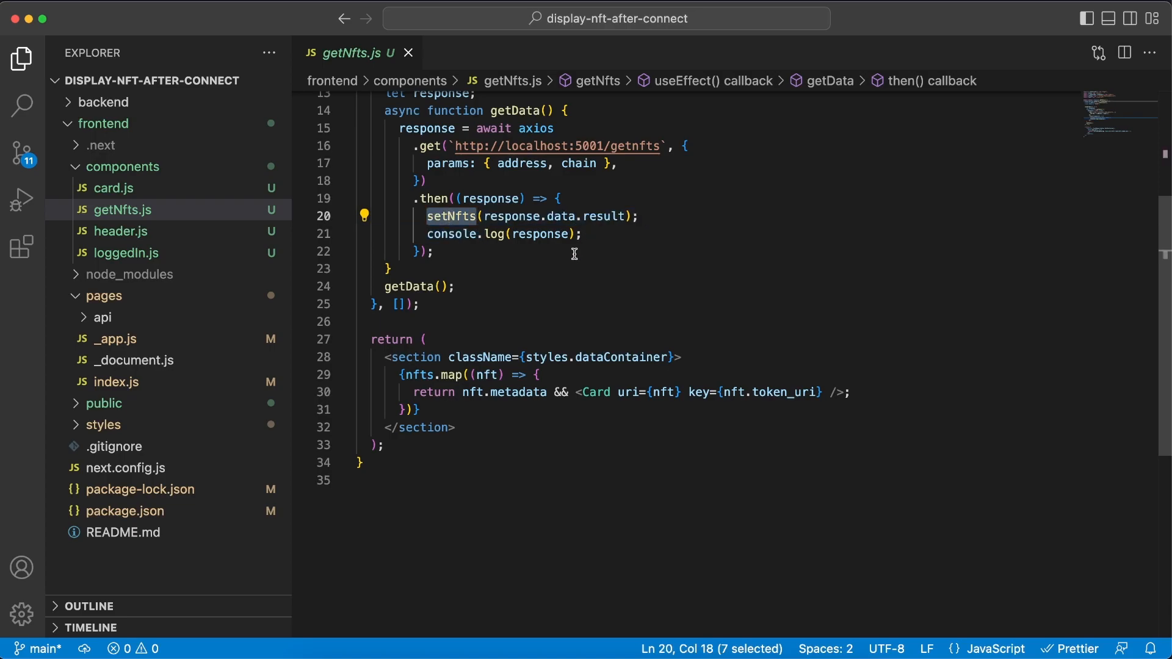
scroll("up", 3)
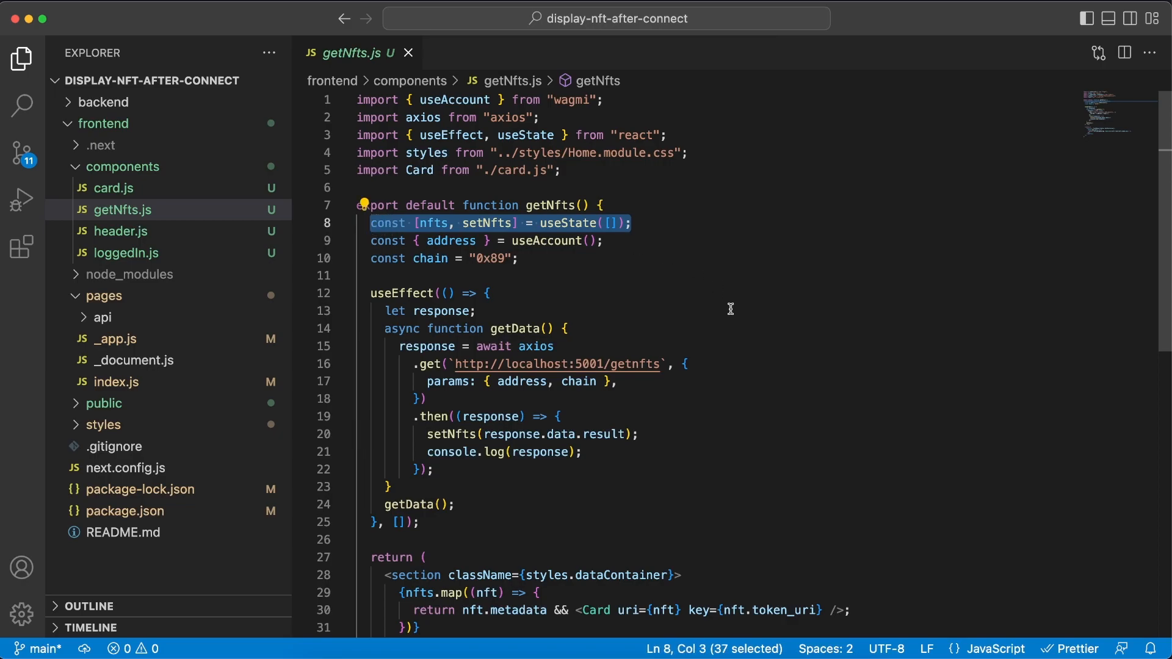
left_click(583, 355)
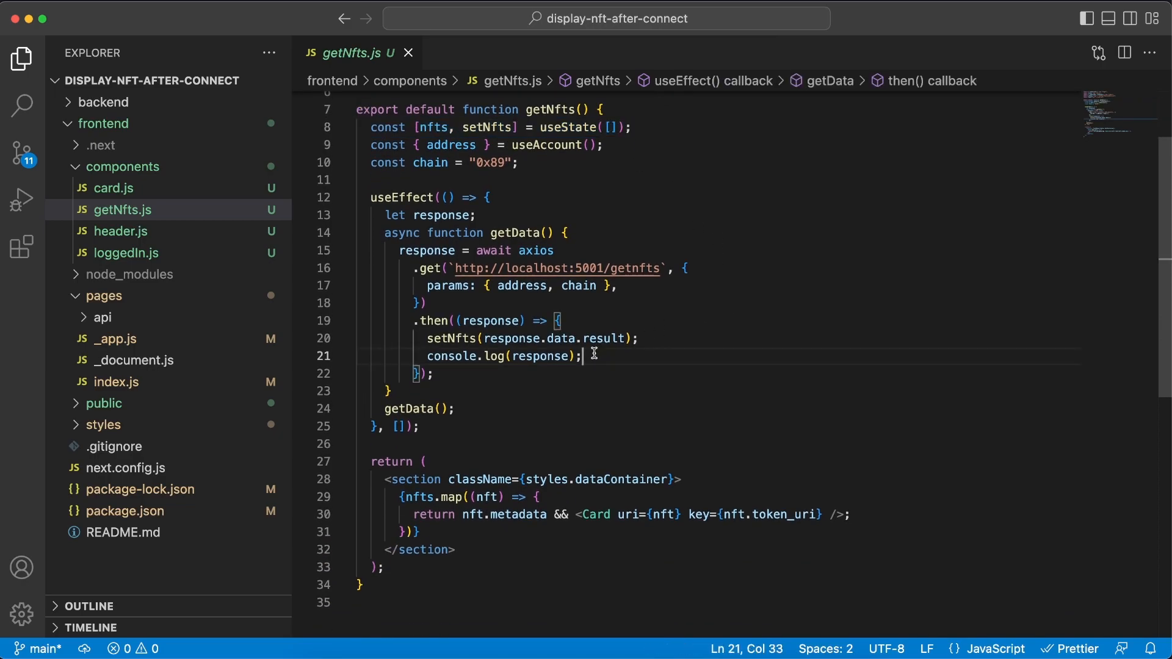
mouse_move(508, 337)
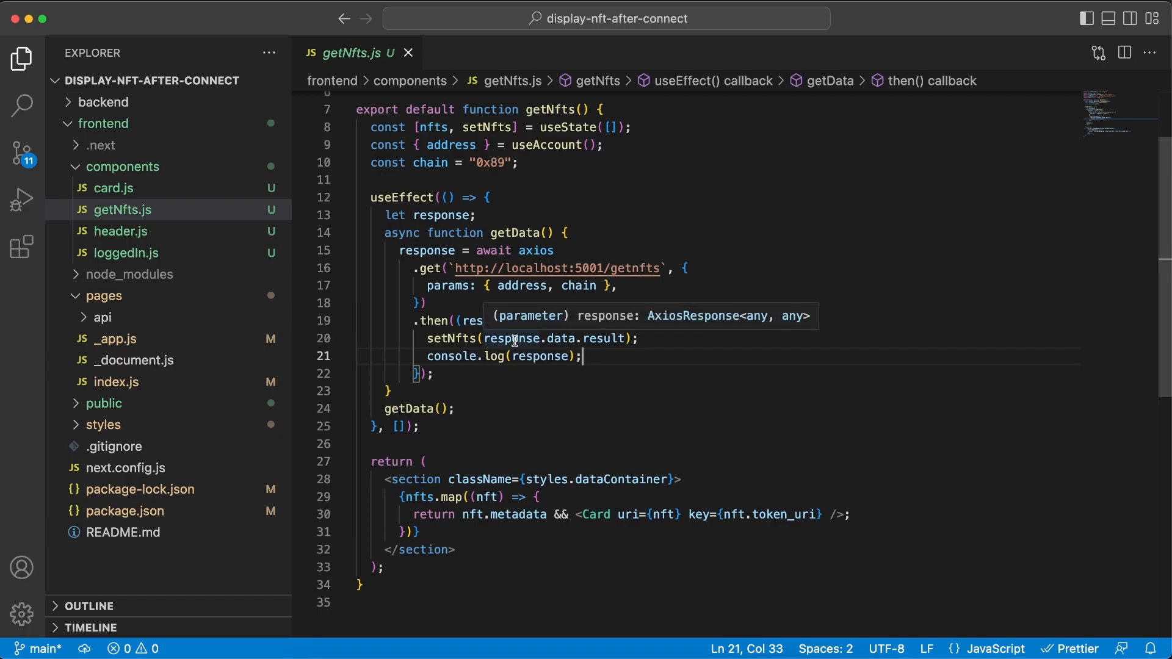
double_click(512, 339)
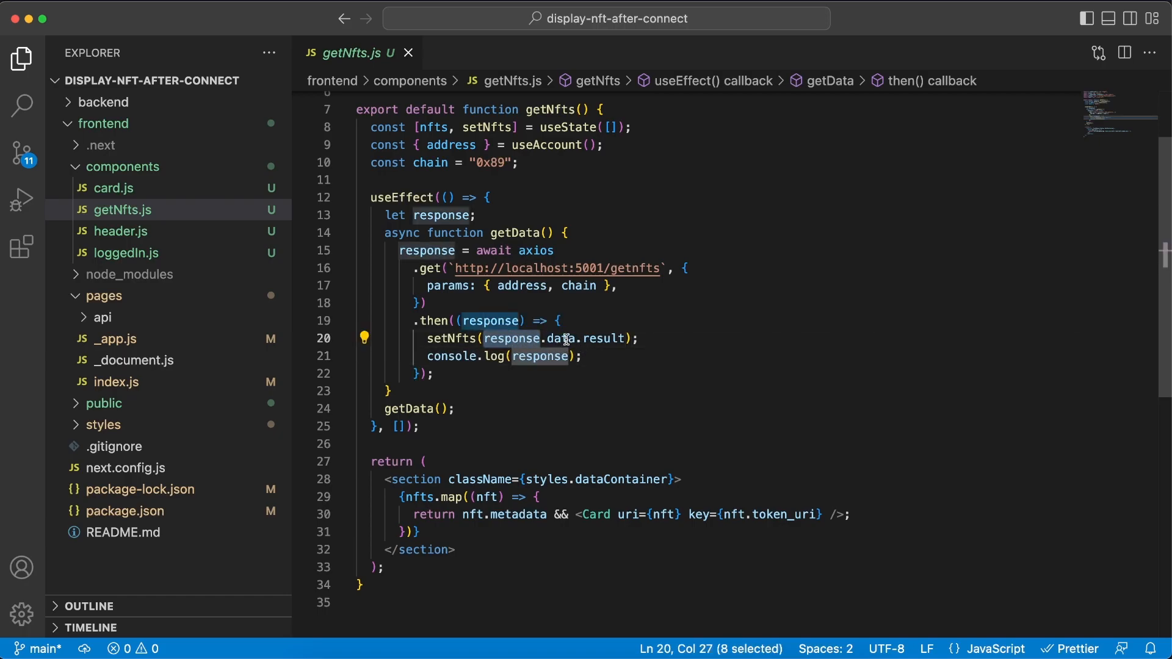
double_click(605, 337)
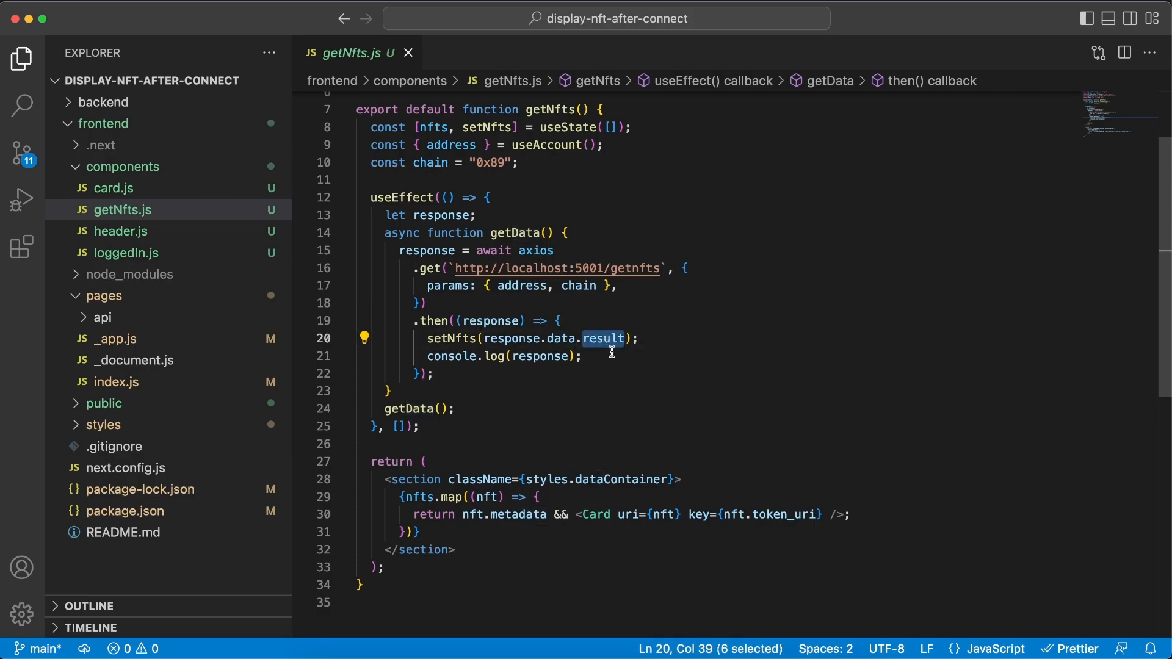
scroll("down", 3)
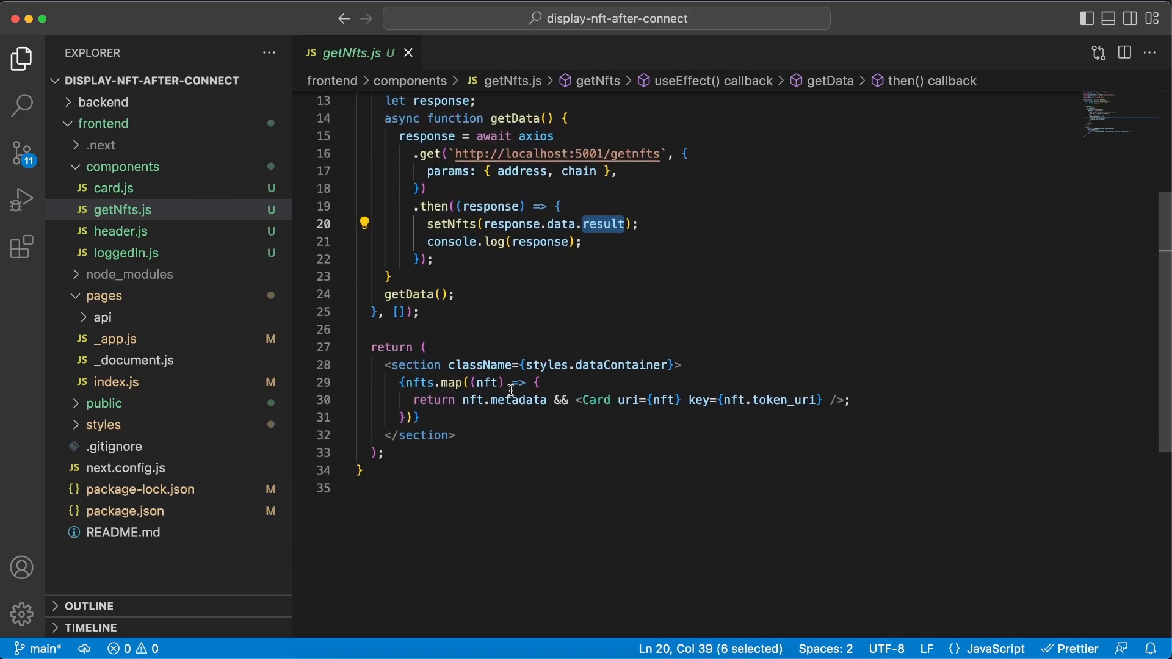
double_click(595, 399)
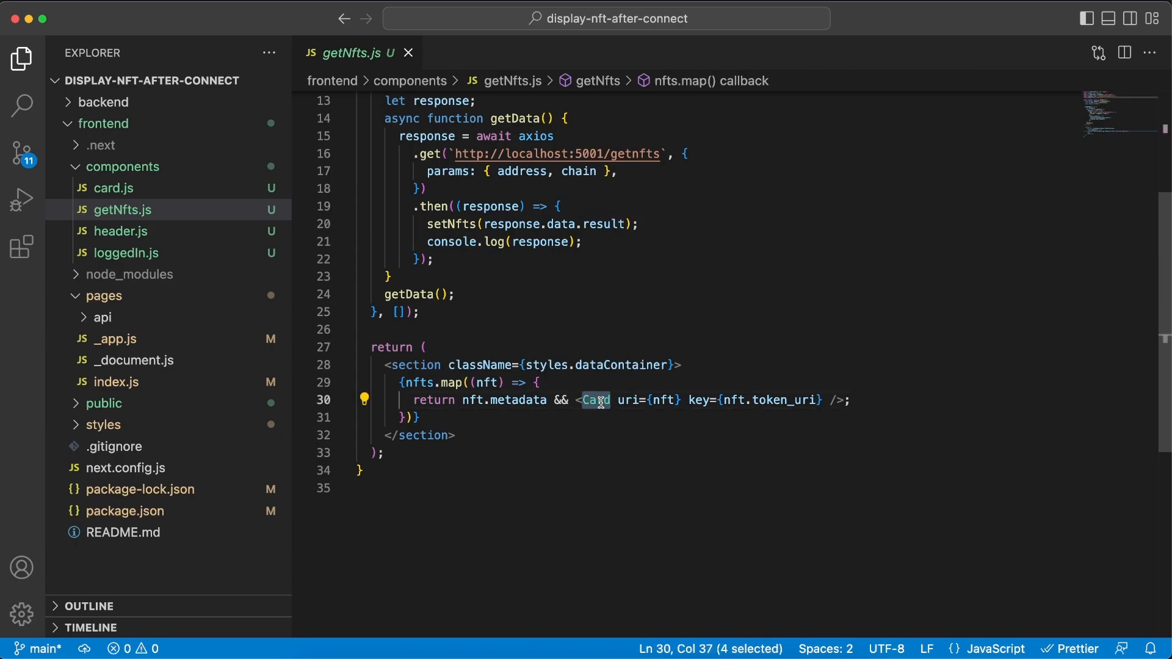
mouse_move(172, 211)
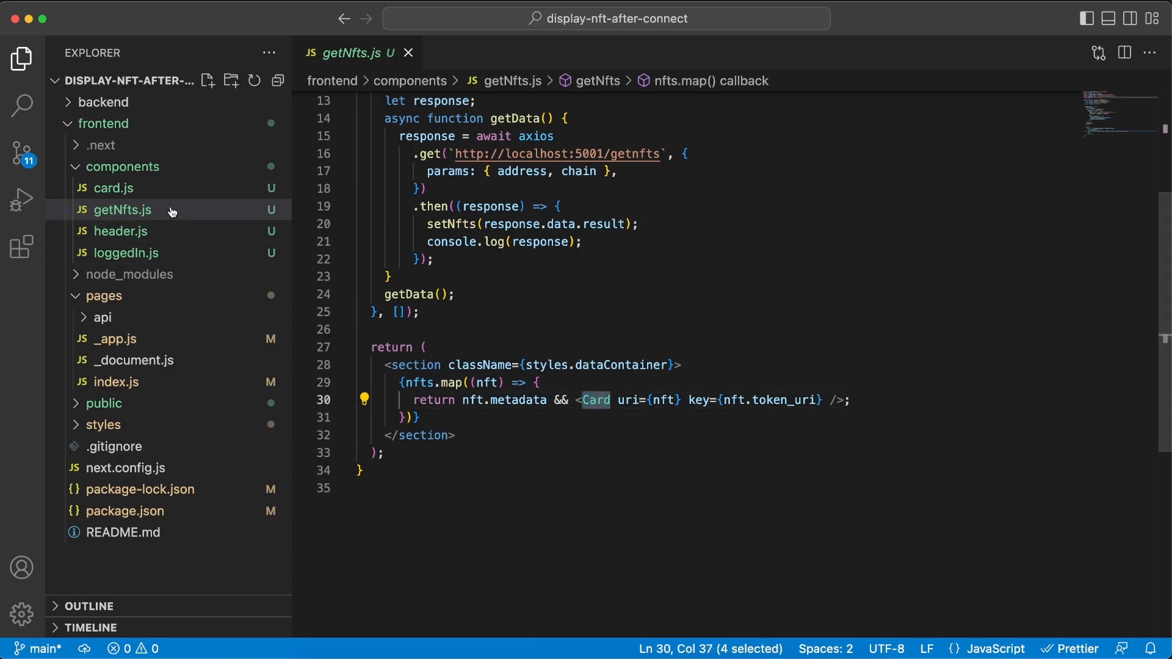
left_click(113, 188)
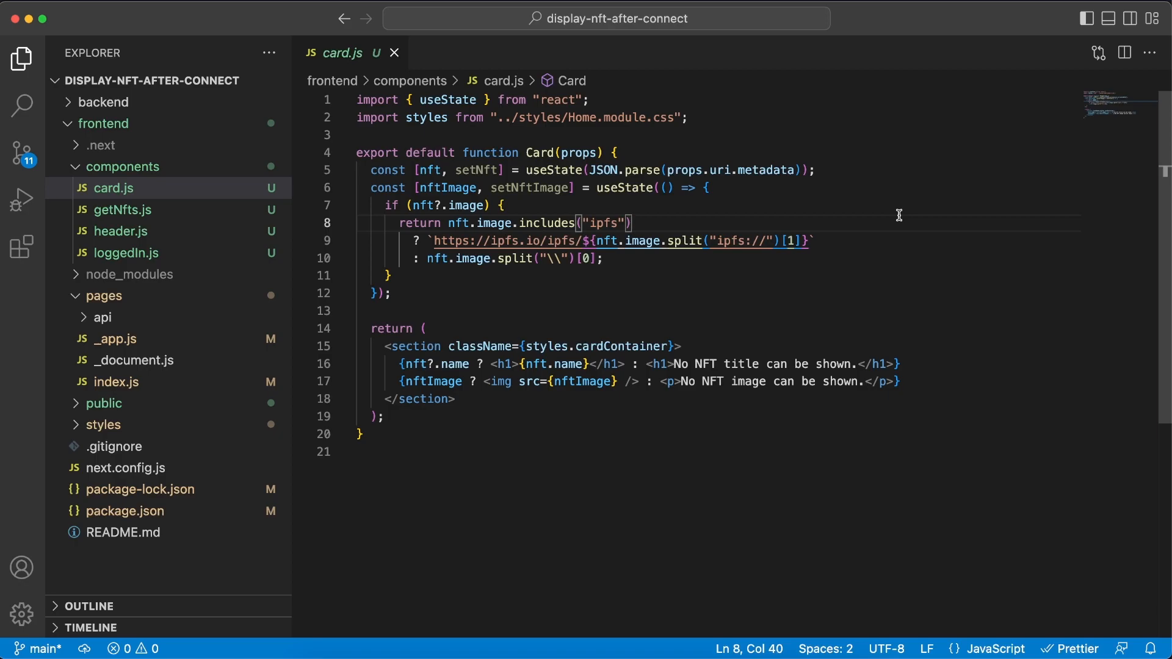
mouse_move(747, 271)
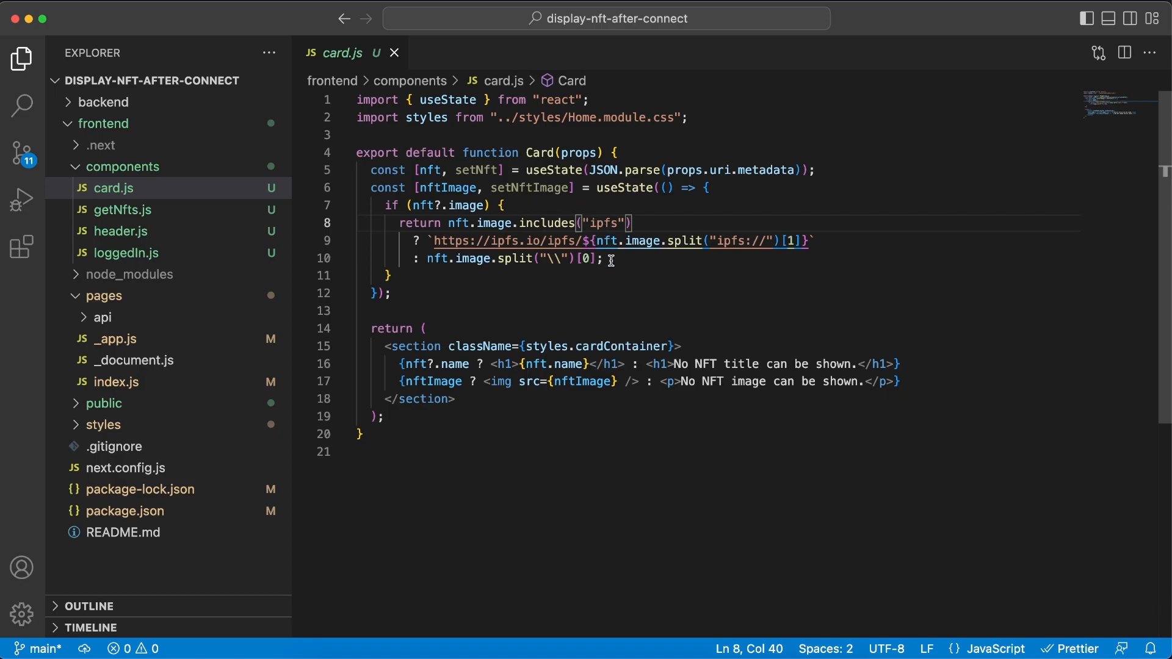
mouse_move(616, 280)
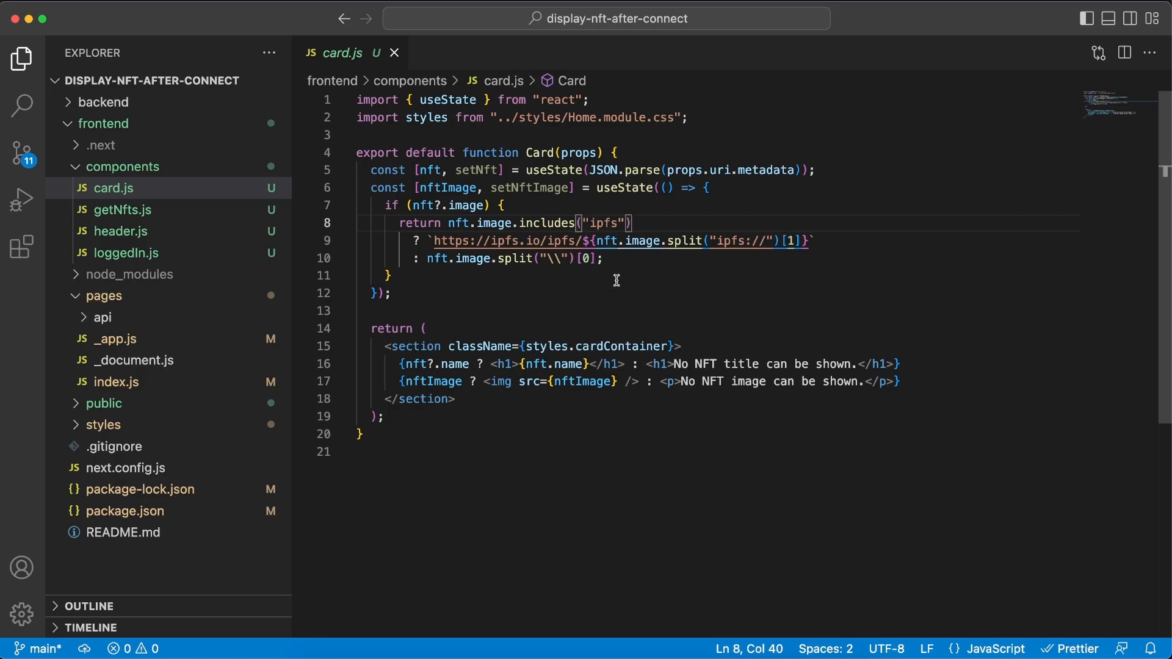
mouse_move(698, 223)
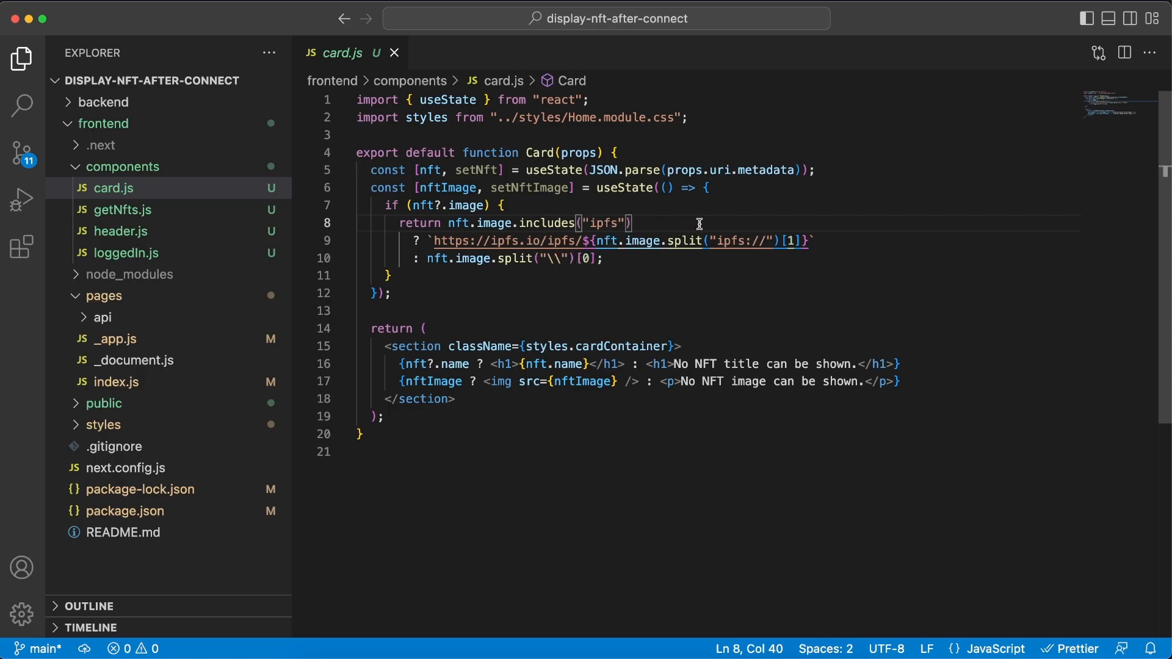
mouse_move(606, 349)
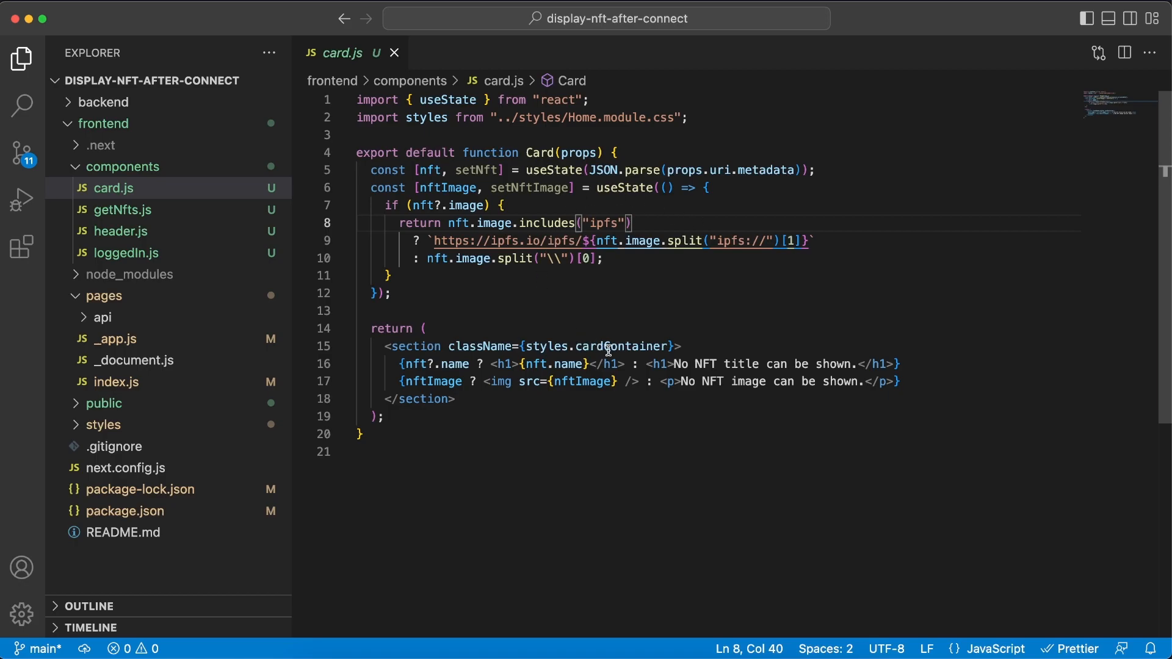
mouse_move(658, 336)
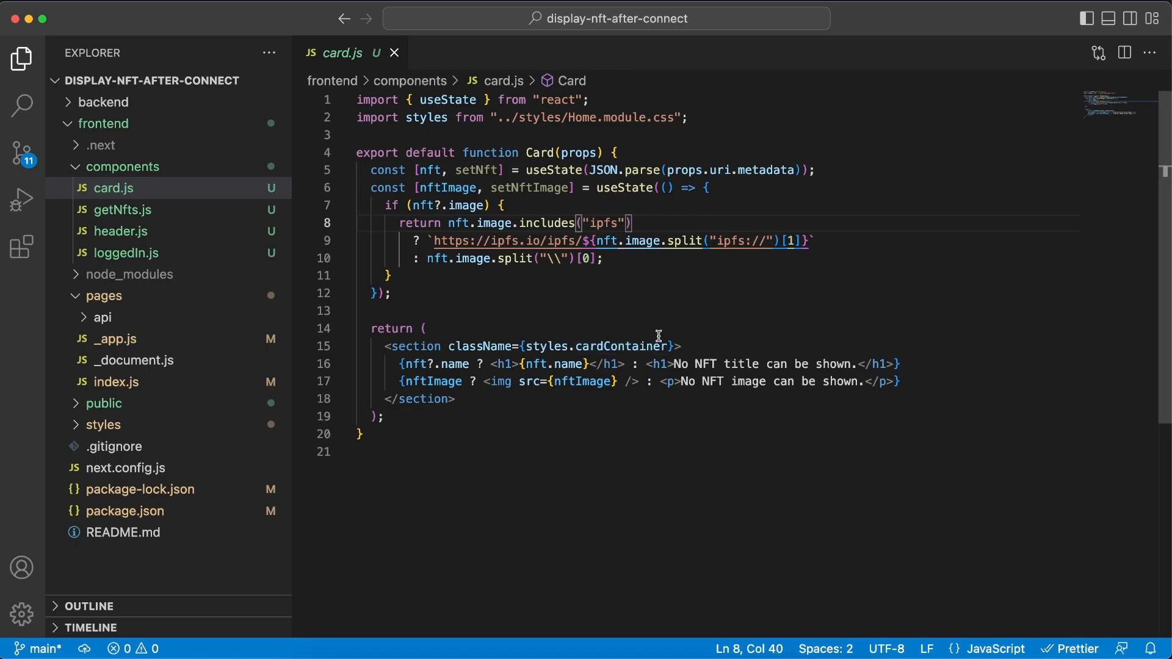
double_click(569, 364)
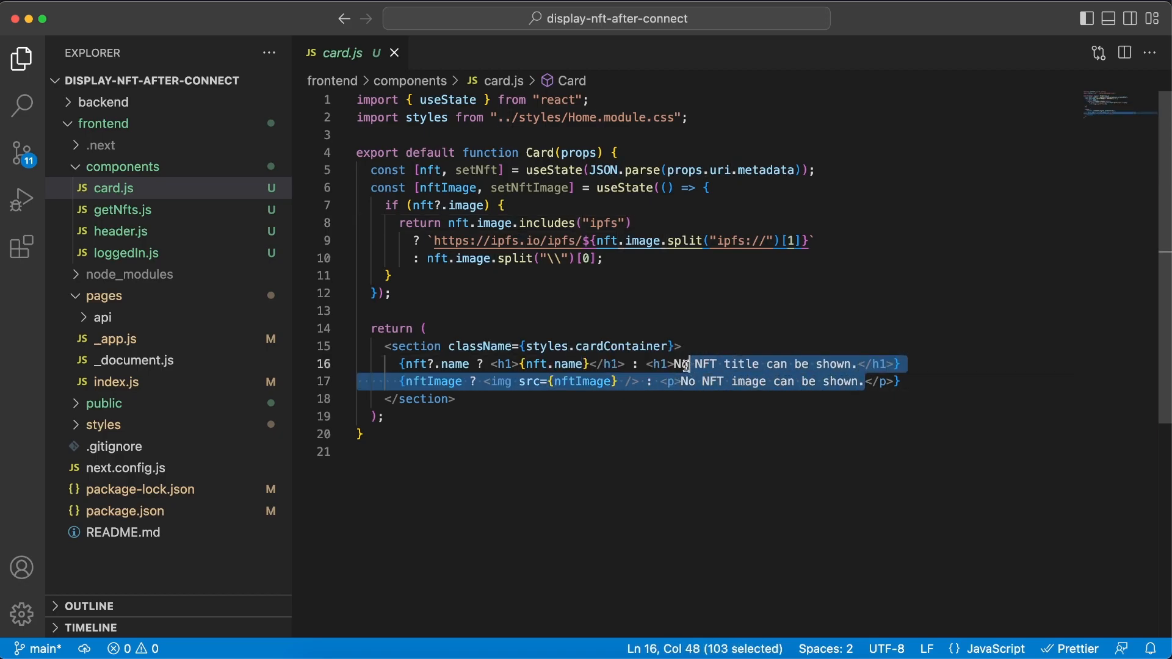
left_click(680, 346)
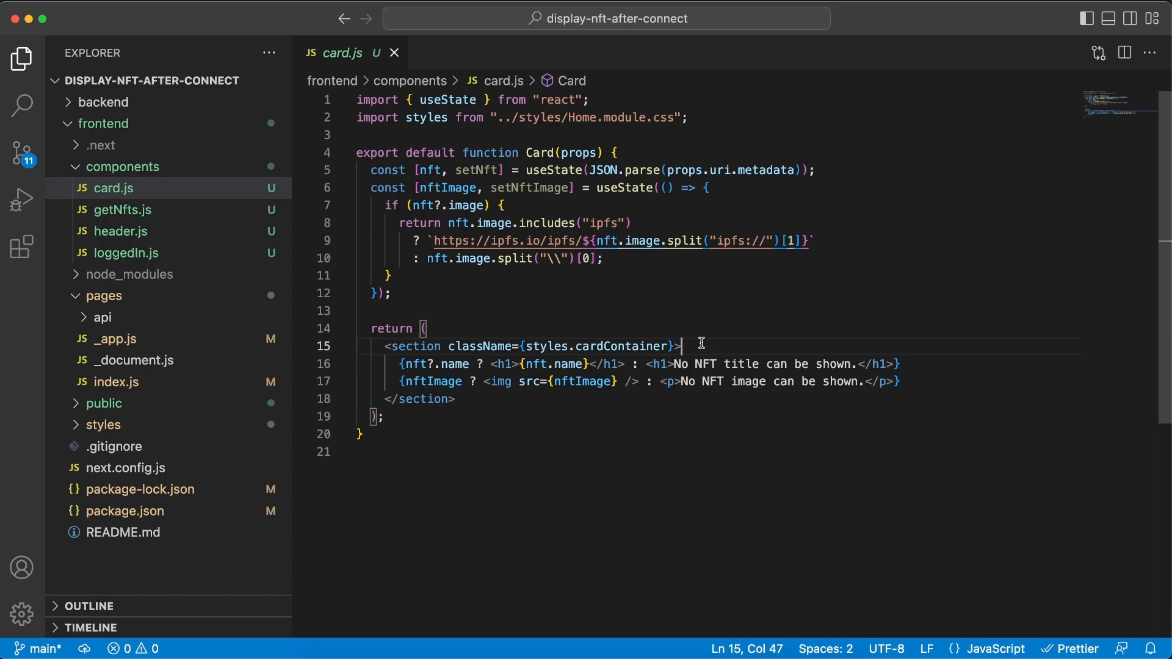
mouse_move(588, 607)
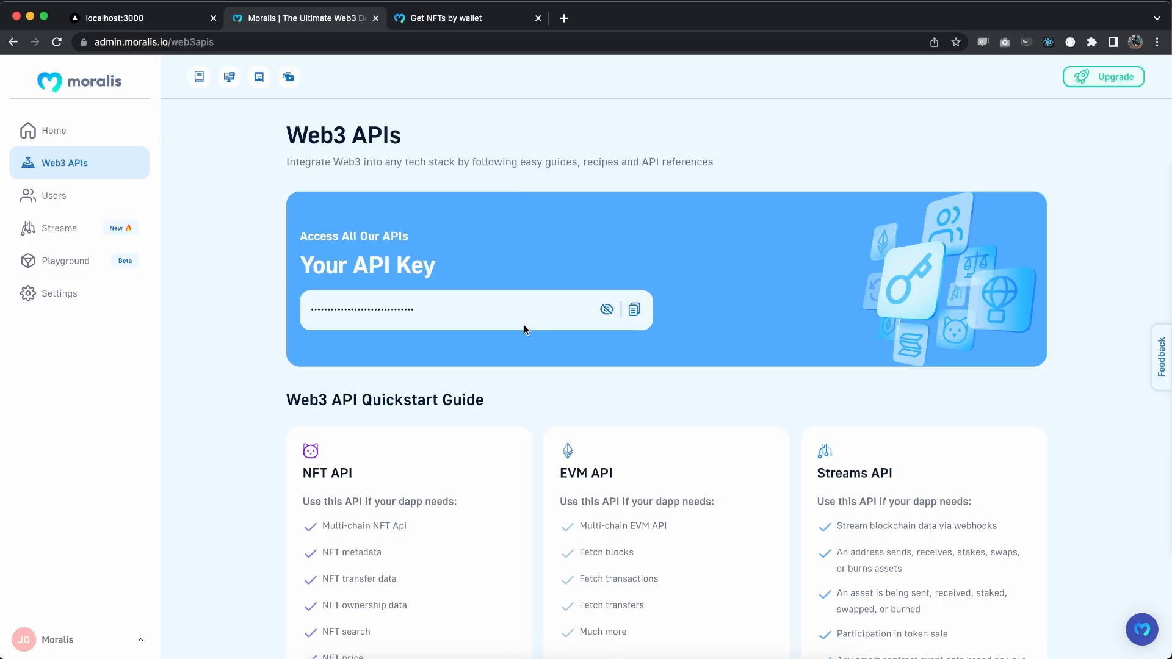
Browse the Moralis 'Get NFTs by wallet' parameters and Node sample, then return to localhost:3000.
left_click(467, 17)
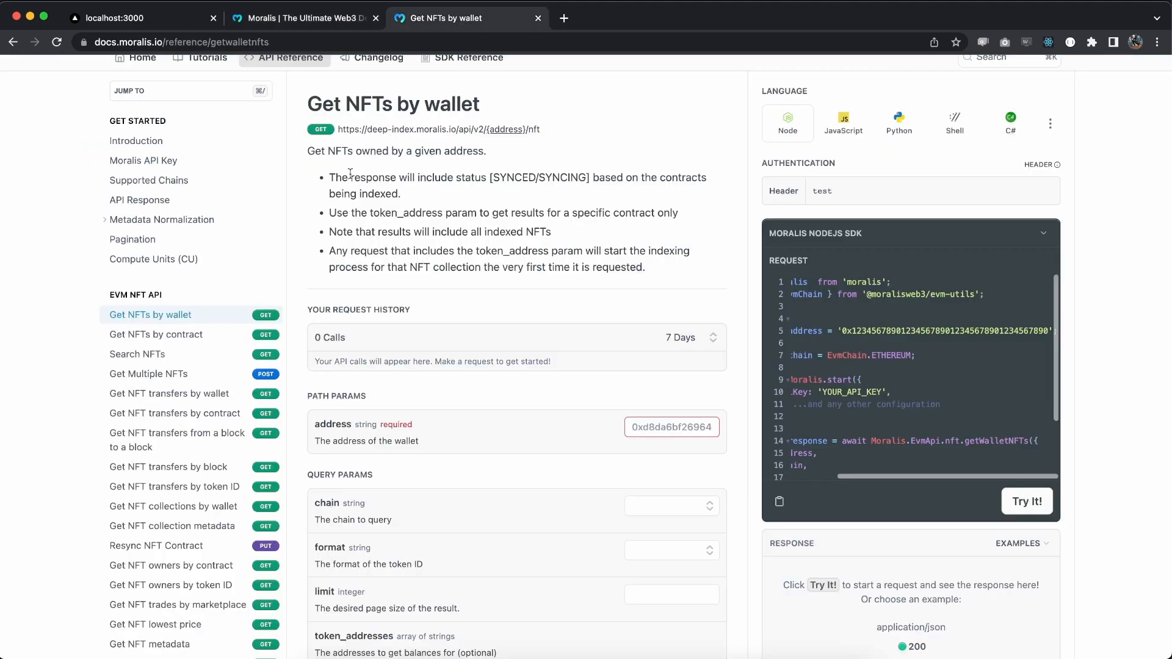
scroll("up", 3)
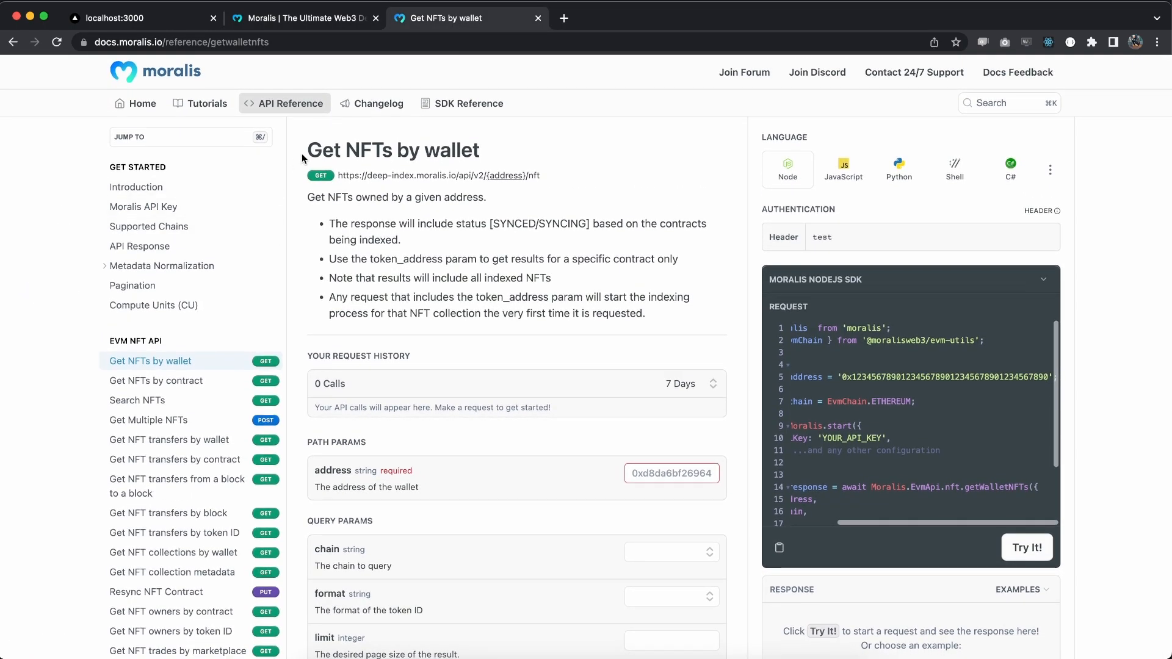
mouse_move(237, 175)
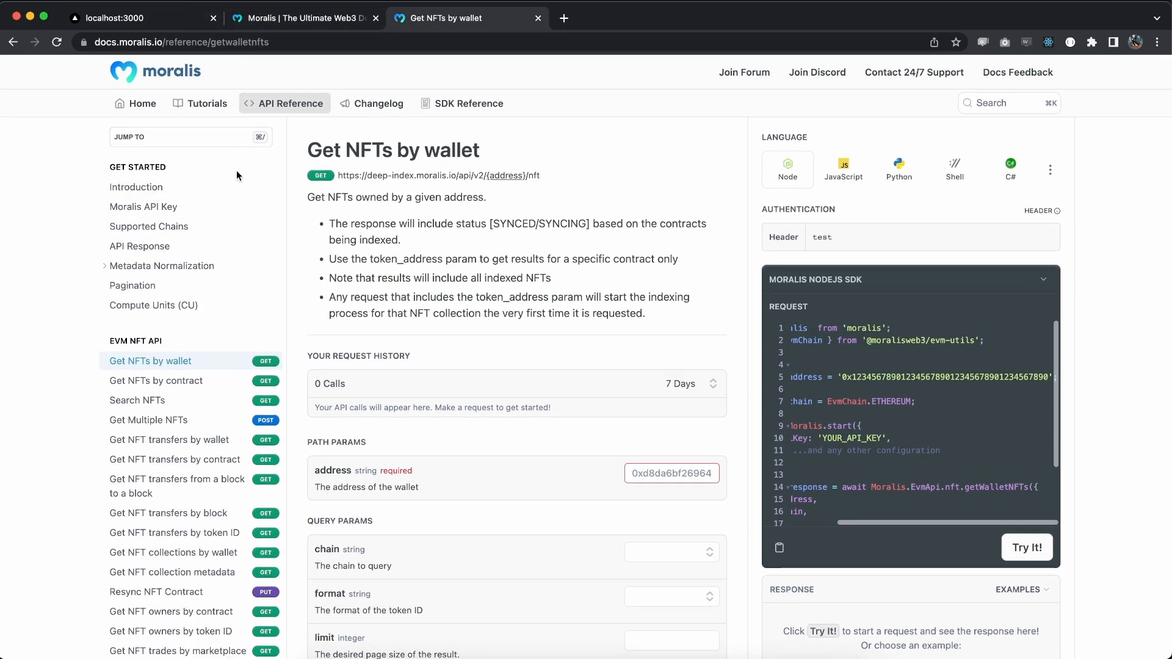
mouse_move(157, 341)
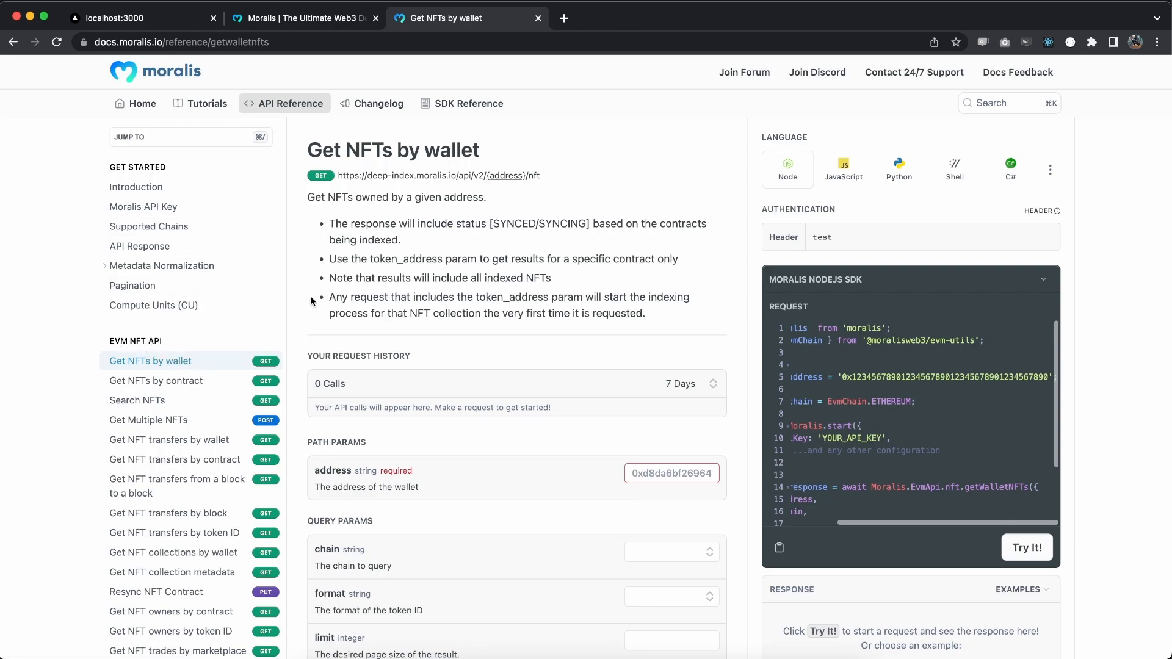
scroll("down", 3)
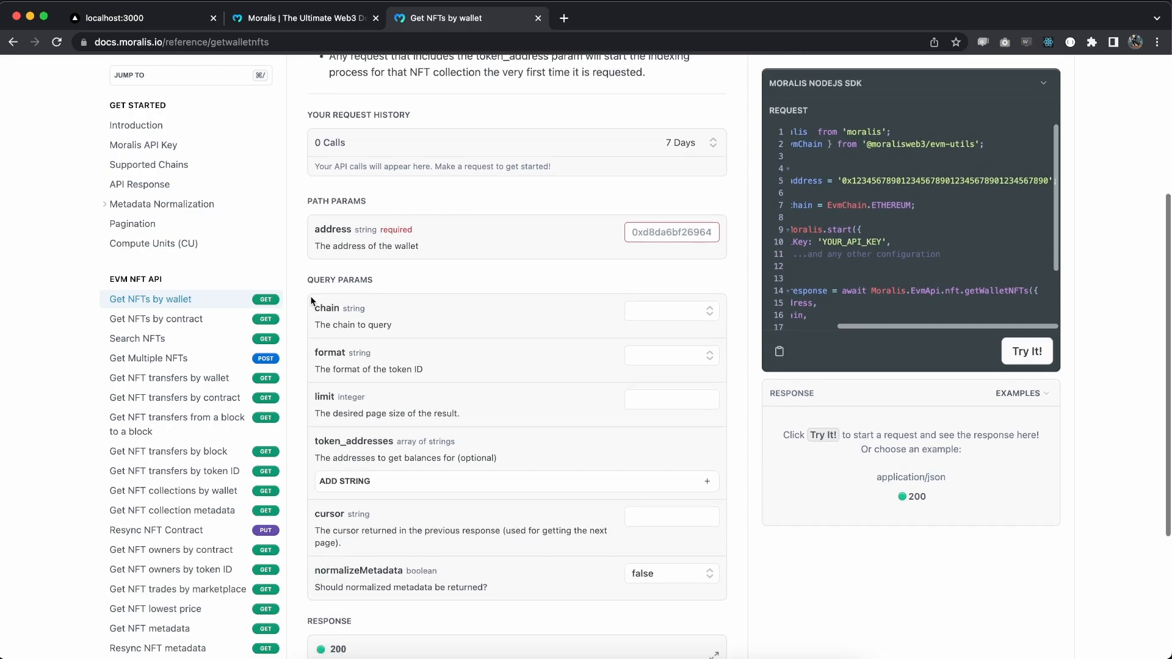
scroll("down", 3)
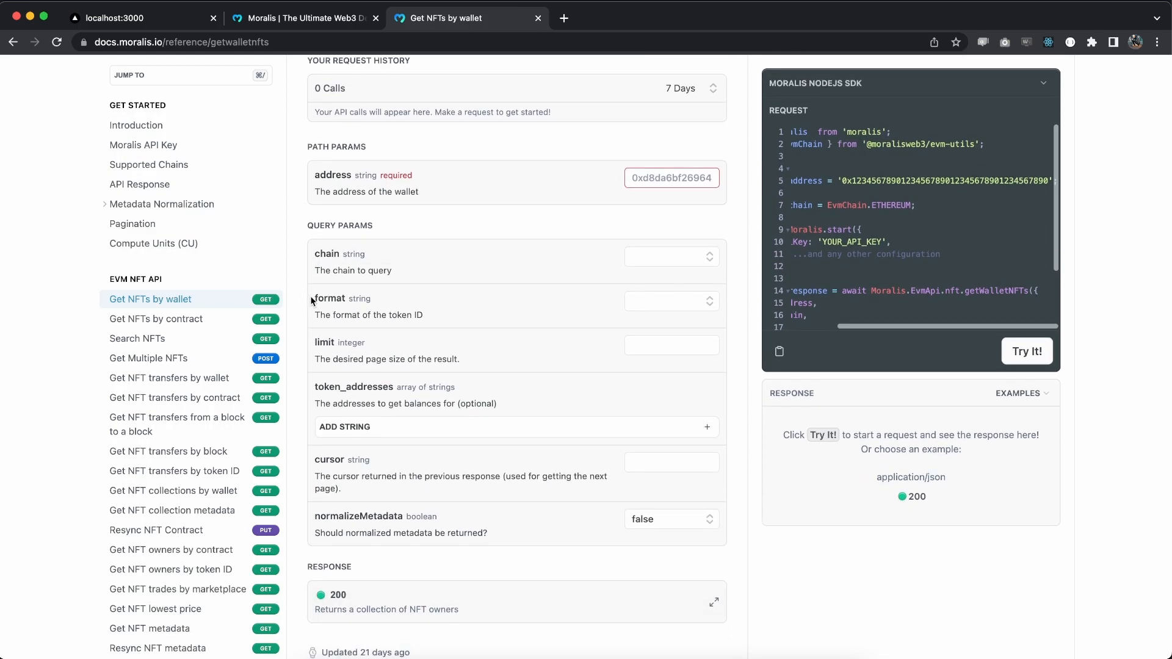
mouse_move(611, 212)
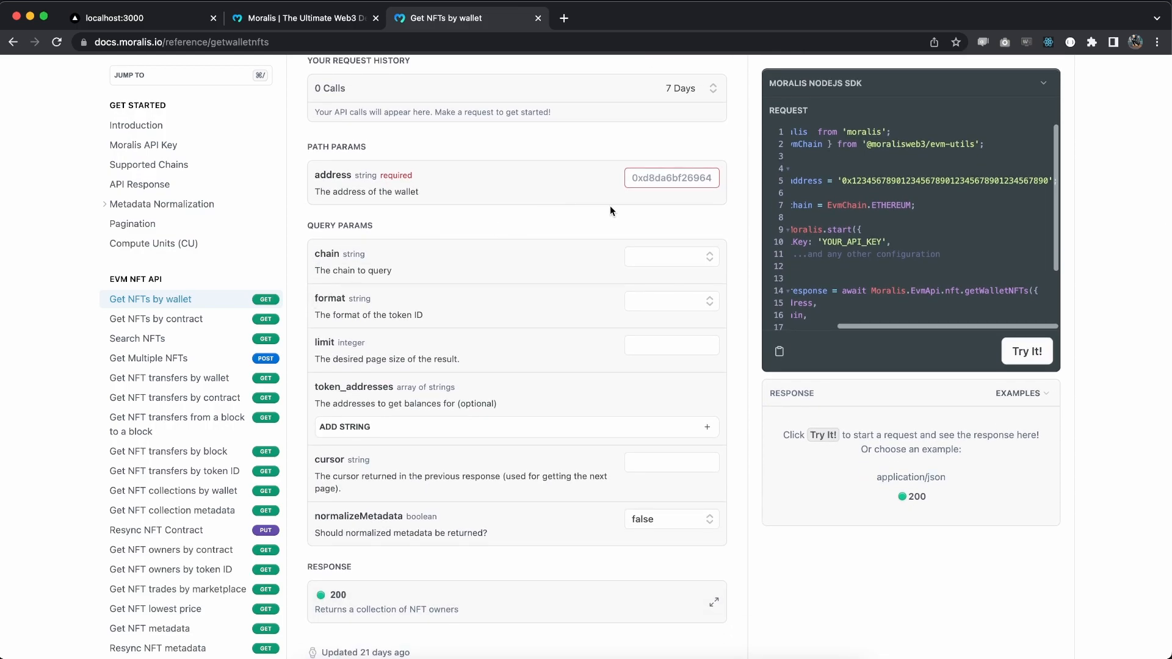
mouse_move(359, 171)
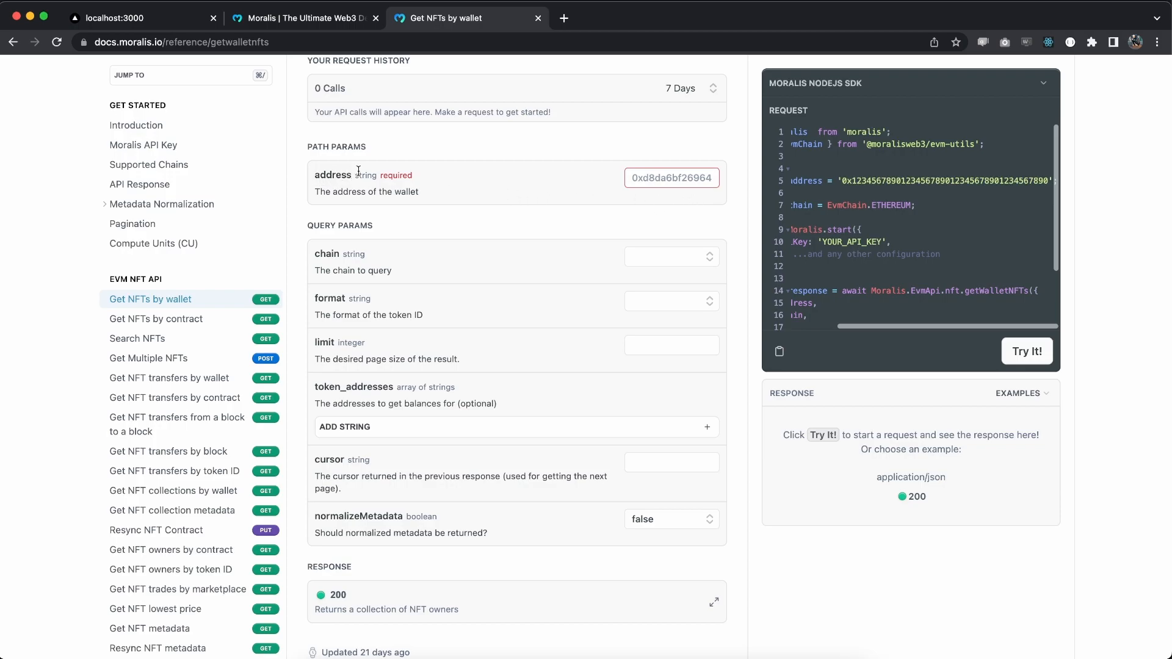
mouse_move(497, 271)
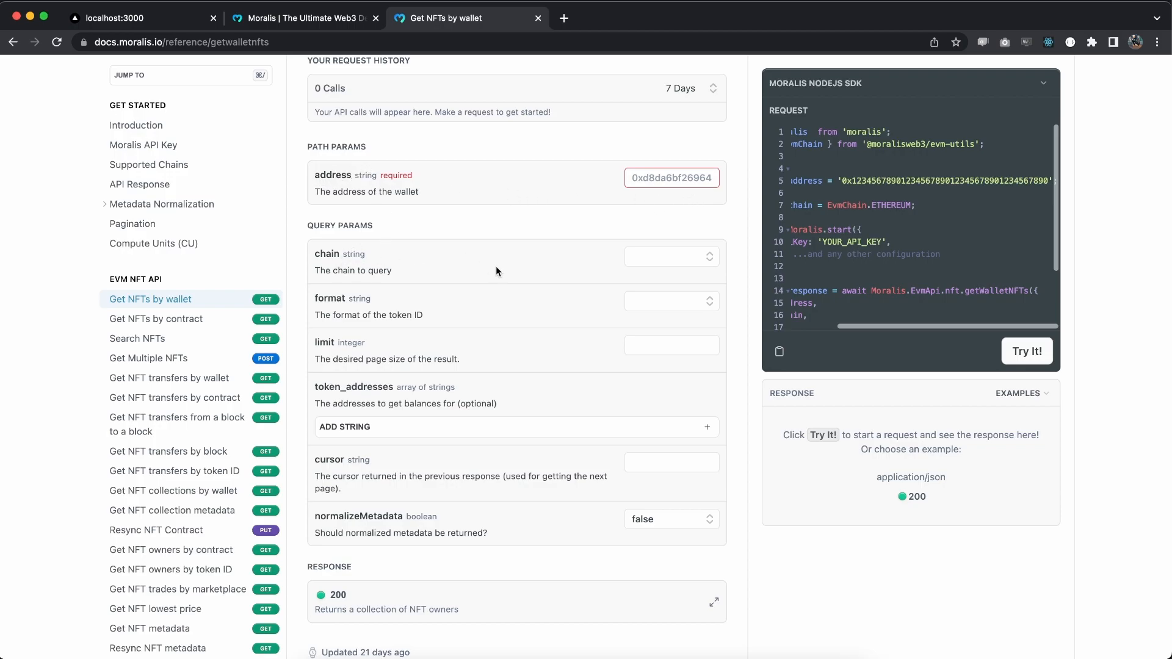
mouse_move(658, 273)
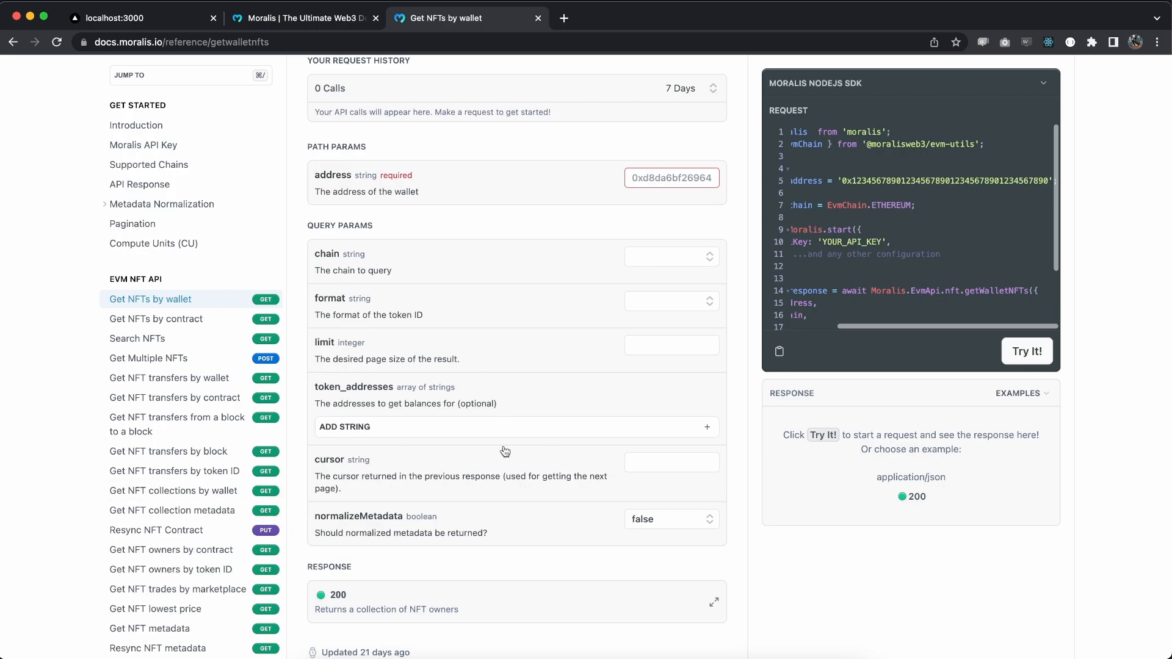
mouse_move(865, 209)
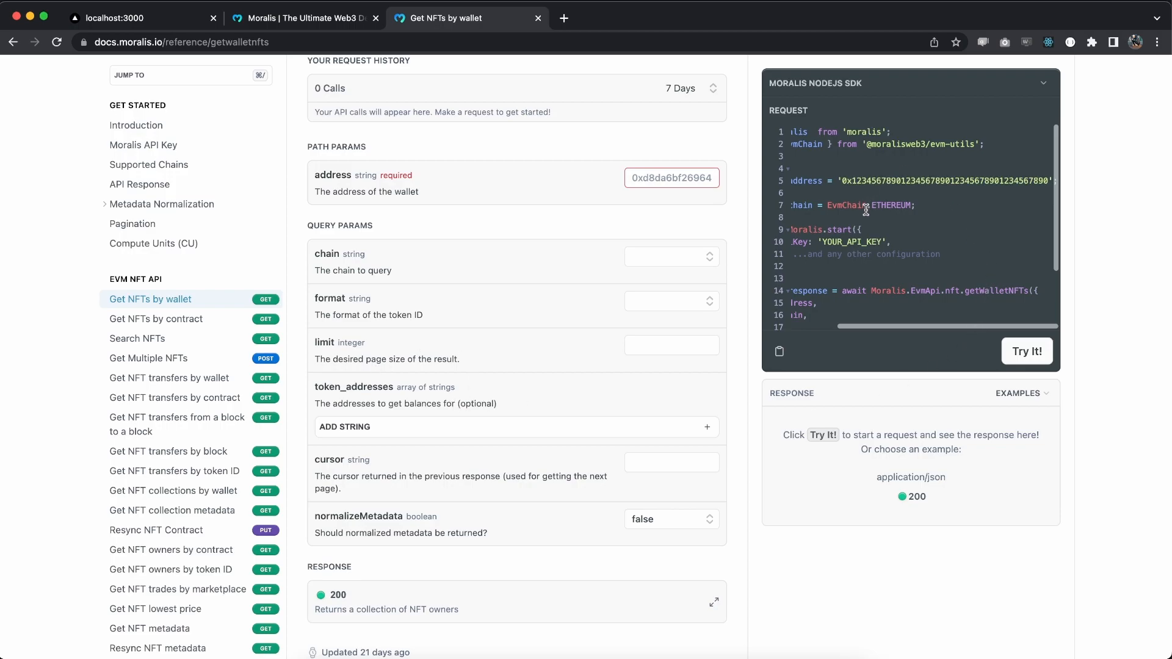
mouse_move(1001, 281)
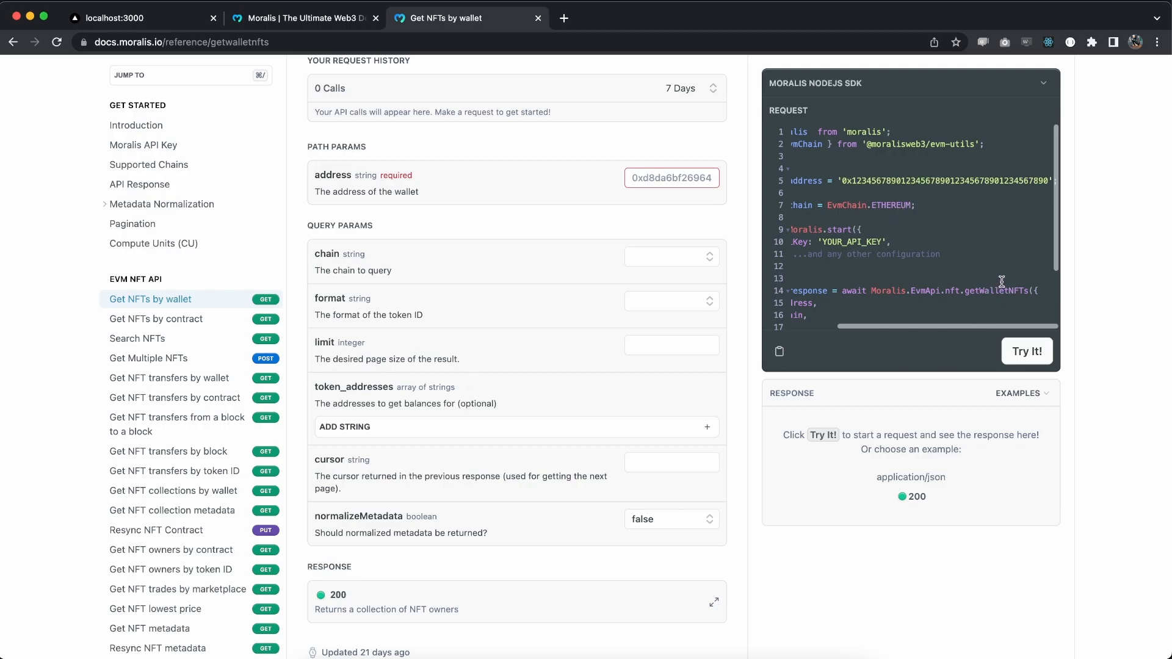
scroll("up", 3)
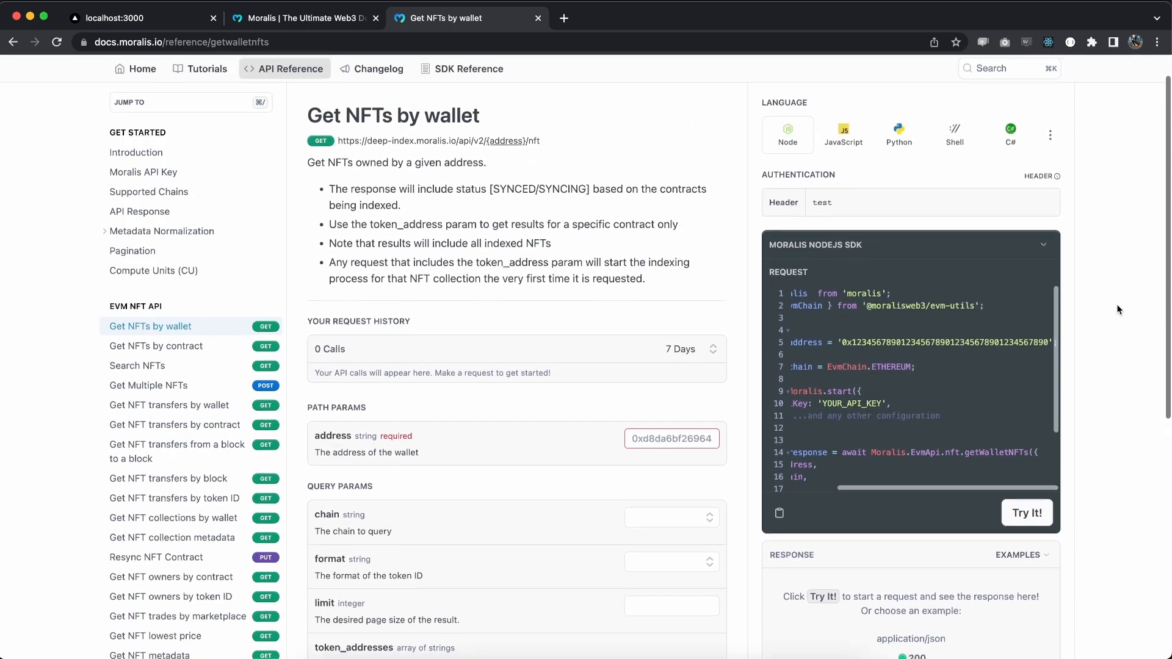
scroll("down", 3)
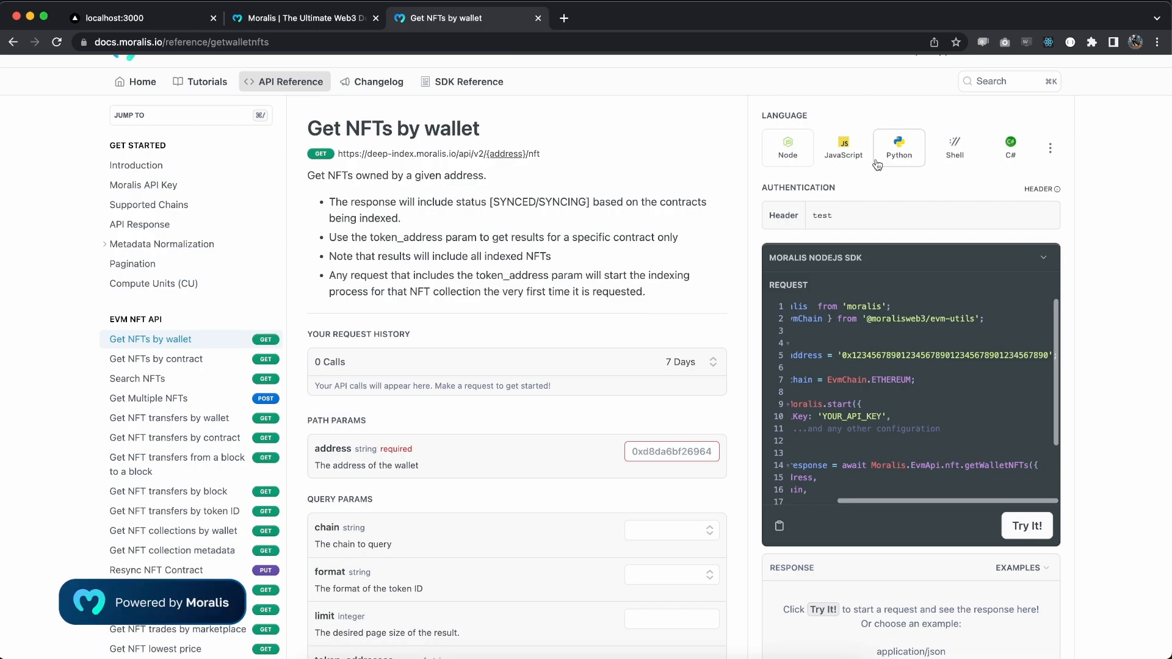
left_click(1048, 147)
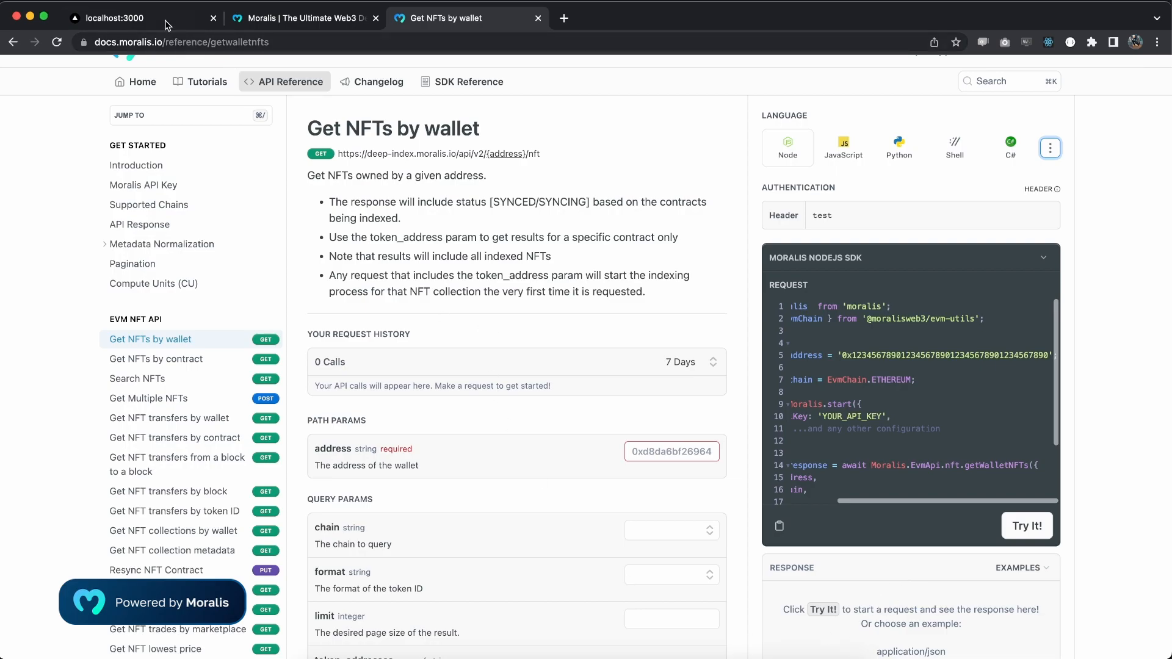
left_click(113, 18)
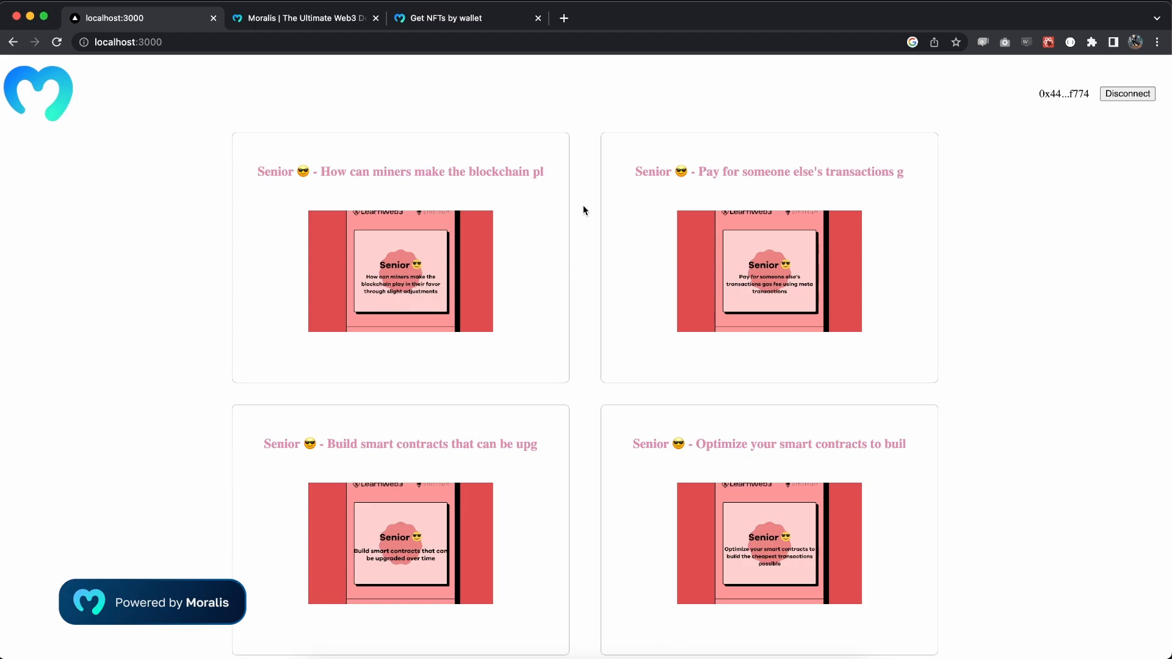
Open the Console with F12 and expand the response data, its 78-item result array and item 0.
key("F12")
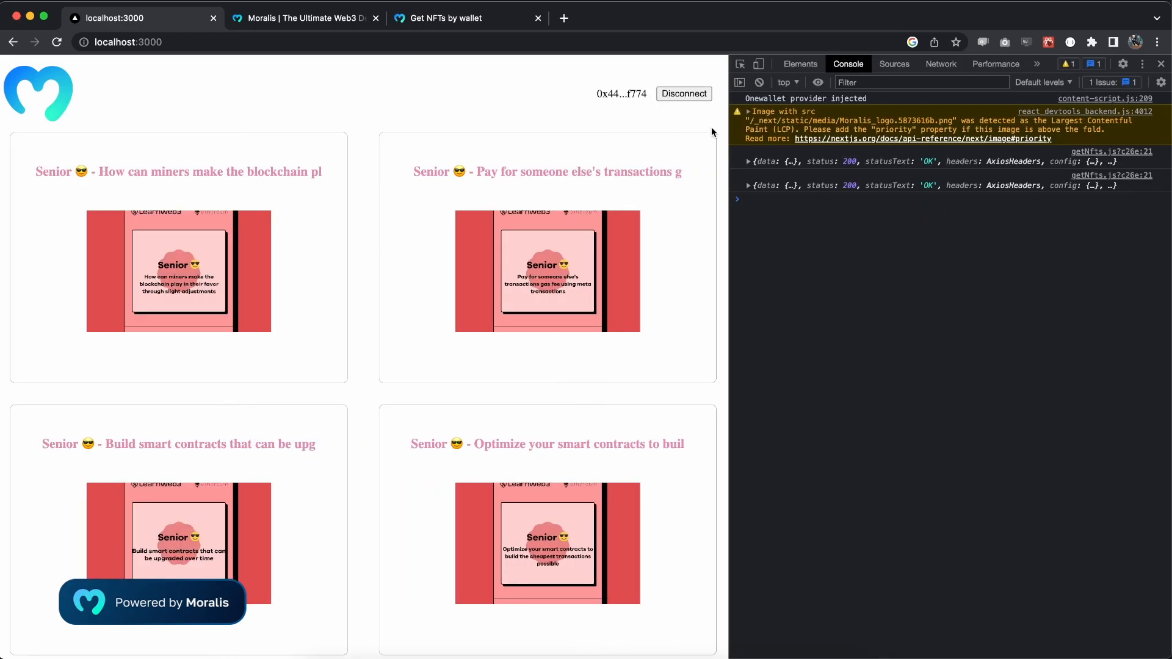
left_click(747, 186)
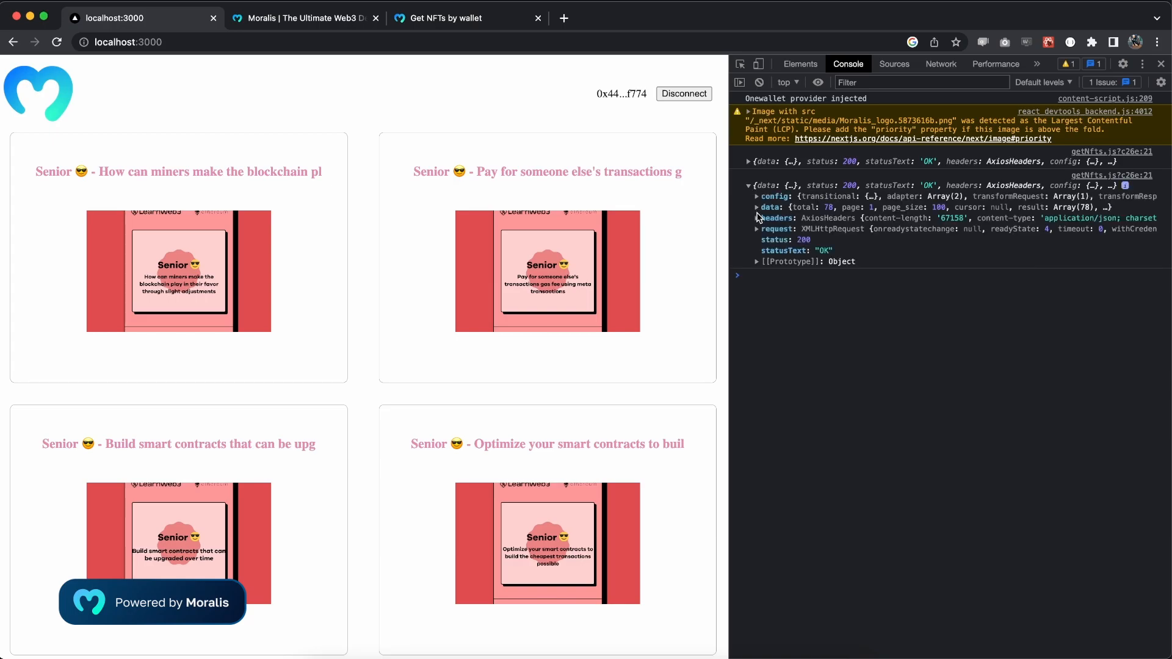
left_click(756, 207)
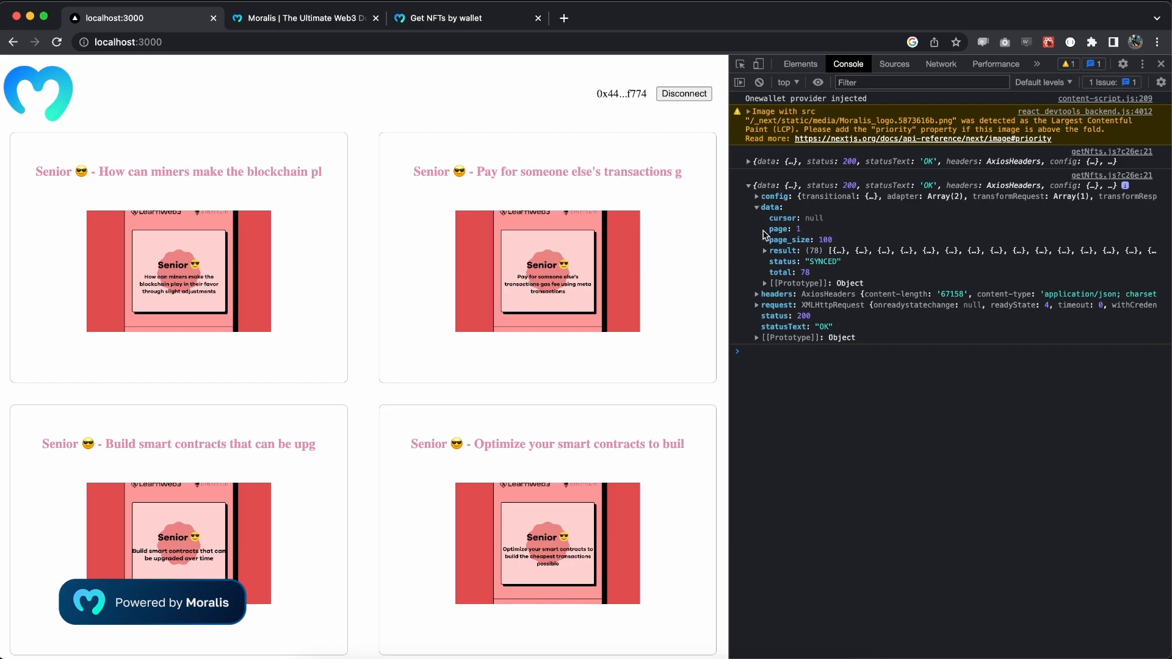
left_click(763, 250)
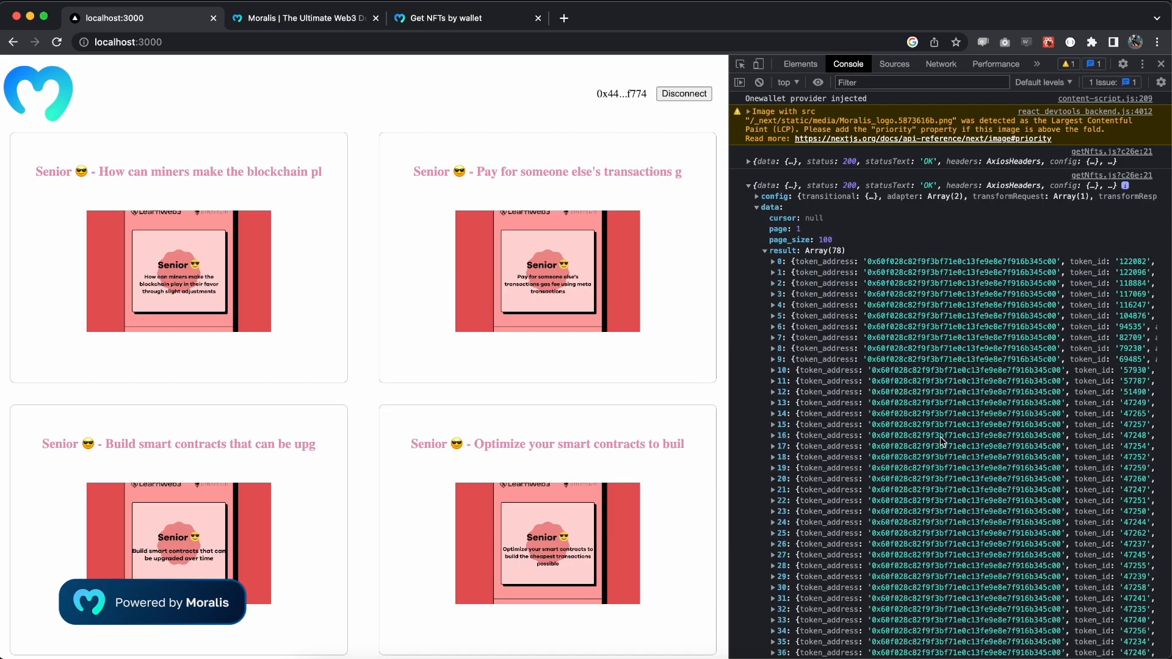
mouse_move(420, 289)
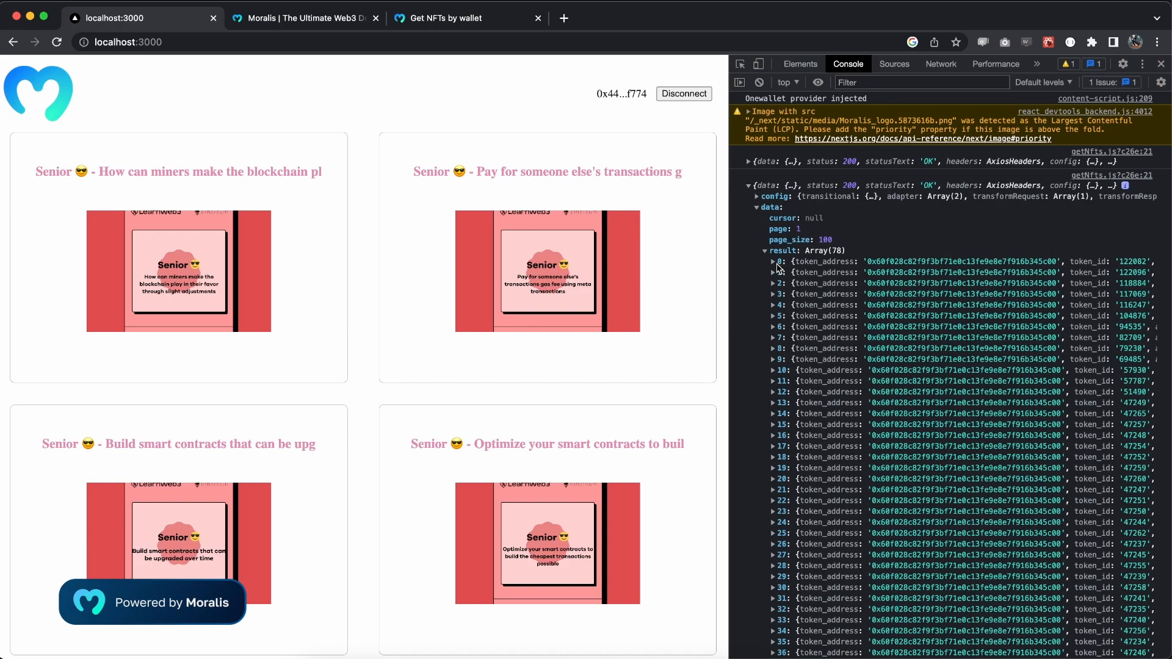
left_click(777, 260)
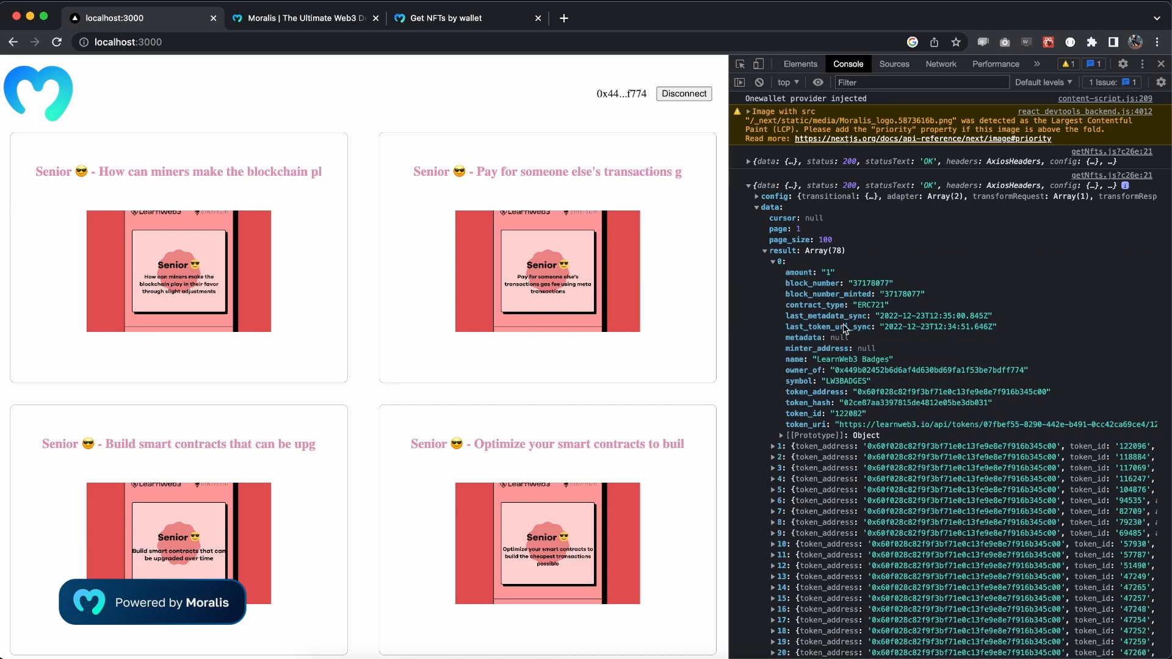
mouse_move(895, 461)
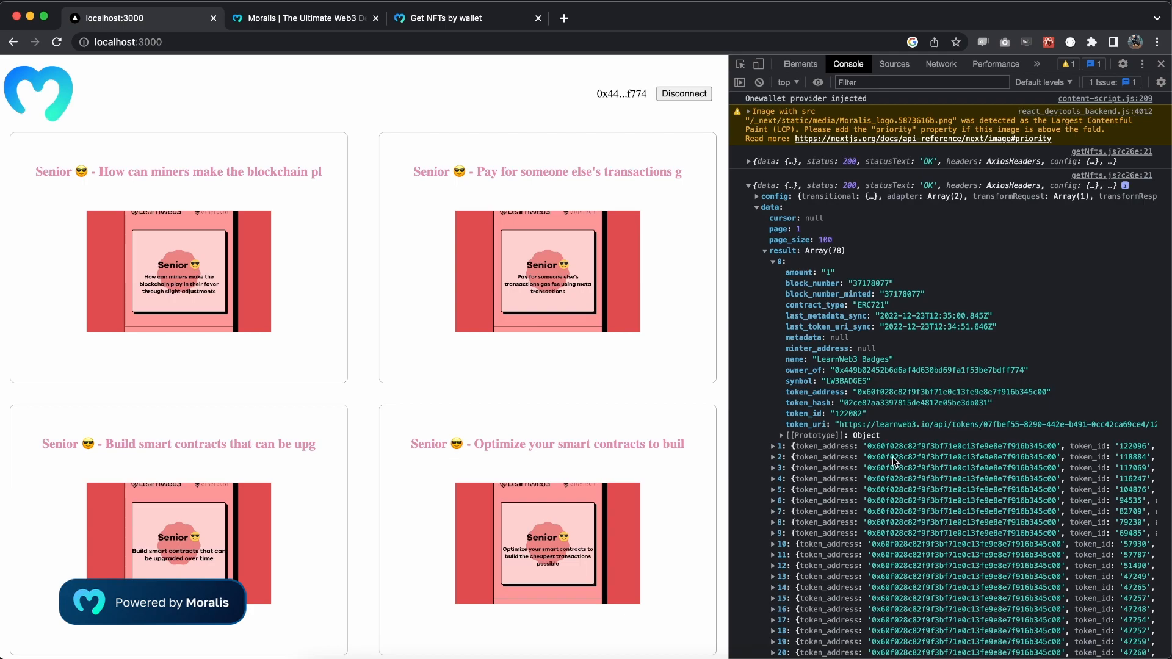